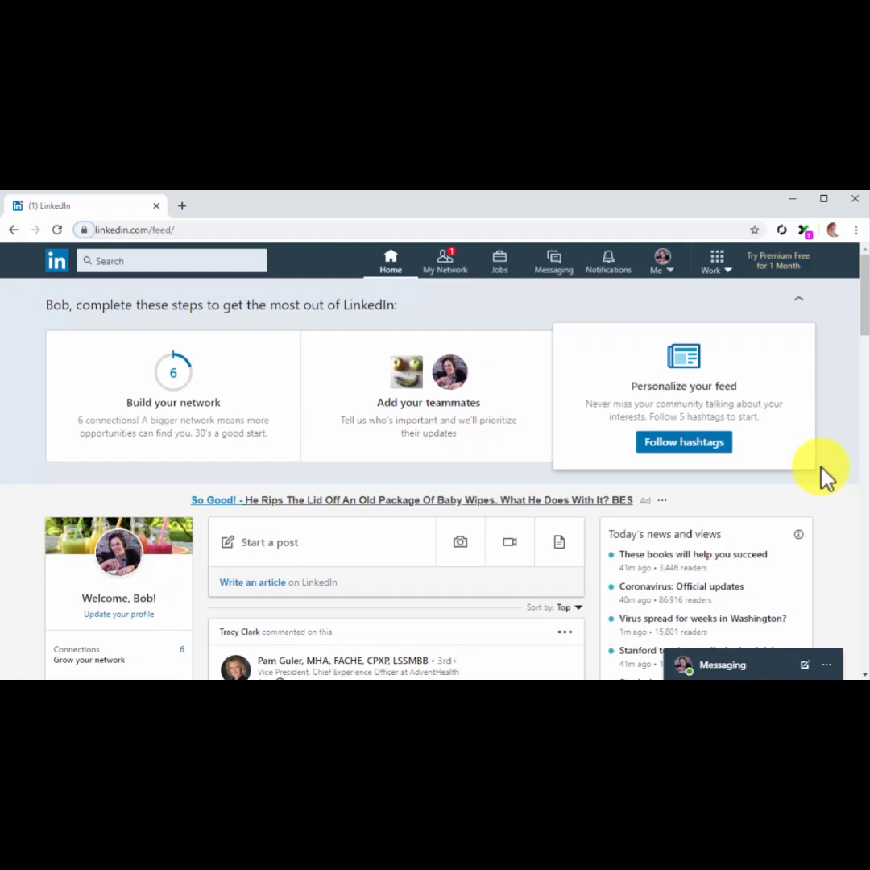
mouse_move(775, 377)
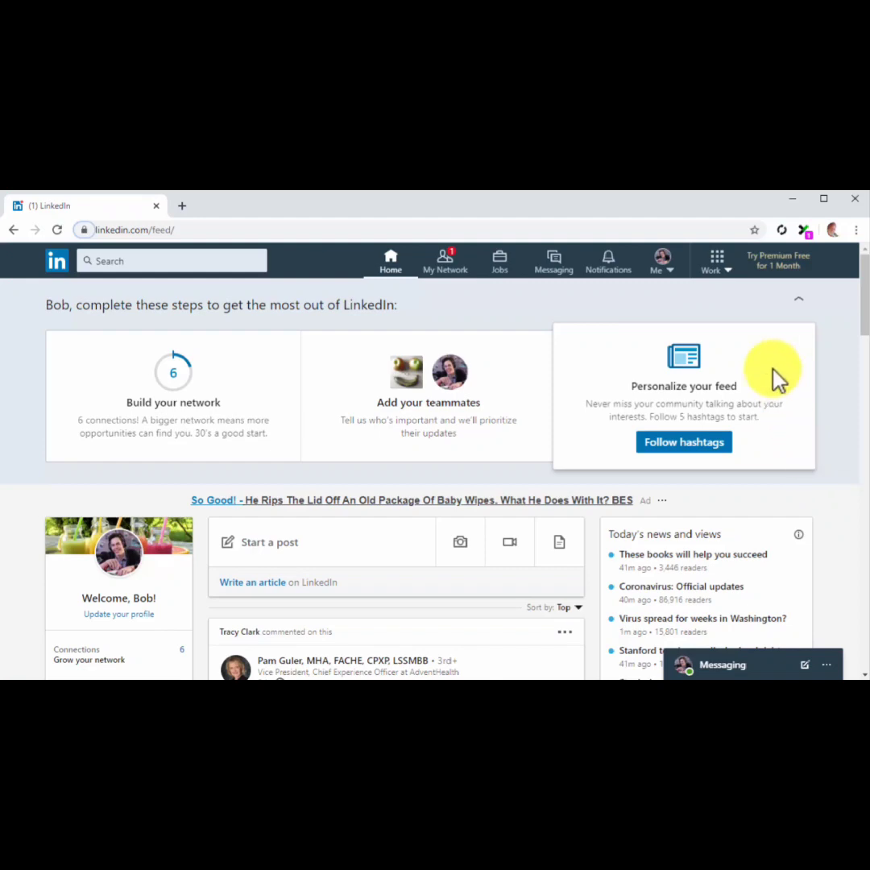
- Open Campaign Manager from Work > Advertise and enter the Diabetes Care Made Easy 2.0 account
click(715, 260)
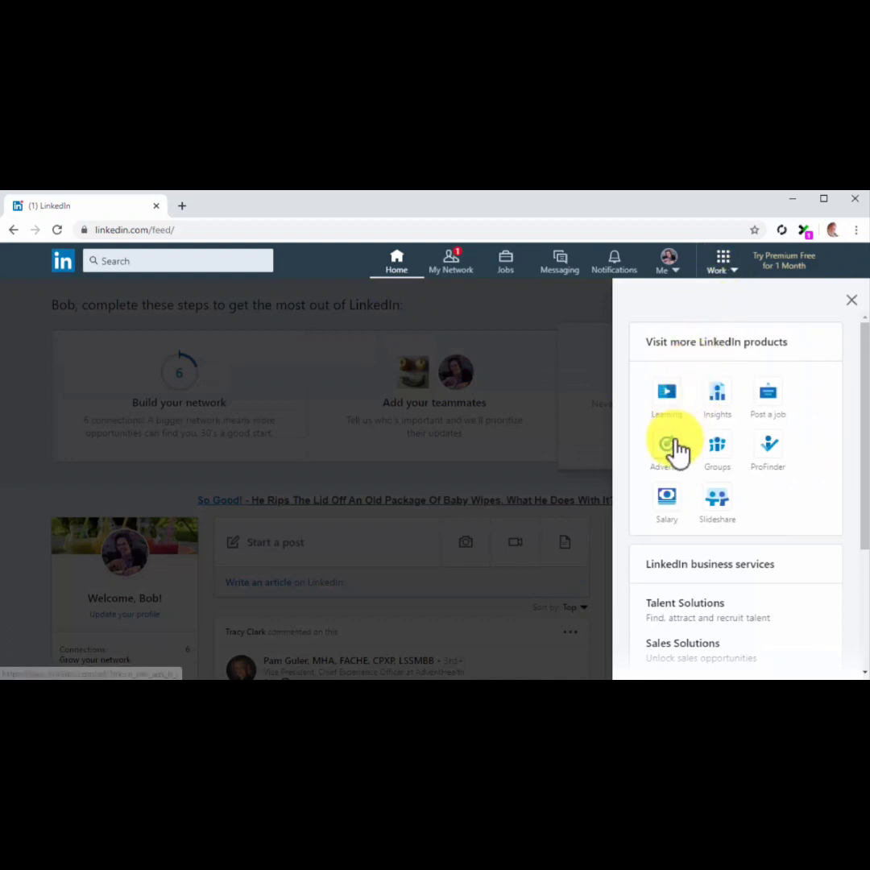
click(666, 447)
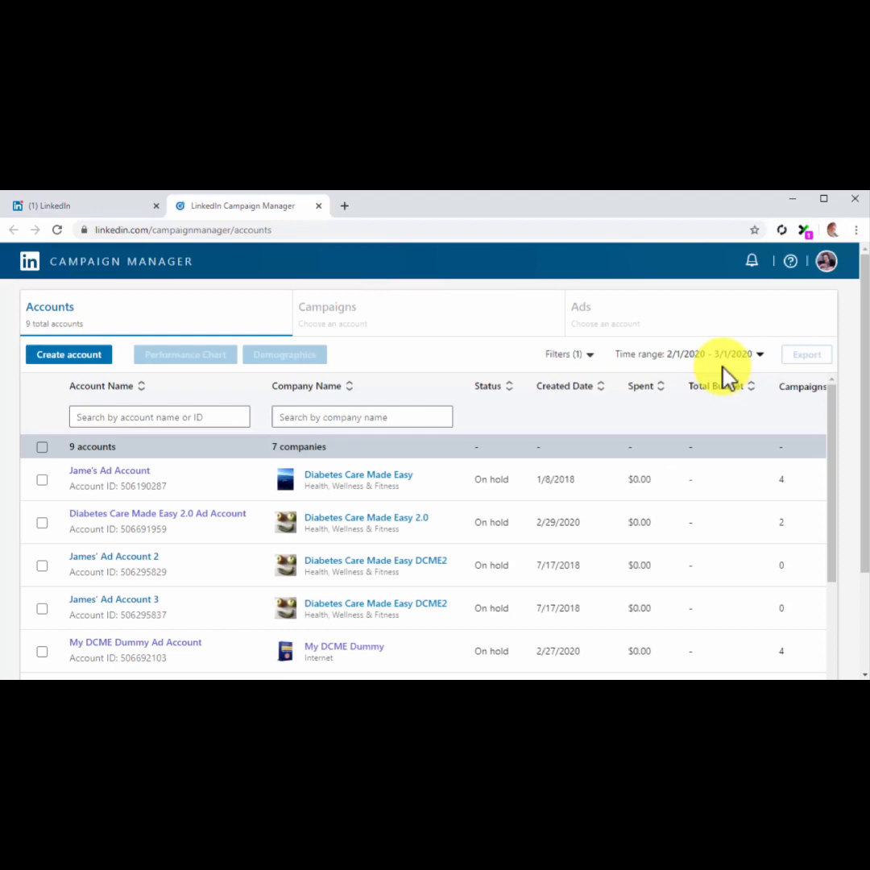
mouse_move(395, 522)
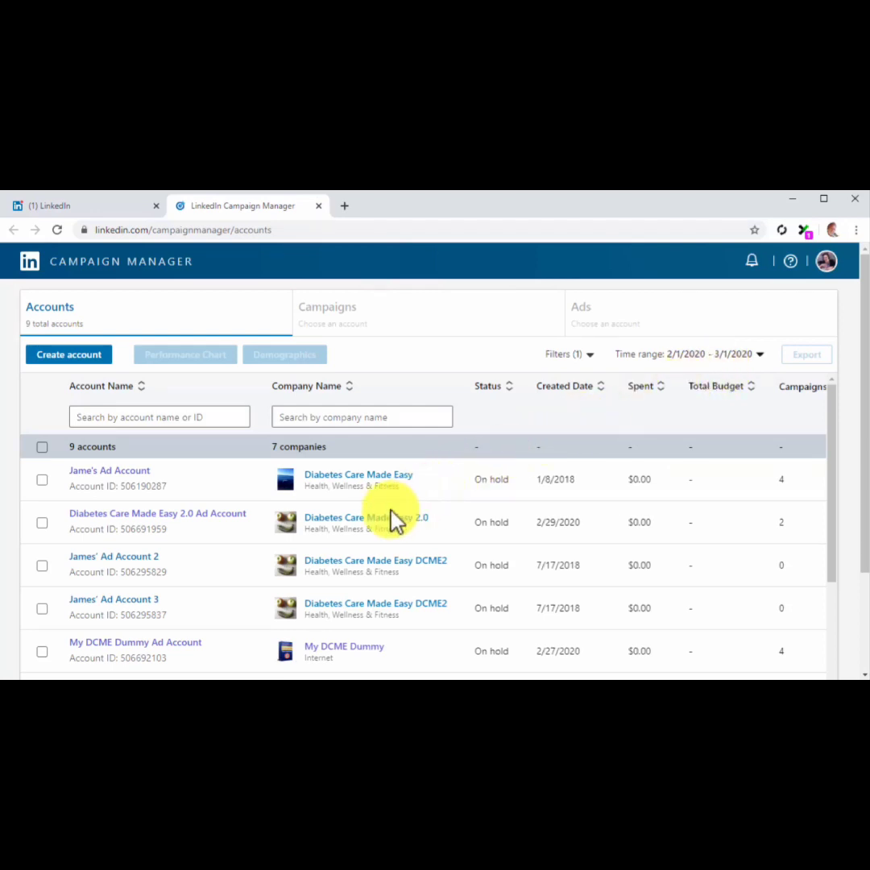
click(157, 513)
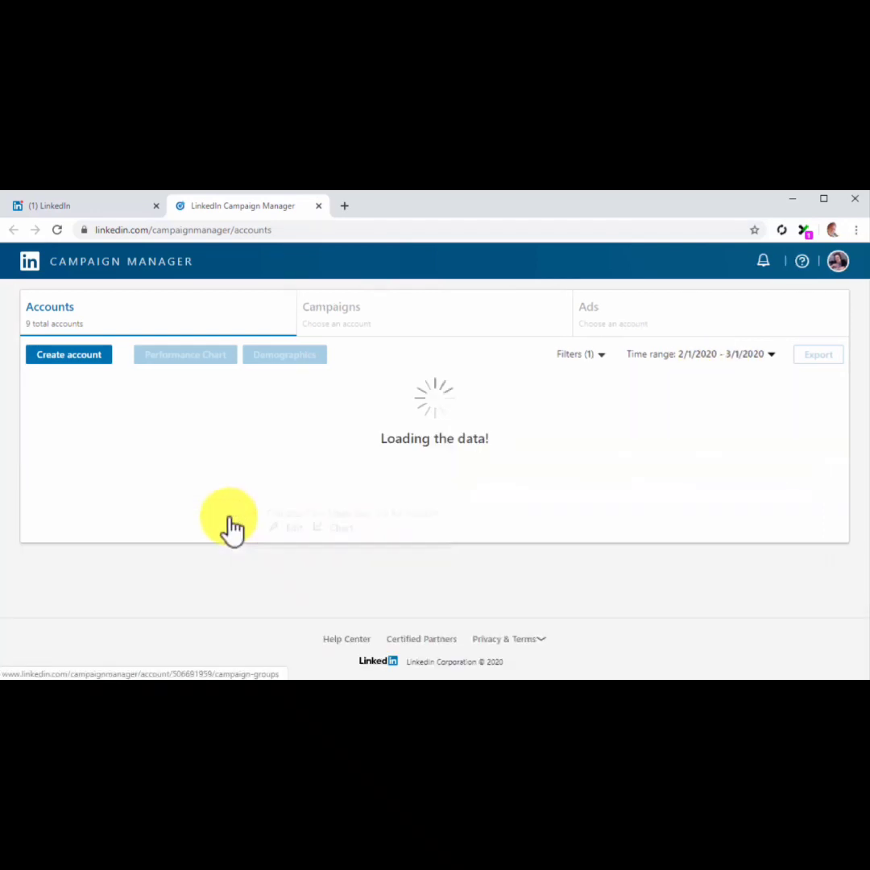
- Create a new untitled campaign from the account's campaign groups page
click(229, 515)
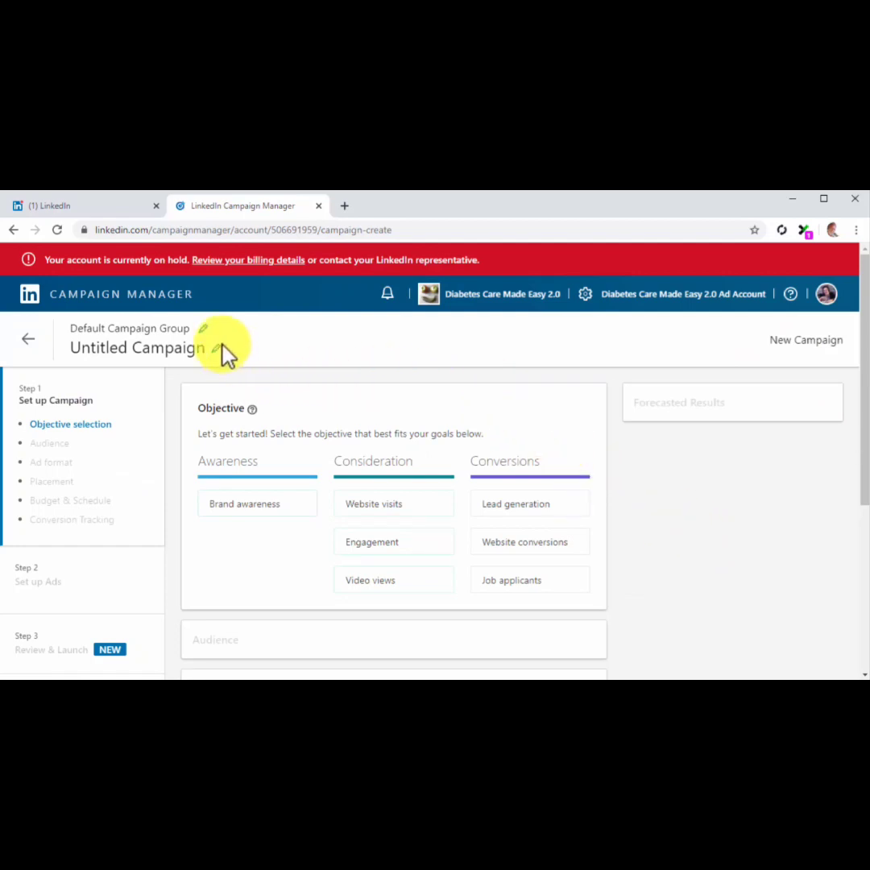
- Title the campaign 'Video Campaign' and pick the Video views objective
text(Video Campaign)
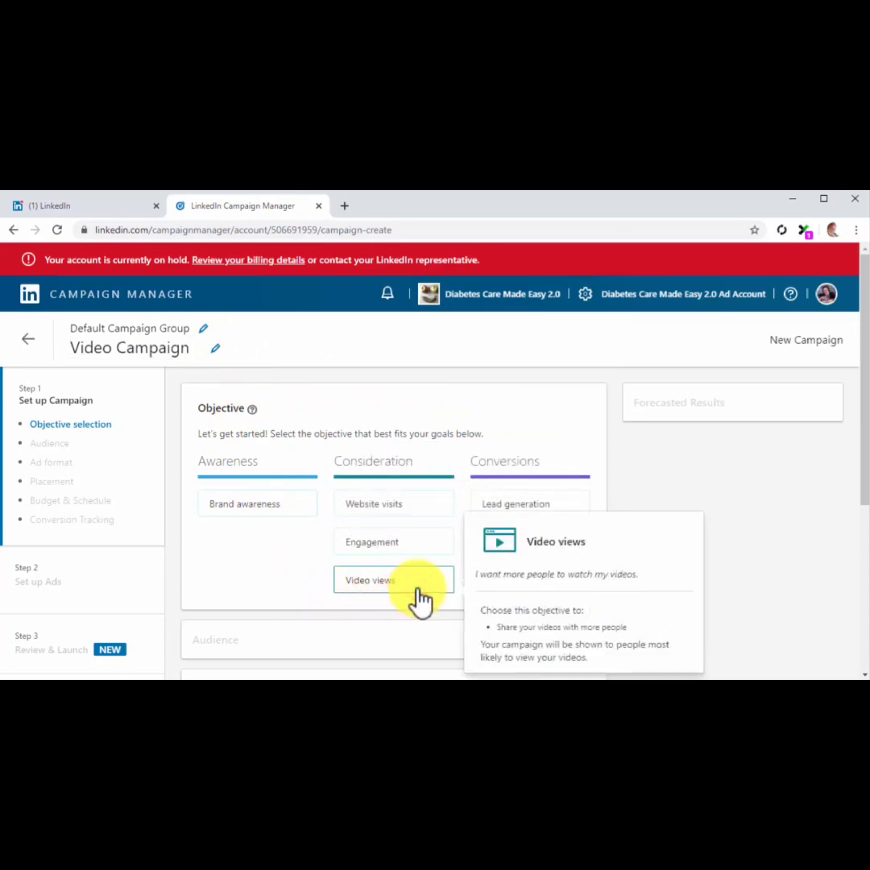
click(369, 580)
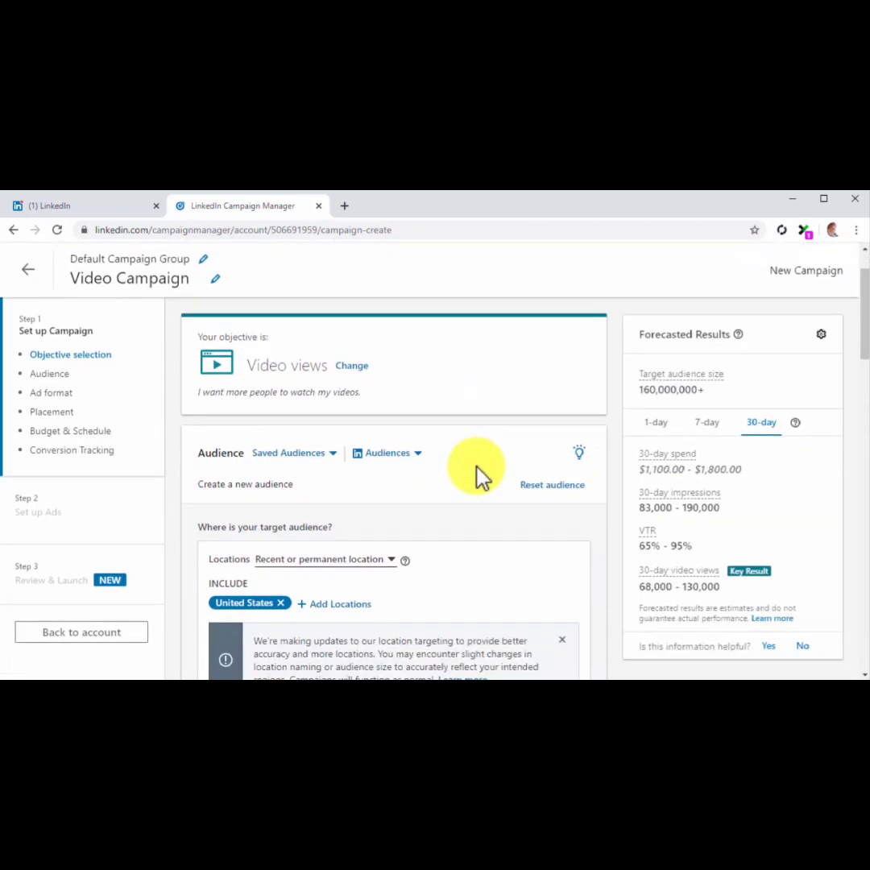
- Search audience attributes for 'heal' and add a Healthy result, narrowing the audience to 2.9M+
scroll(down, 3)
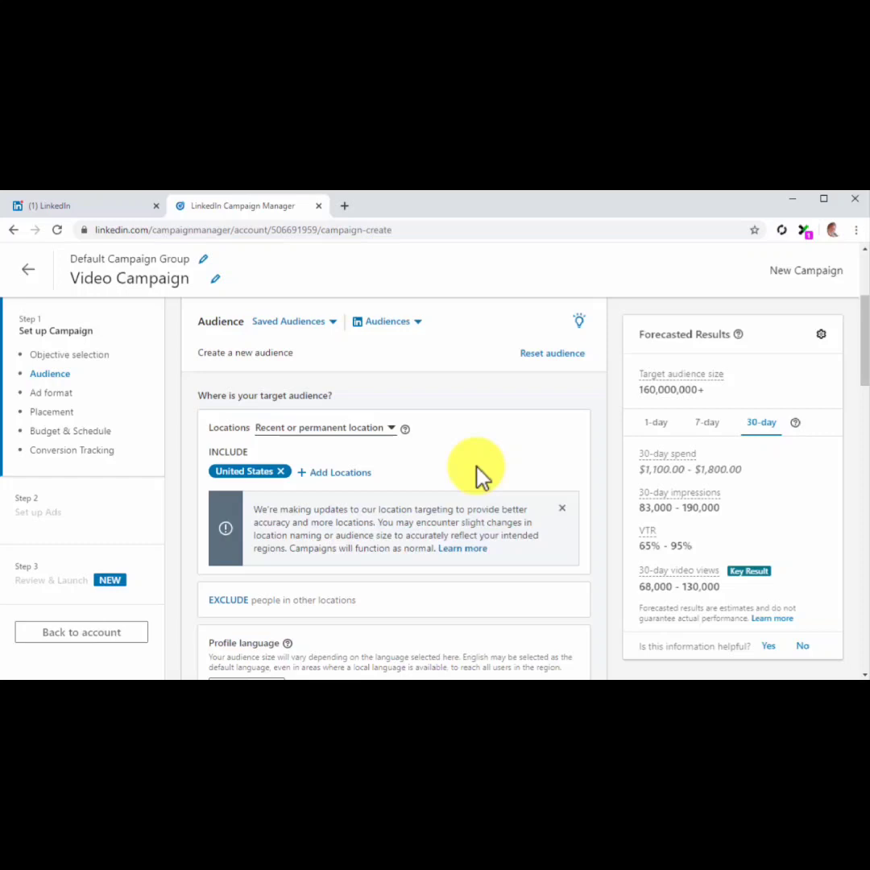
click(334, 471)
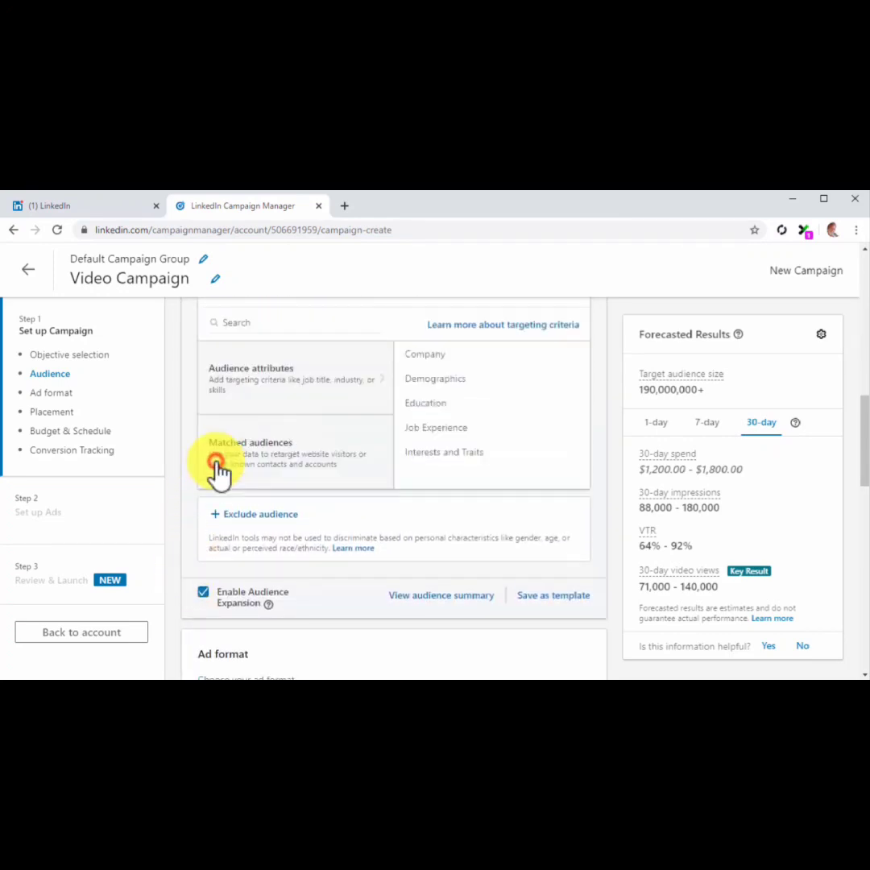
mouse_move(314, 495)
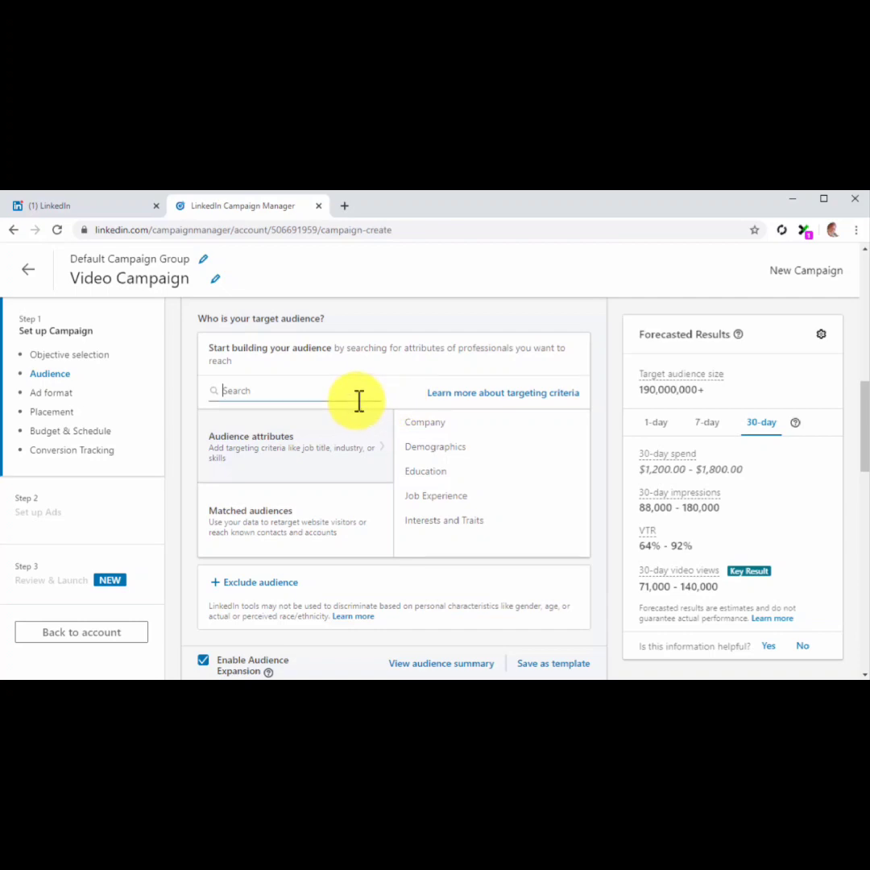
text(healthy)
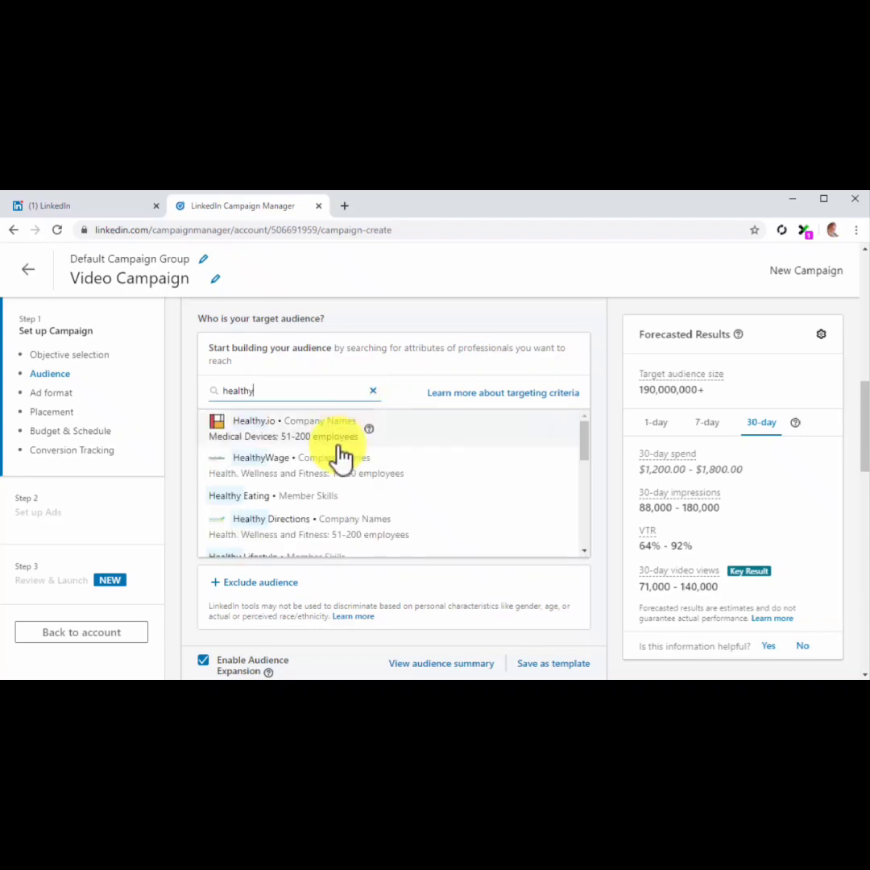
click(239, 495)
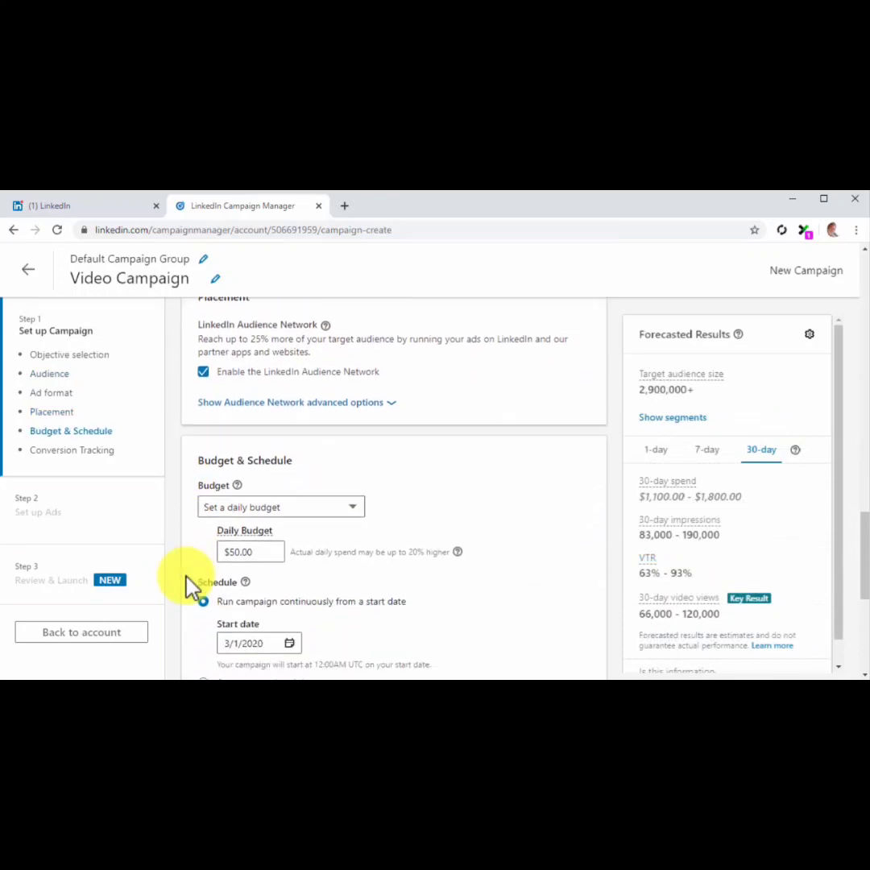
- Change the Video Campaign daily budget to $30
scroll(down, 3)
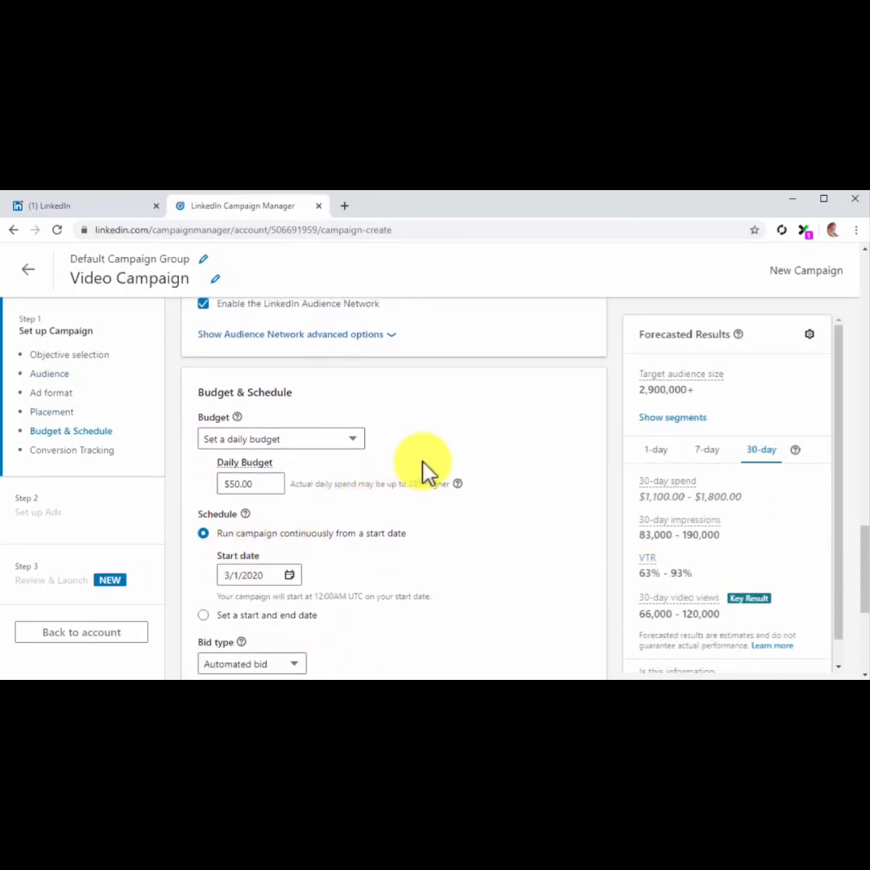
click(246, 483)
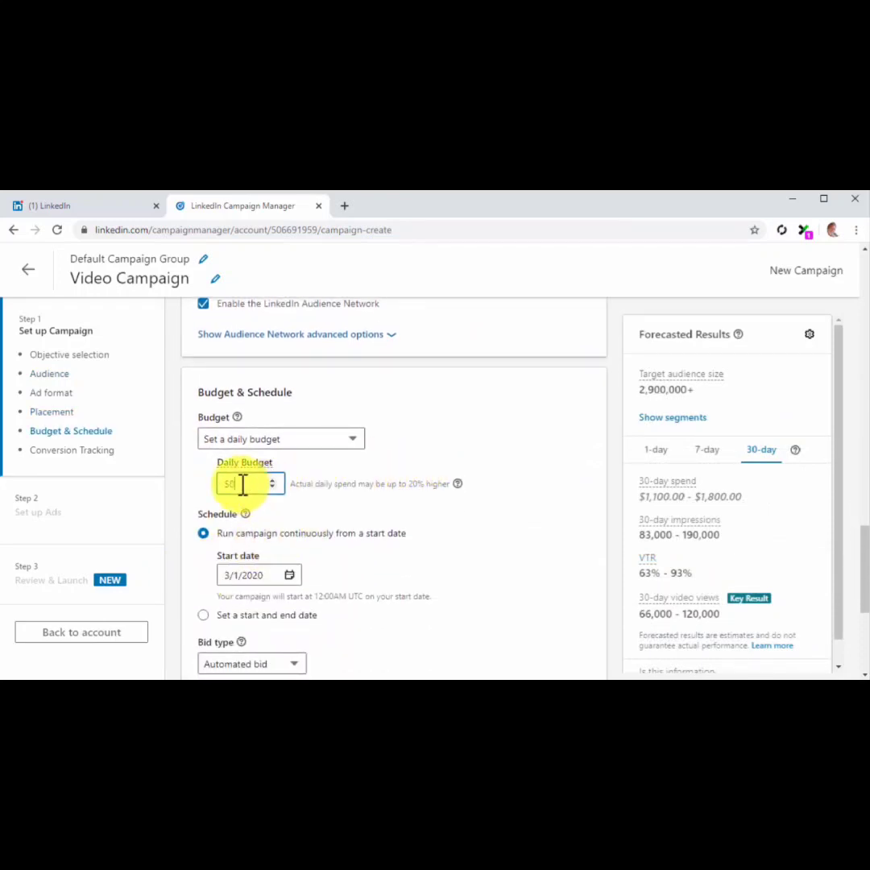
text(30.00)
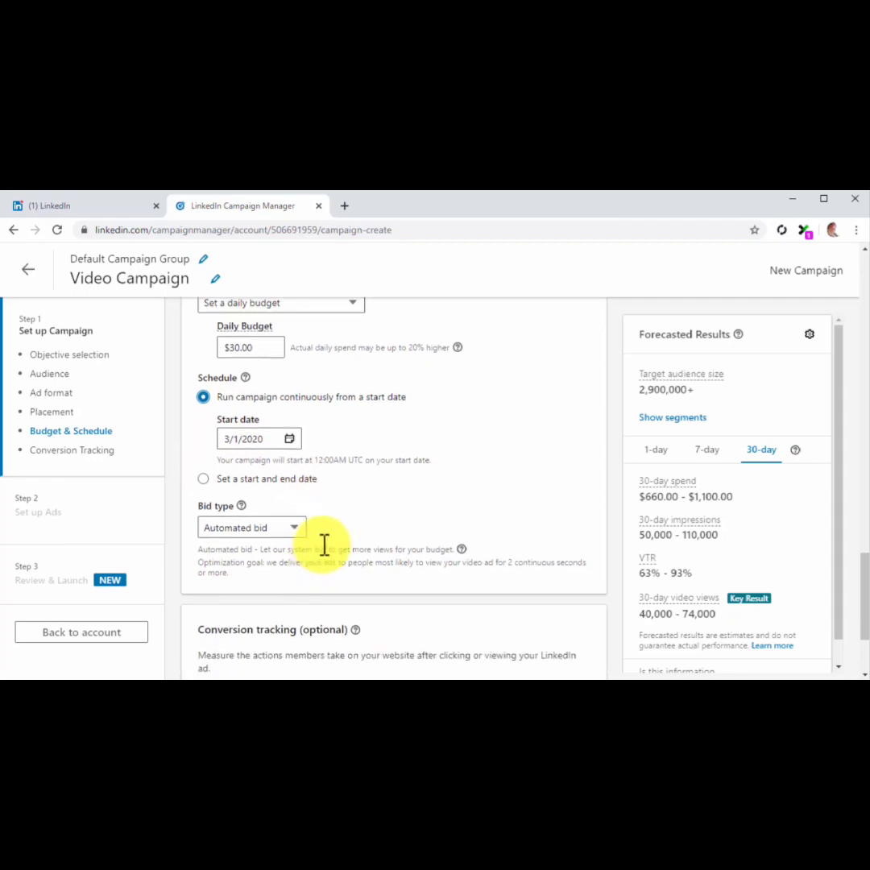
- Switch bidding to Maximum CPV Bid with a $0.35 bid amount
click(251, 526)
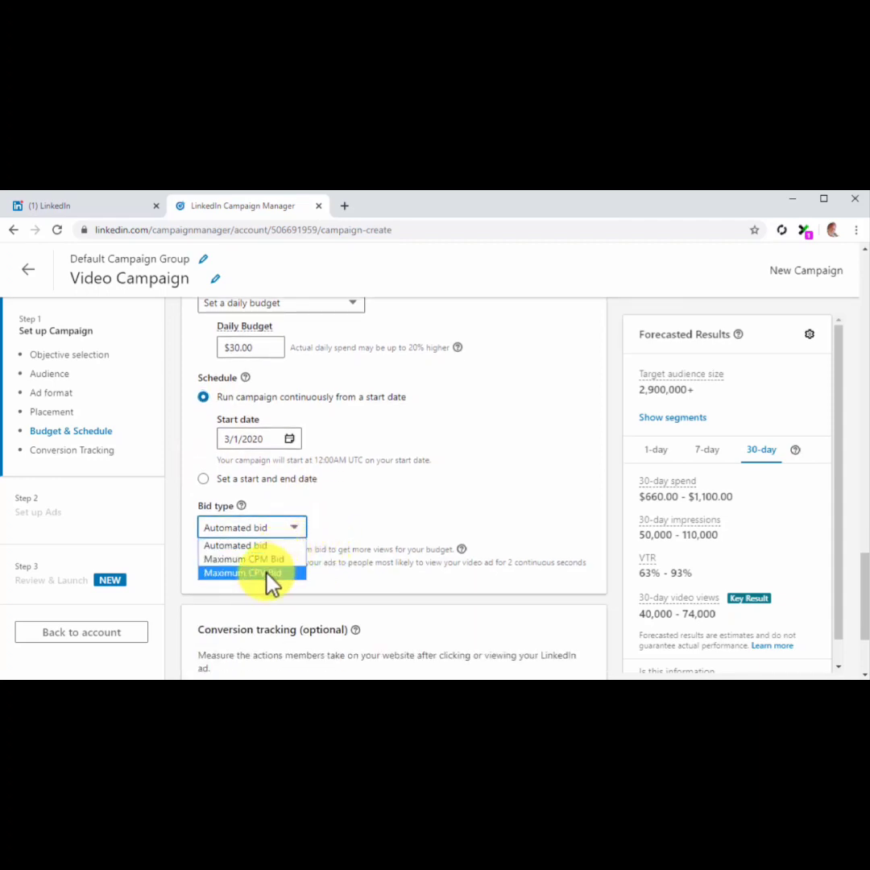
click(251, 573)
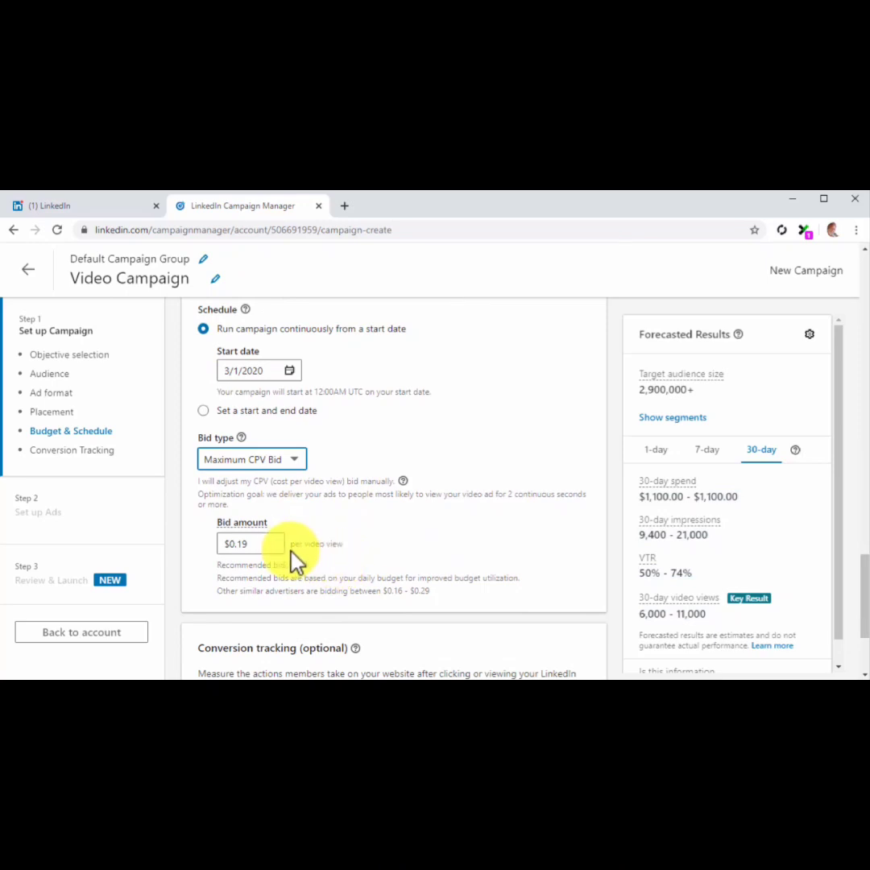
click(246, 543)
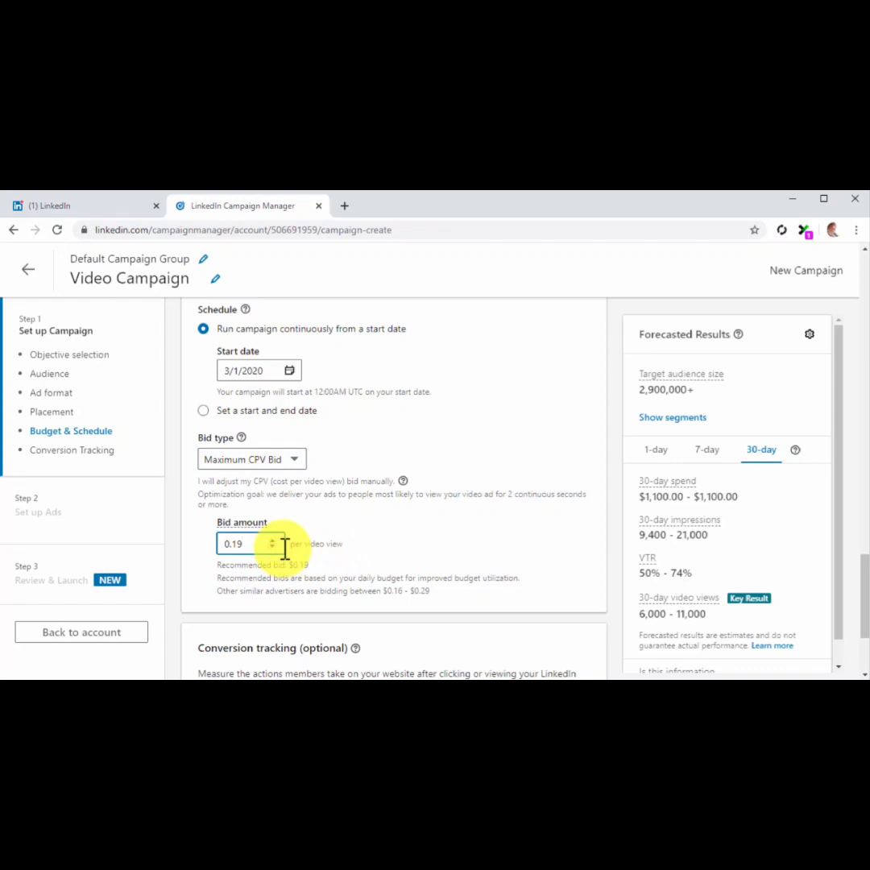
mouse_move(463, 599)
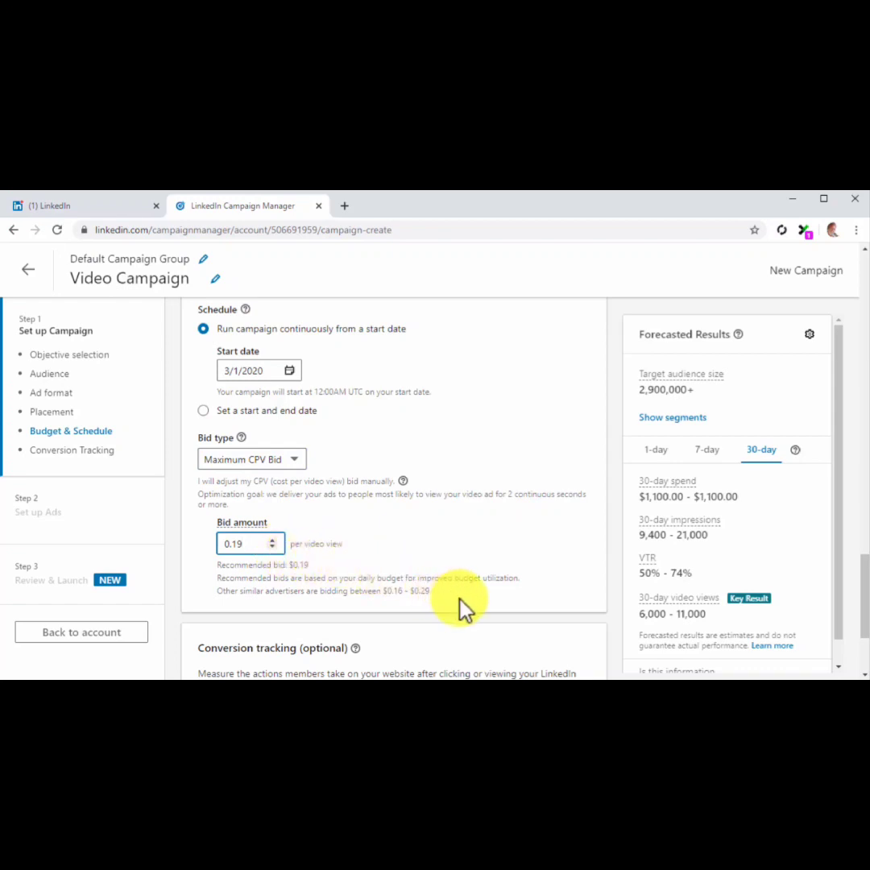
text(0.35)
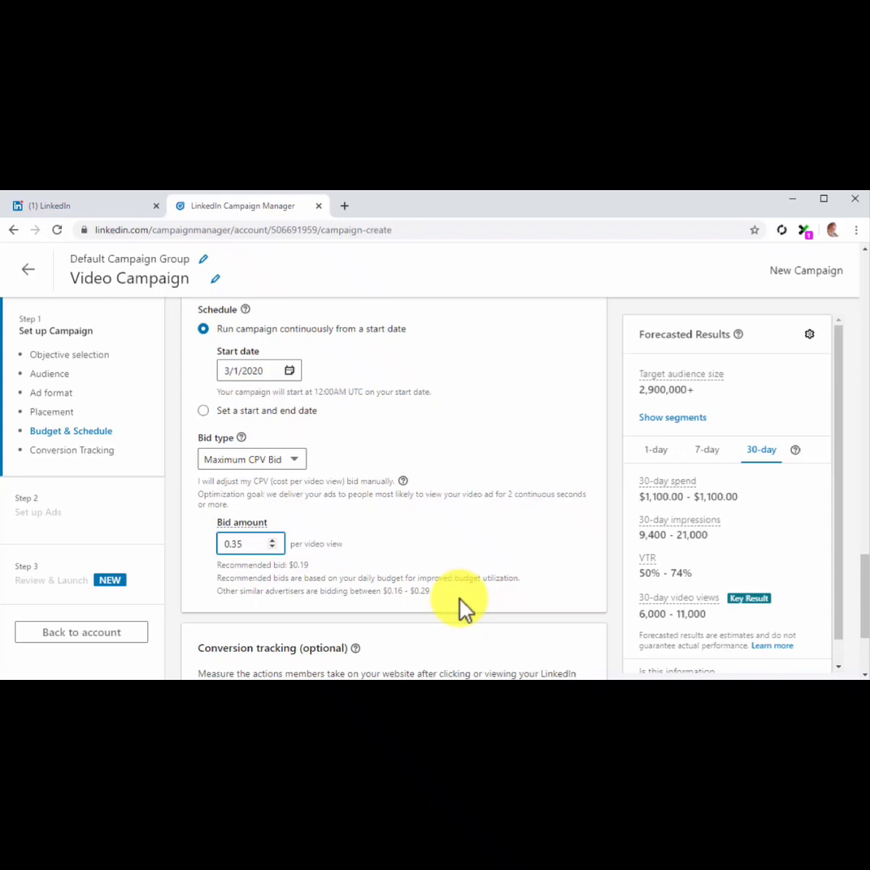
scroll(down, 3)
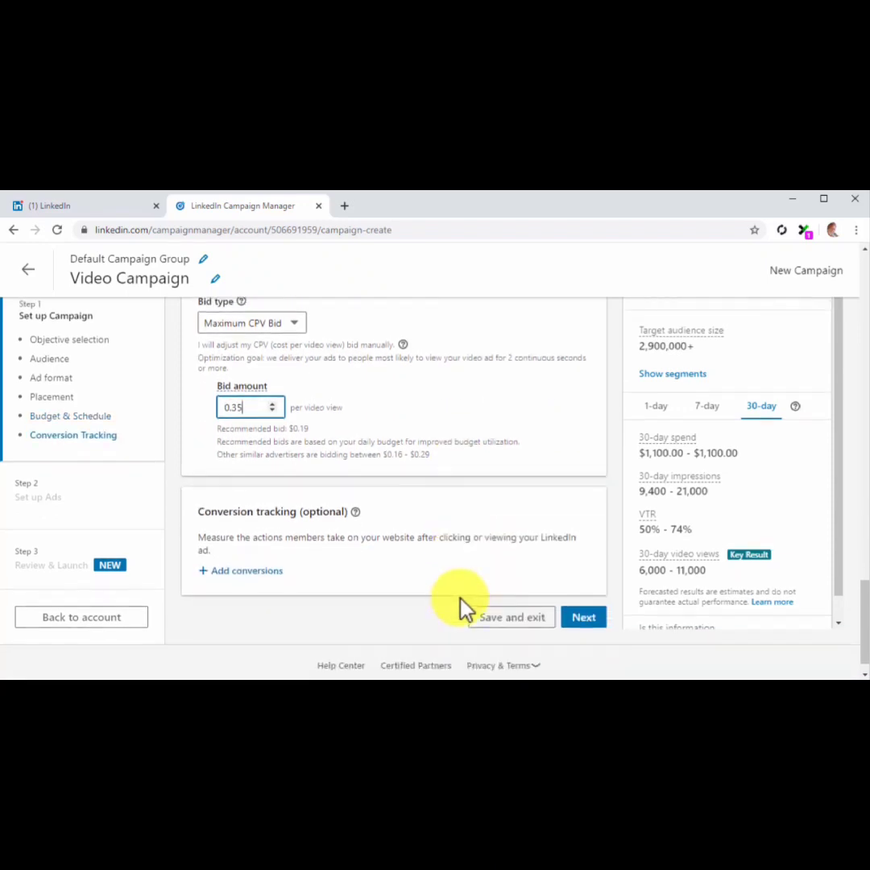
- Confirm saving the Video Campaign settings and continue to Step 2 ads
click(583, 617)
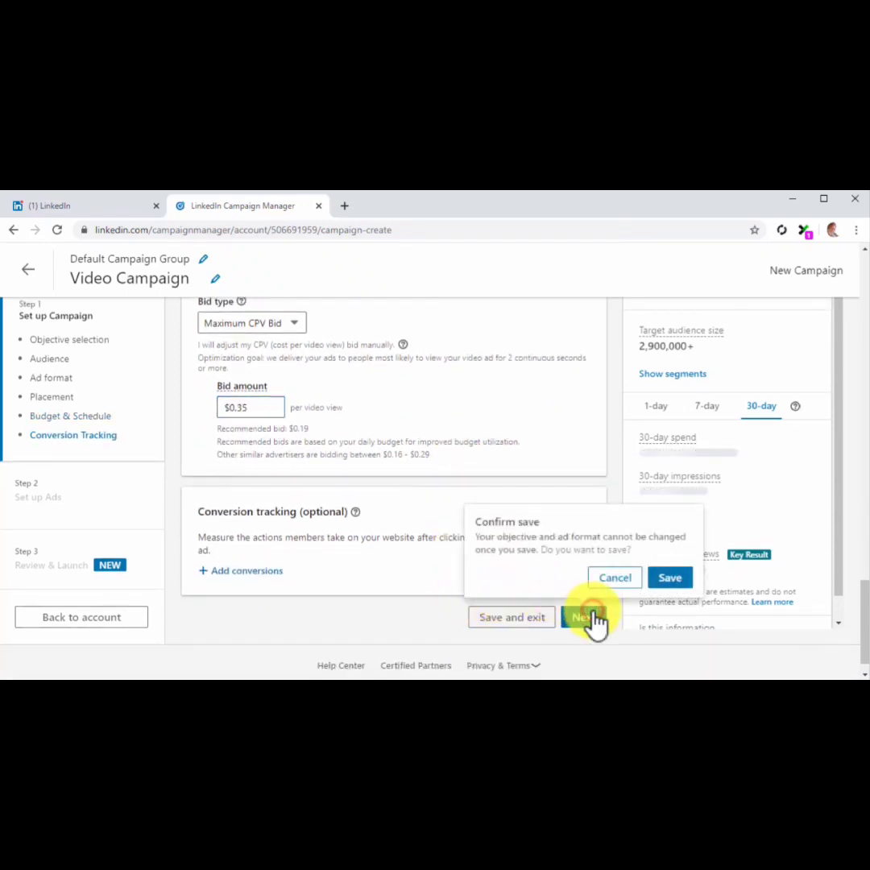
click(669, 577)
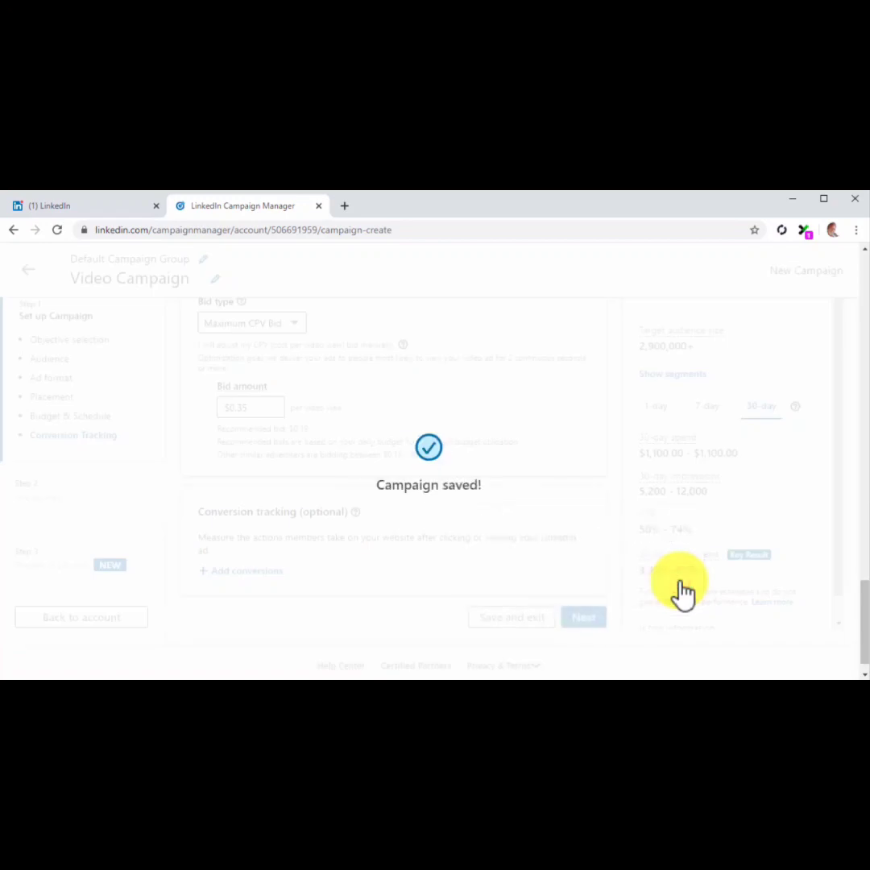
click(583, 617)
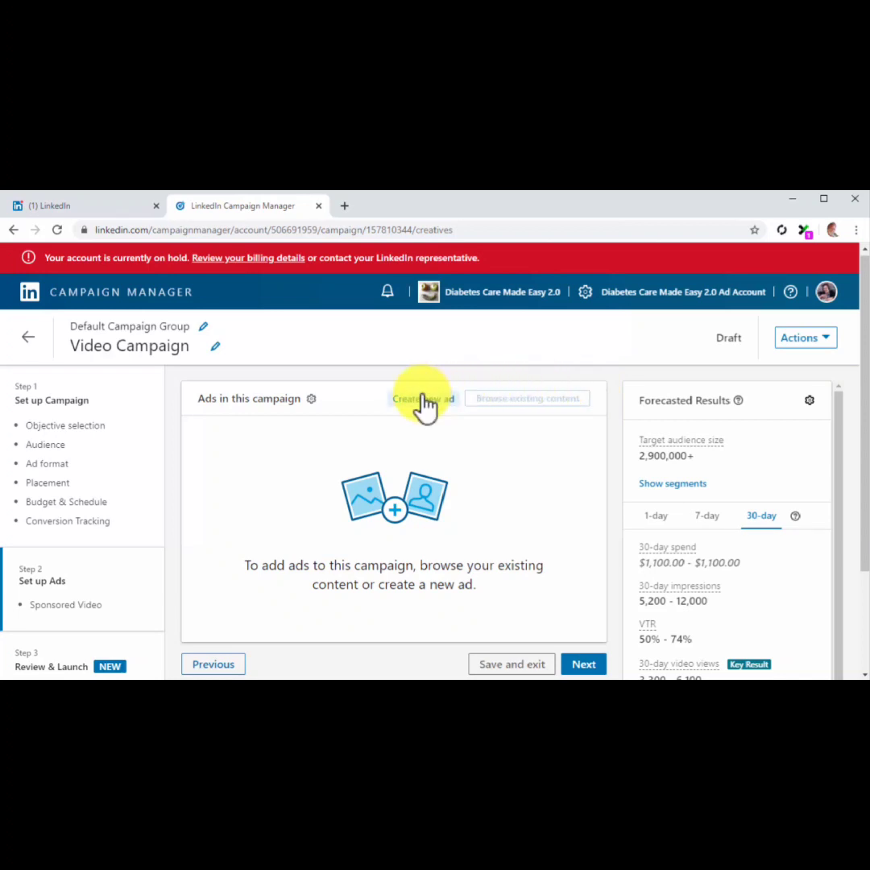
- Add intro text 'Staying healthy at work? Watch and see 5 ways to do it' and the Staying healthy at work.mp4 video
click(422, 398)
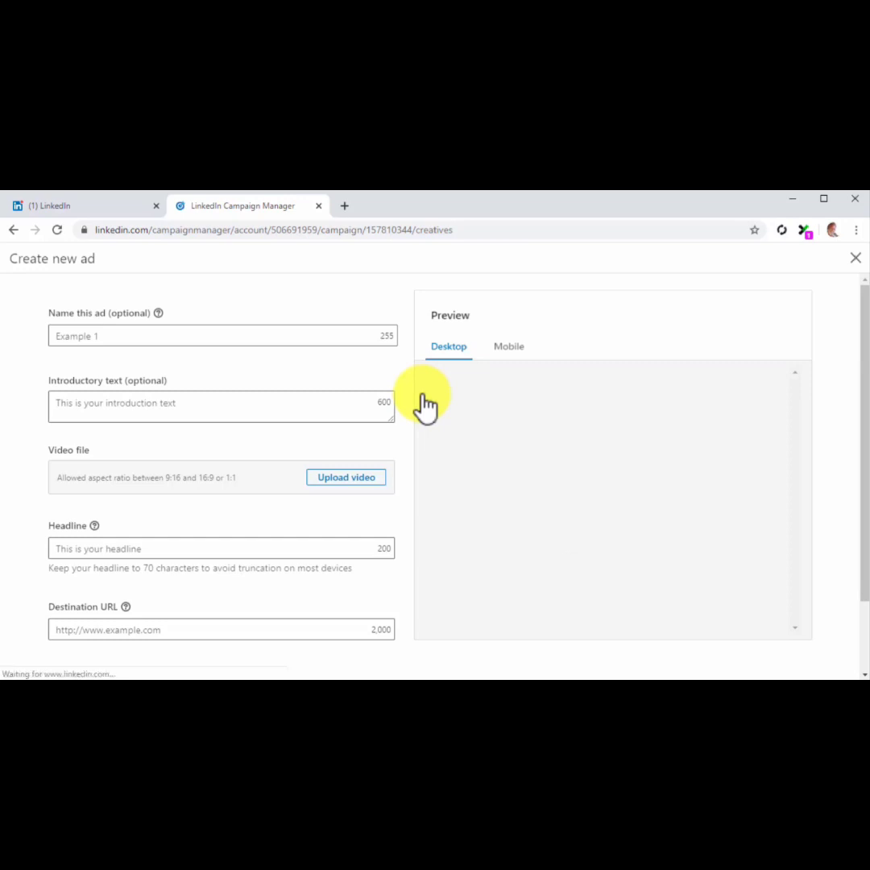
click(221, 403)
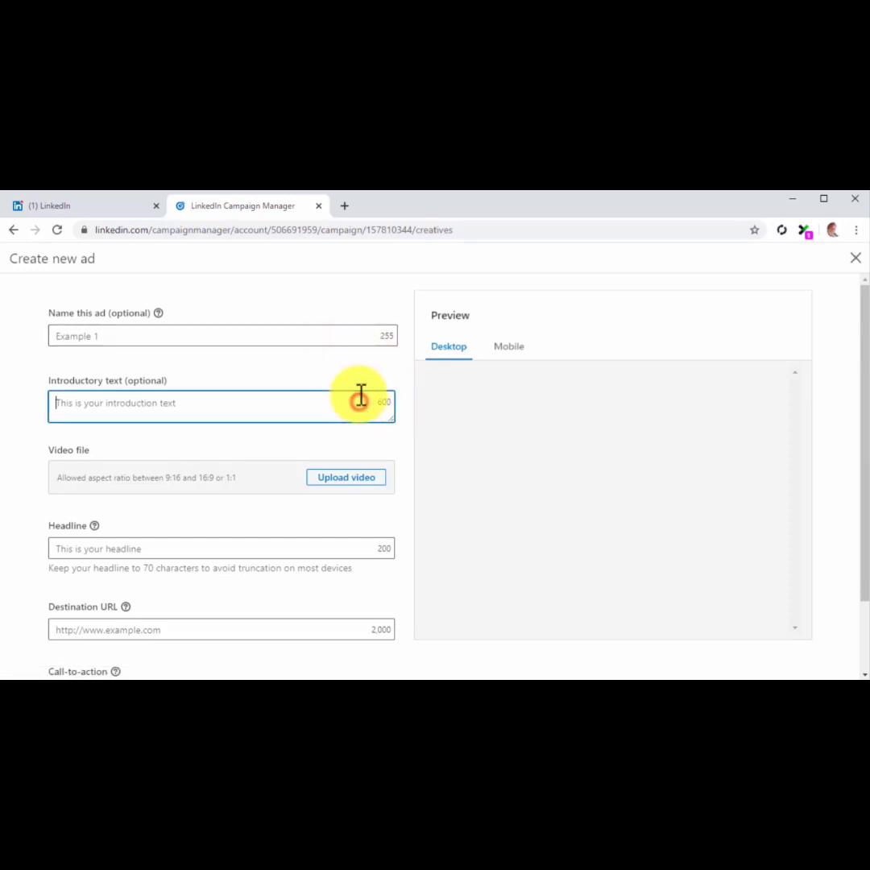
text(Staying healthy at work? Watch and see 5 ways to do it)
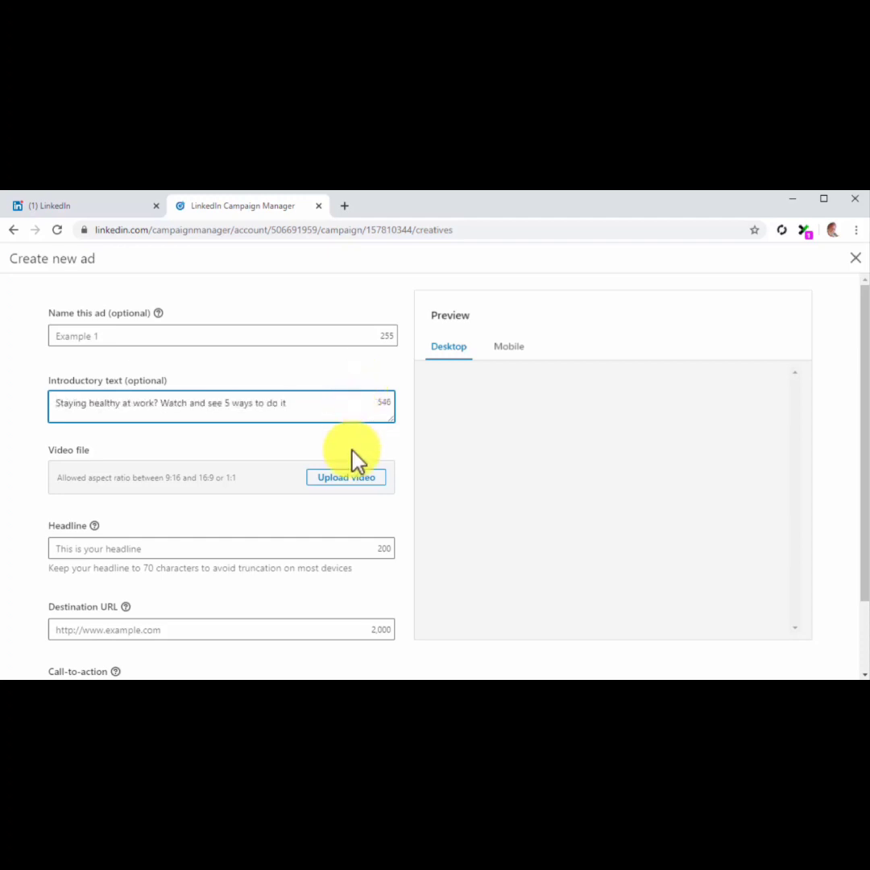
click(346, 476)
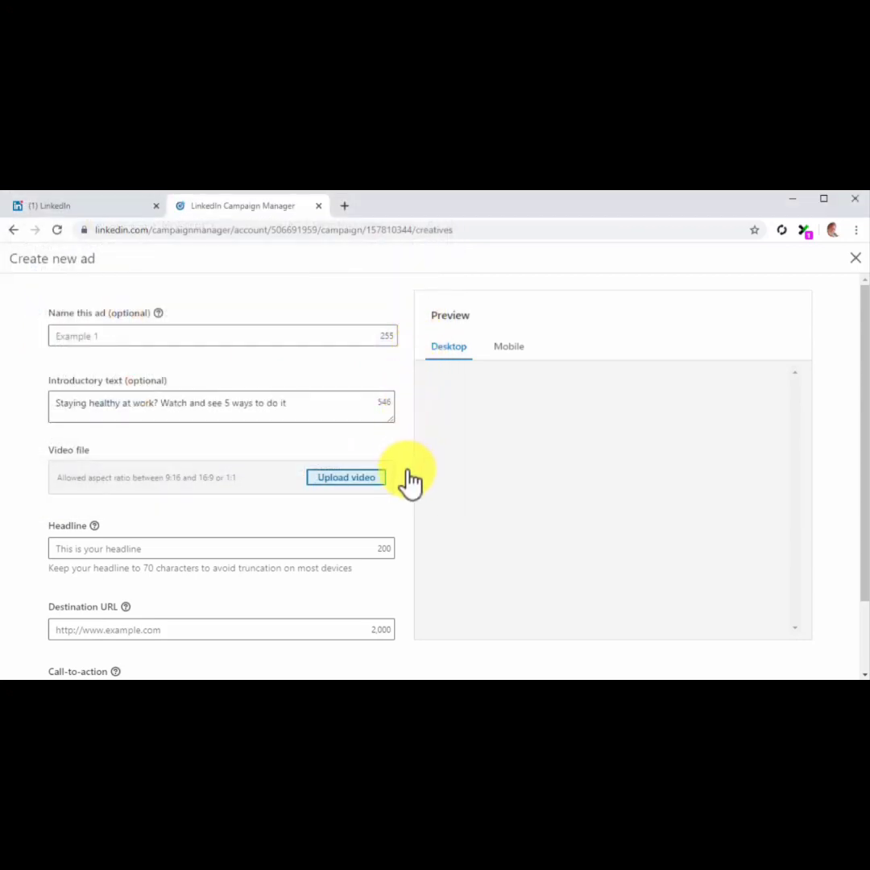
click(346, 477)
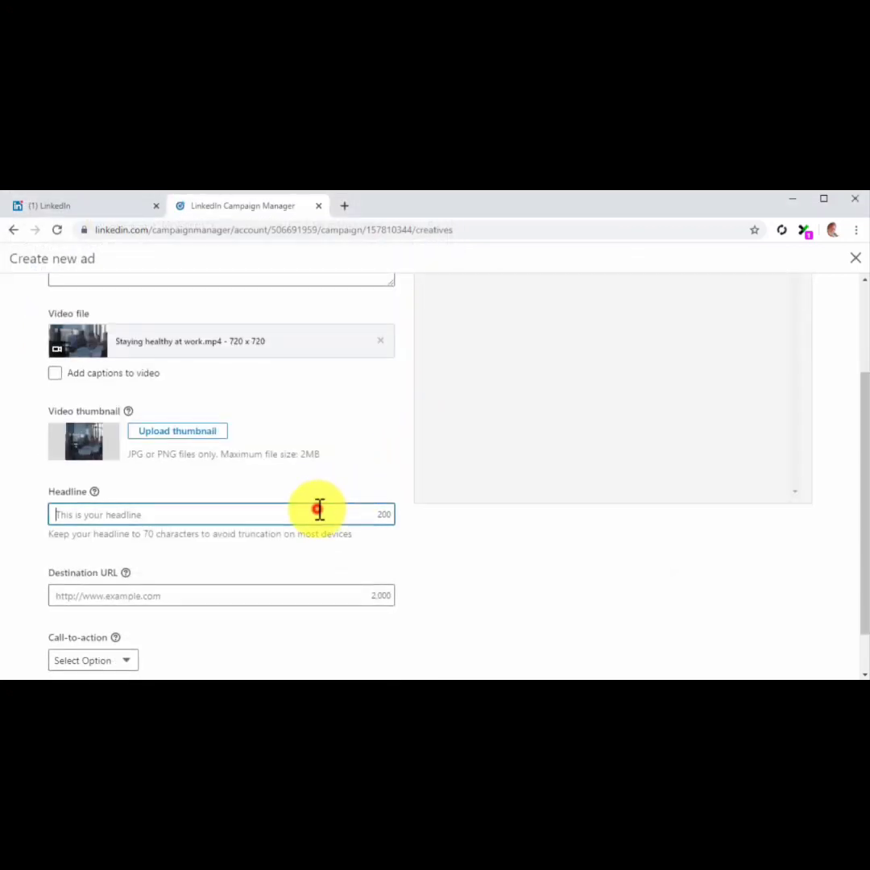
text(Staying healthy at work)
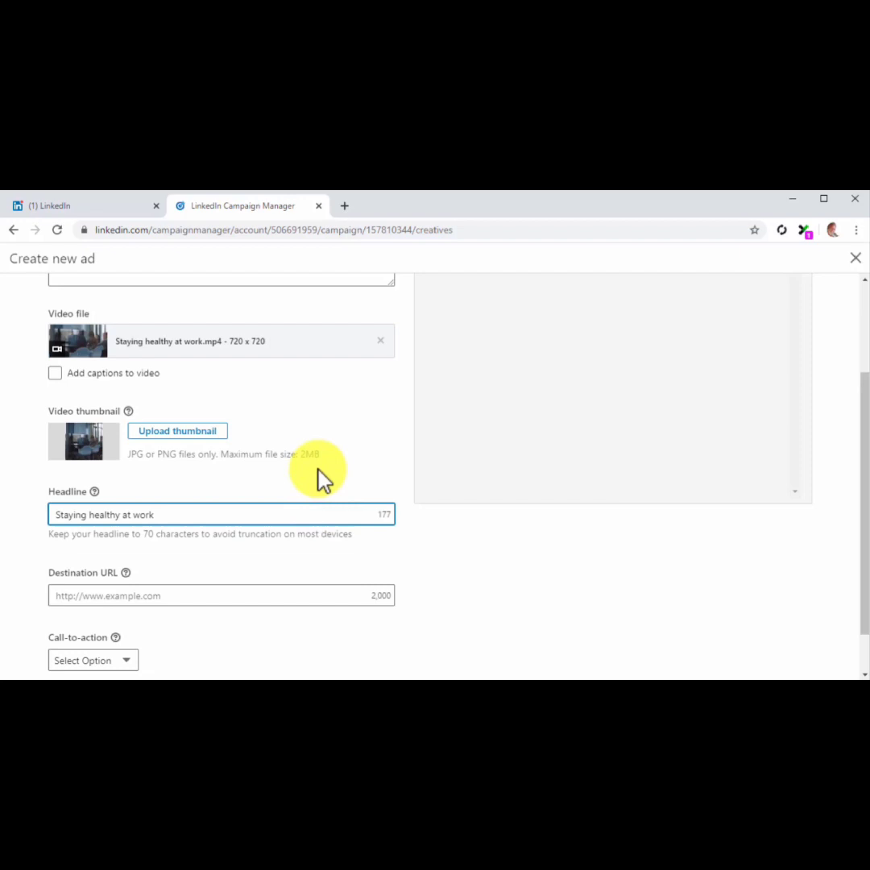
click(221, 595)
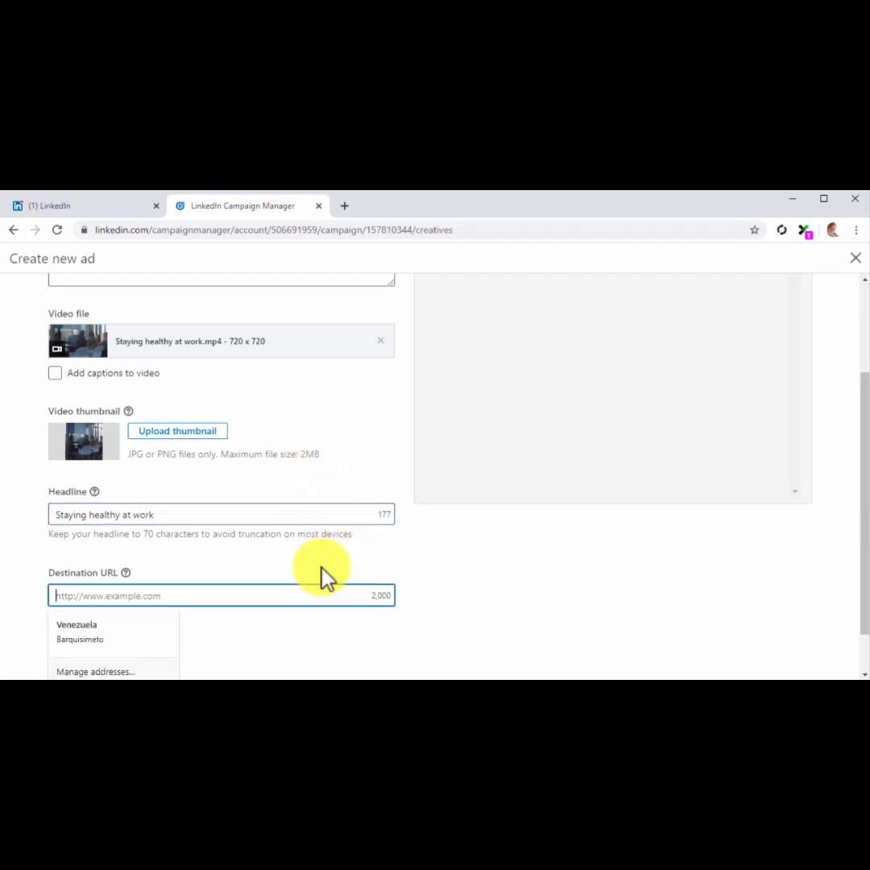
text(http://diabetescaremadeeasy.com)
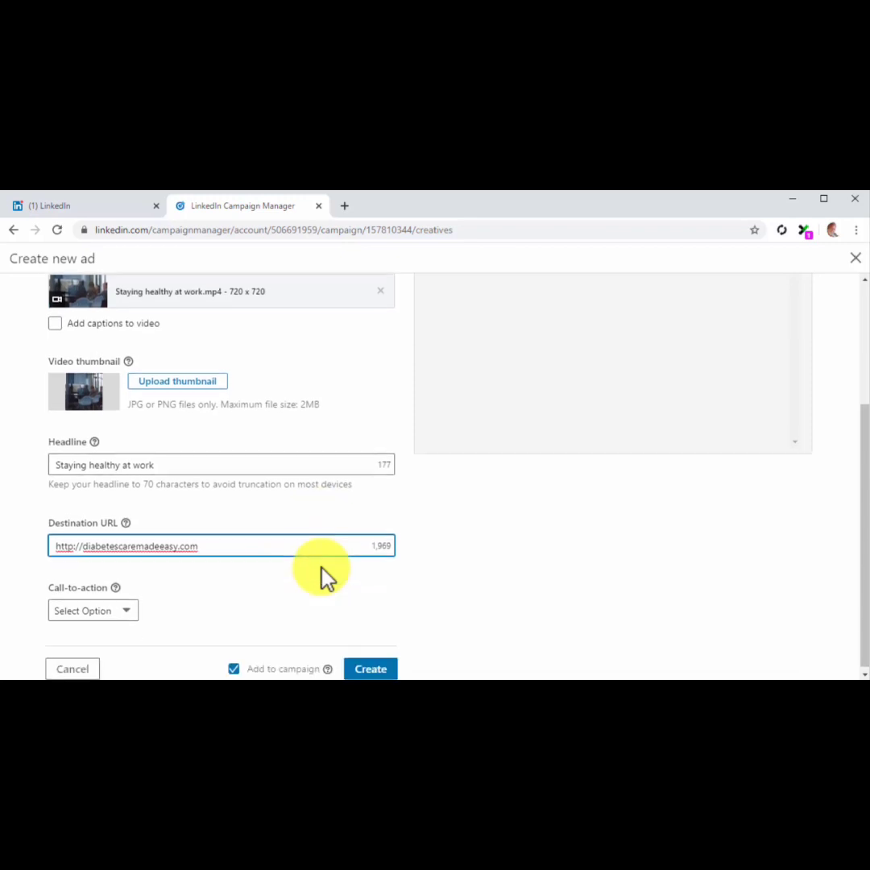
click(92, 609)
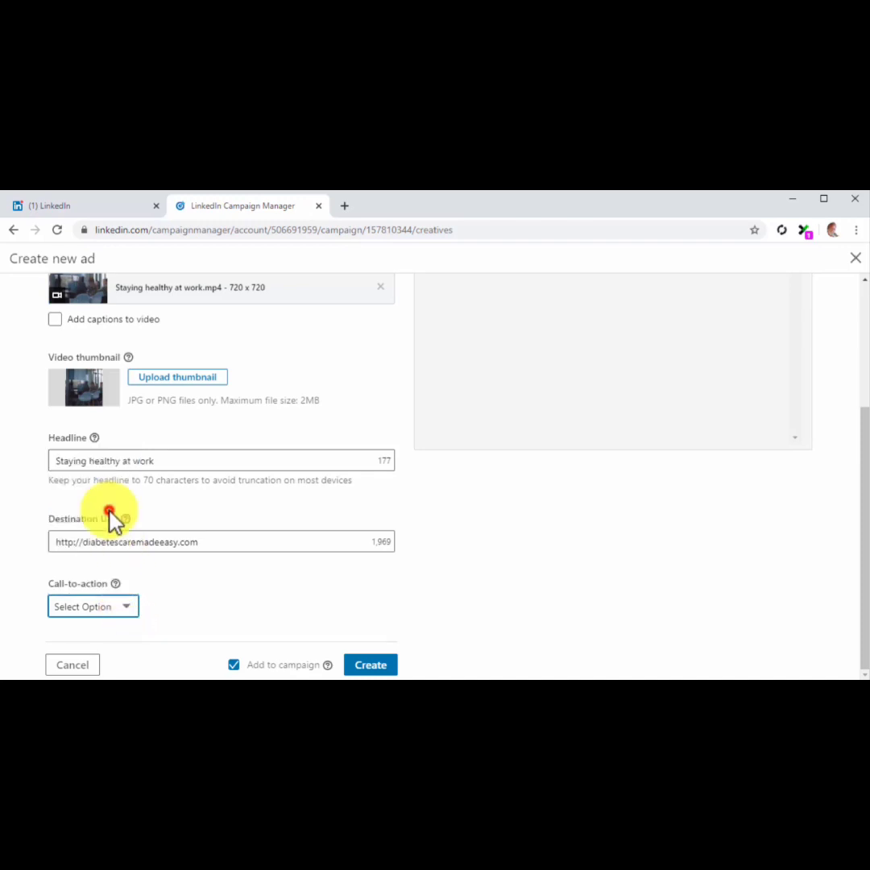
click(93, 606)
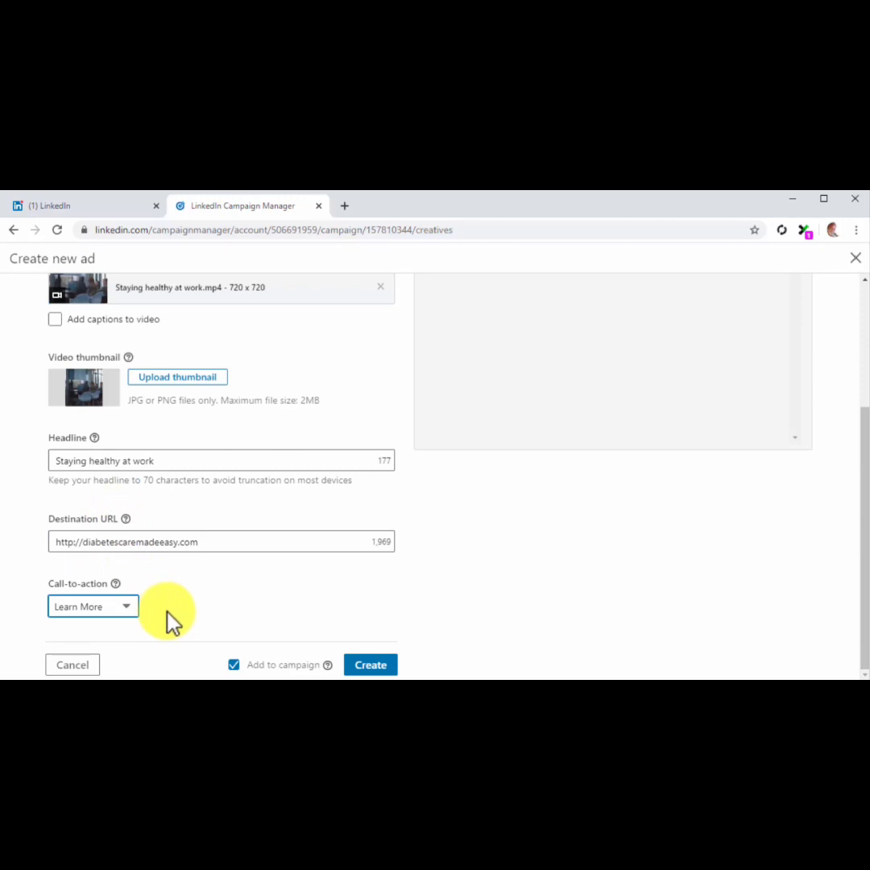
click(369, 664)
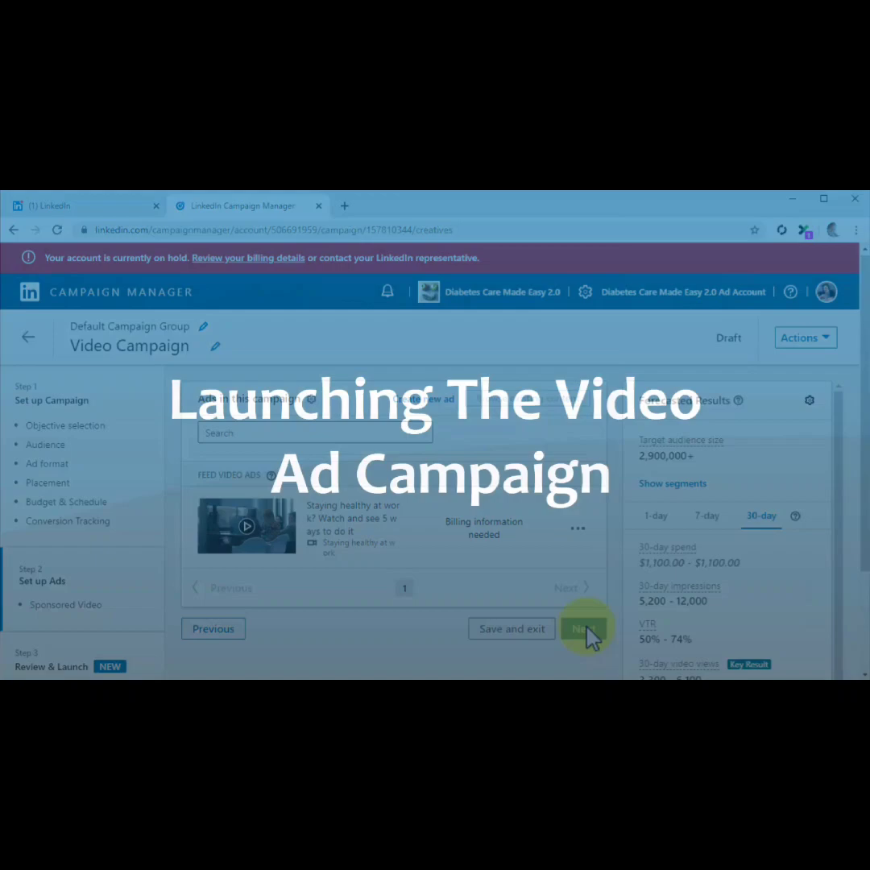
- Review the Video Campaign summary and launch the campaign
click(587, 628)
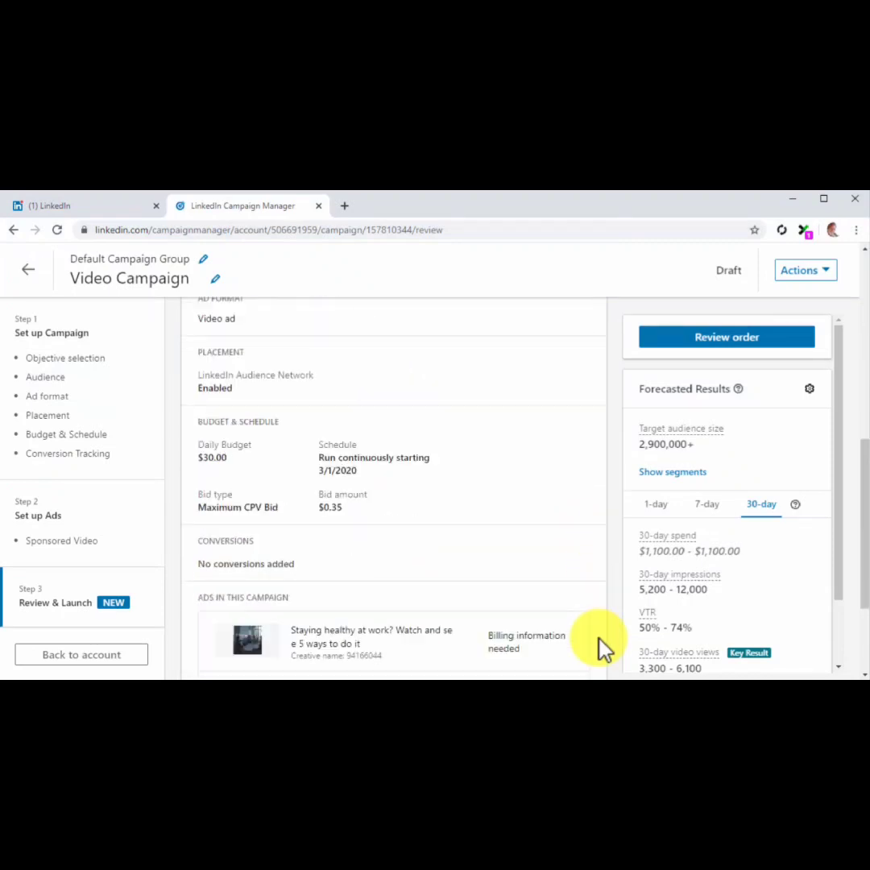
scroll(down, 3)
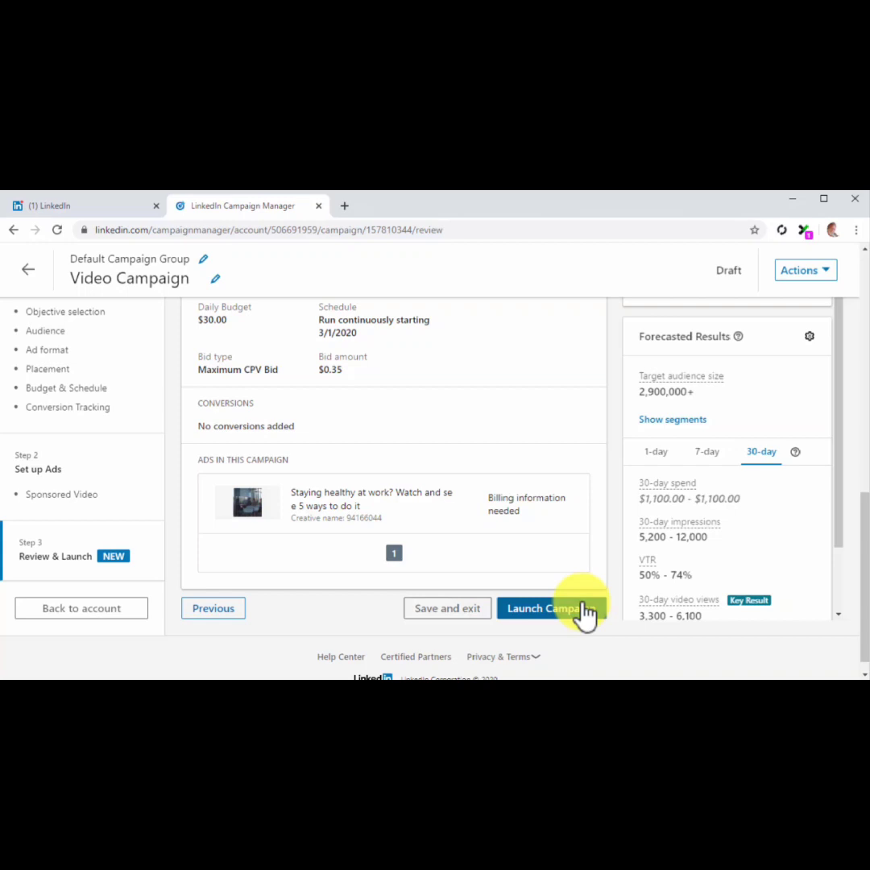
click(551, 608)
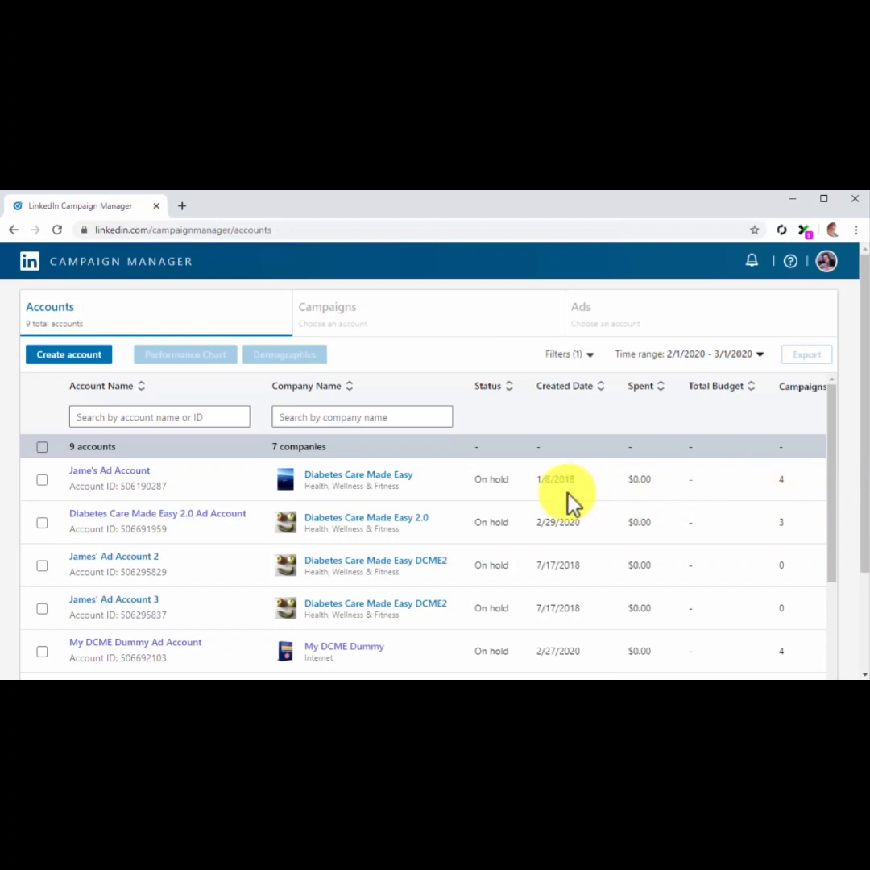
mouse_move(244, 523)
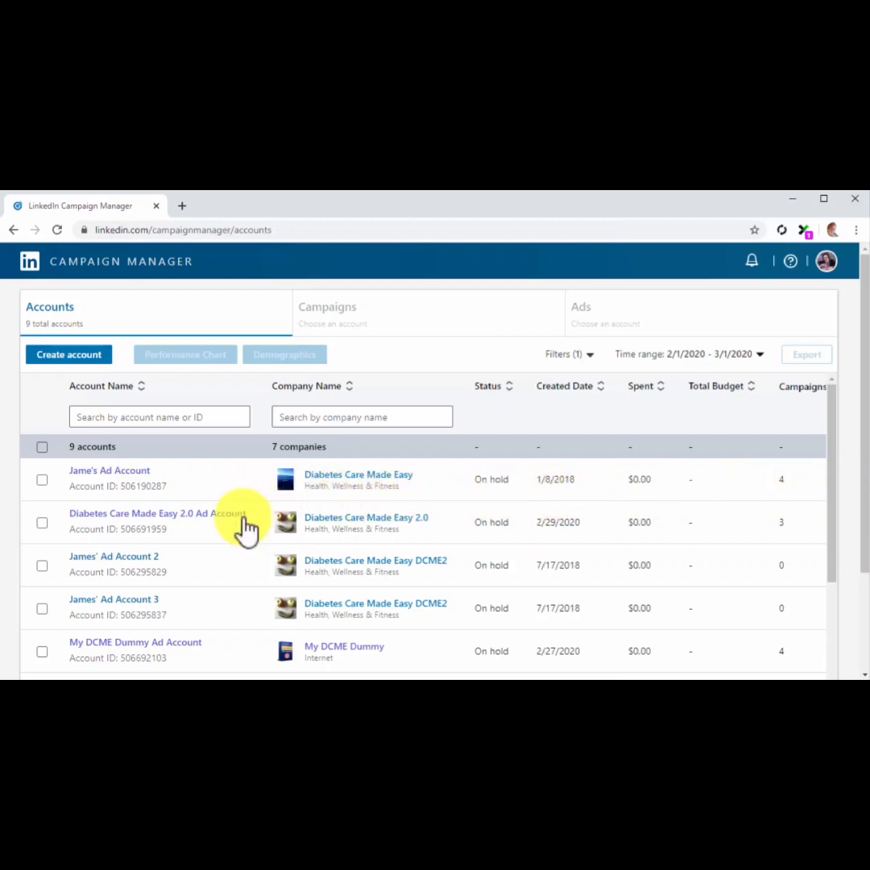
- In the Diabetes Care Made Easy 2.0 account, create a campaign named 'Messaging Ad'
click(149, 512)
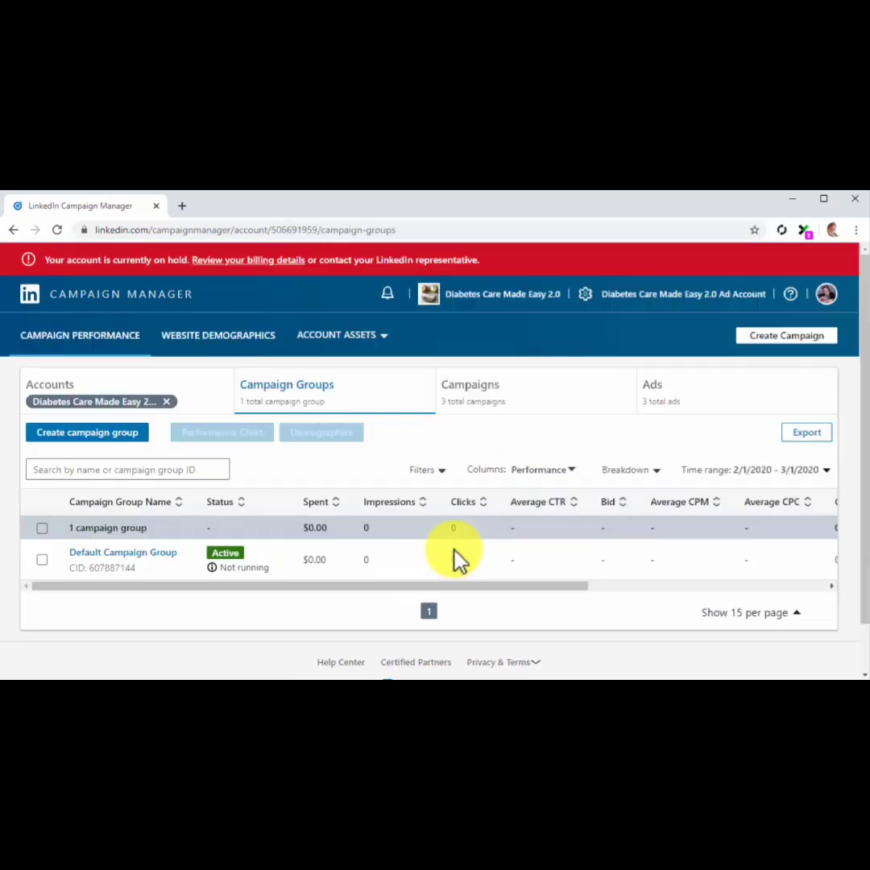
mouse_move(810, 382)
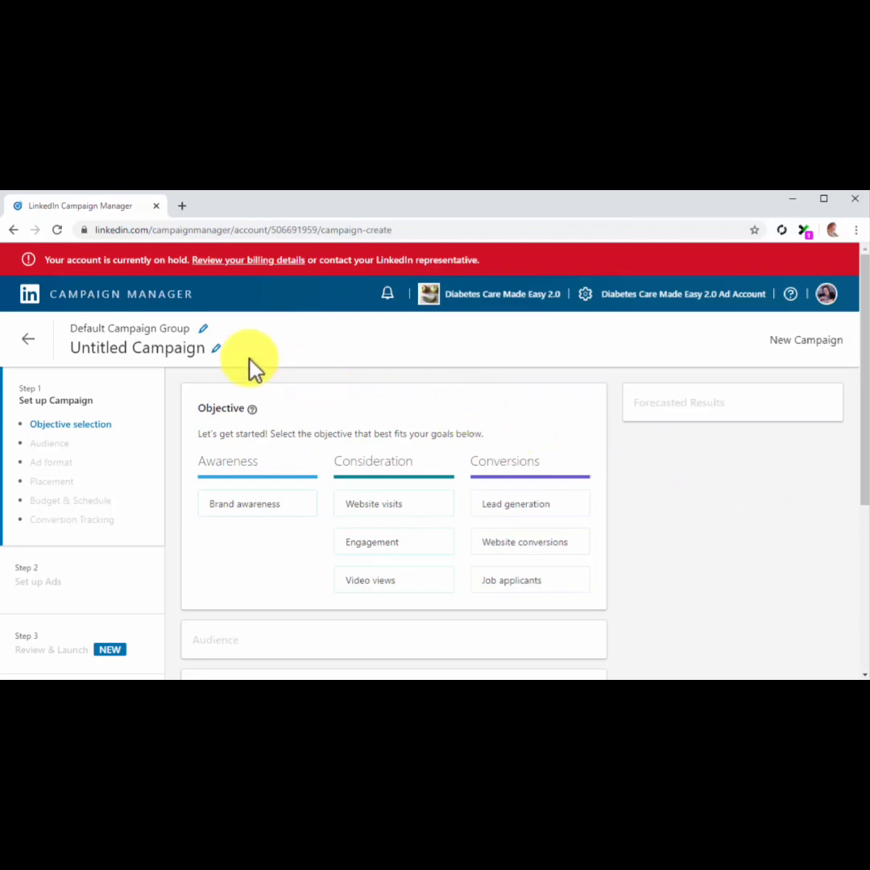
click(215, 347)
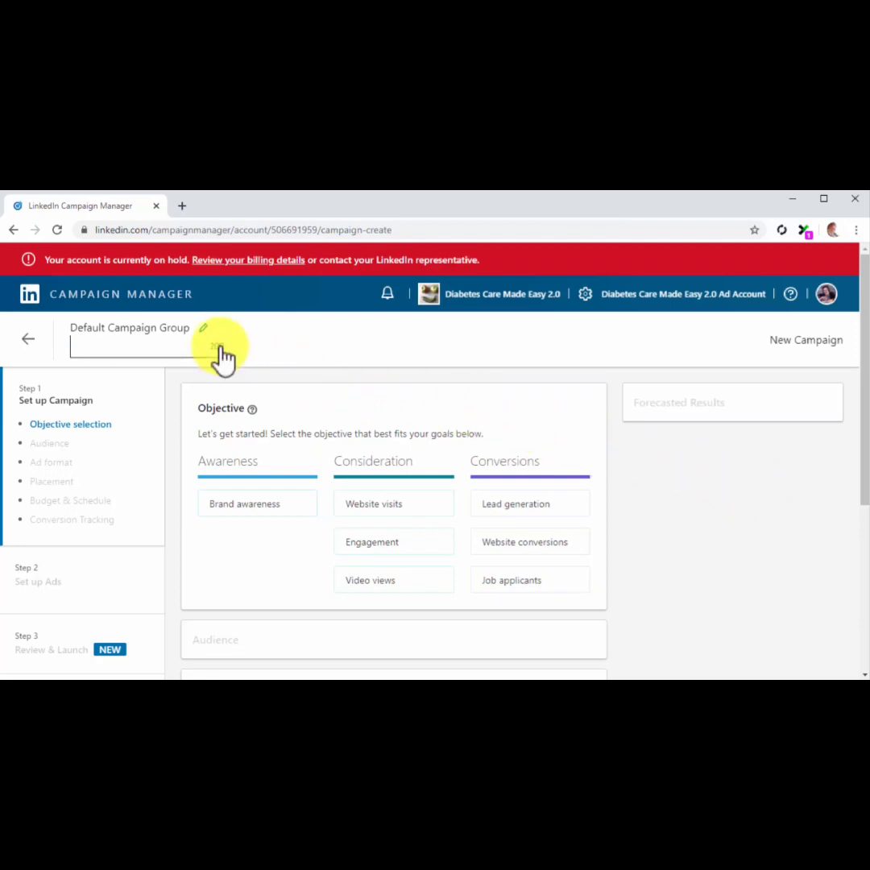
text(Messaging Ad)
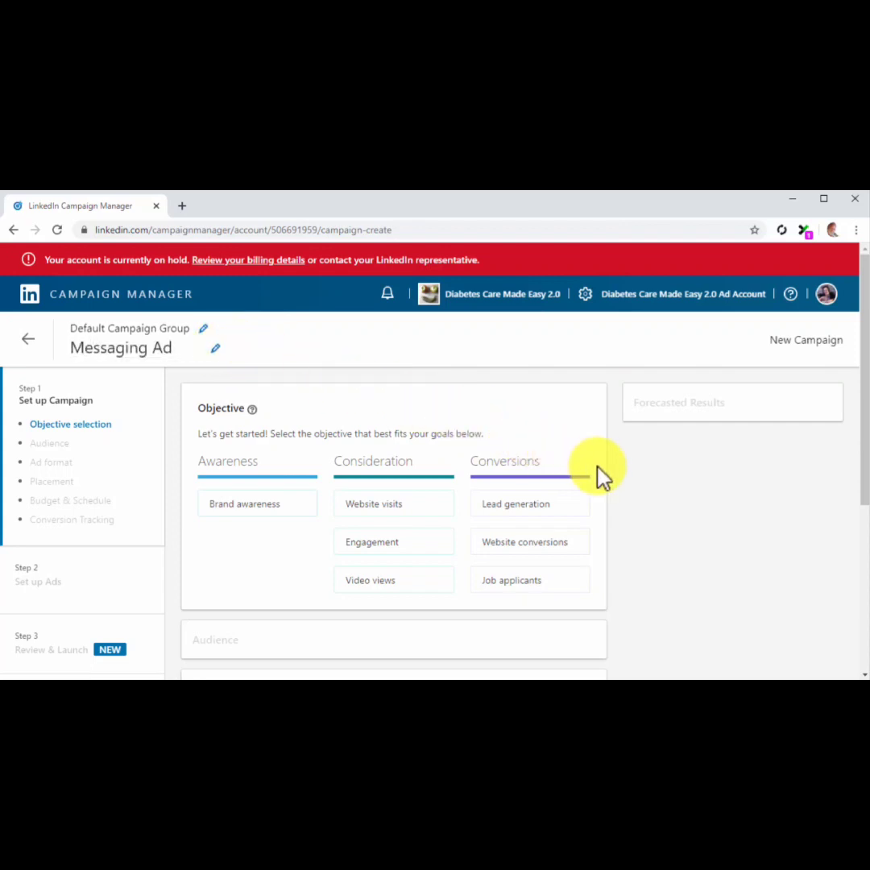
mouse_move(610, 474)
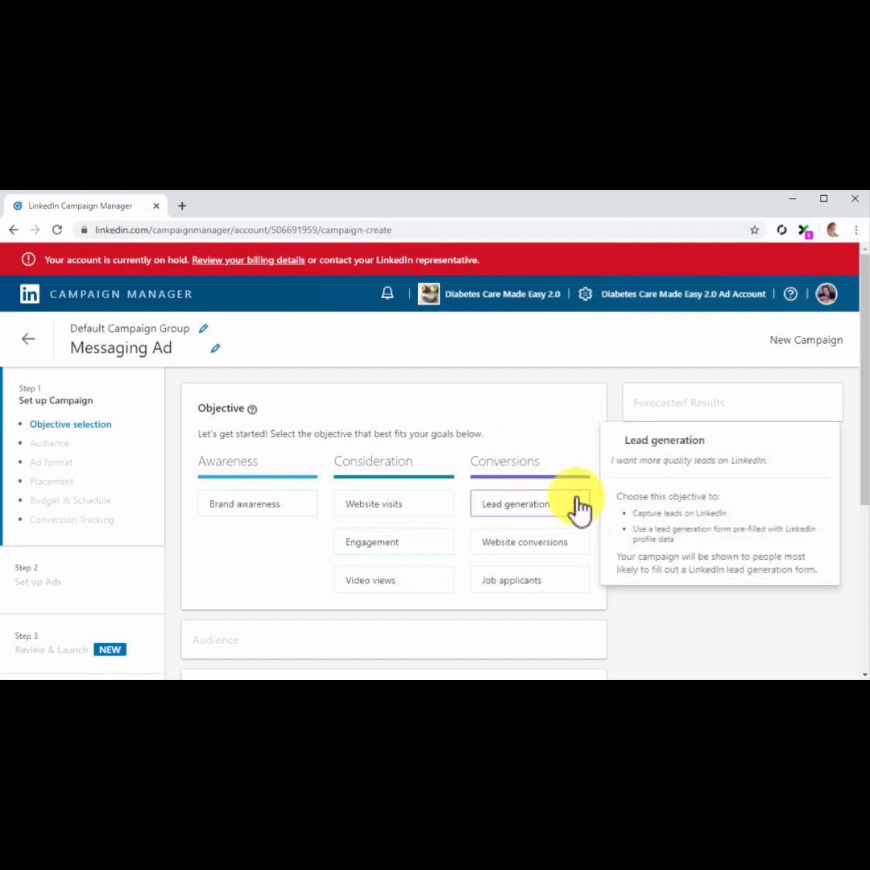
- Choose Lead generation as the objective and add another audience location
click(514, 503)
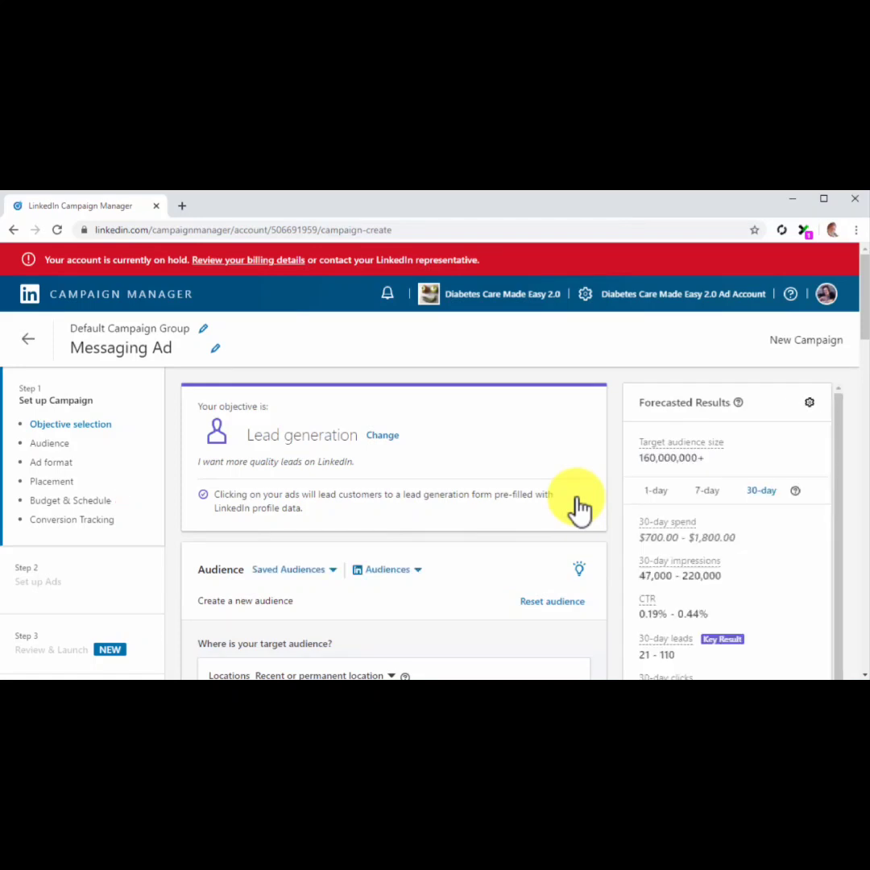
scroll(down, 3)
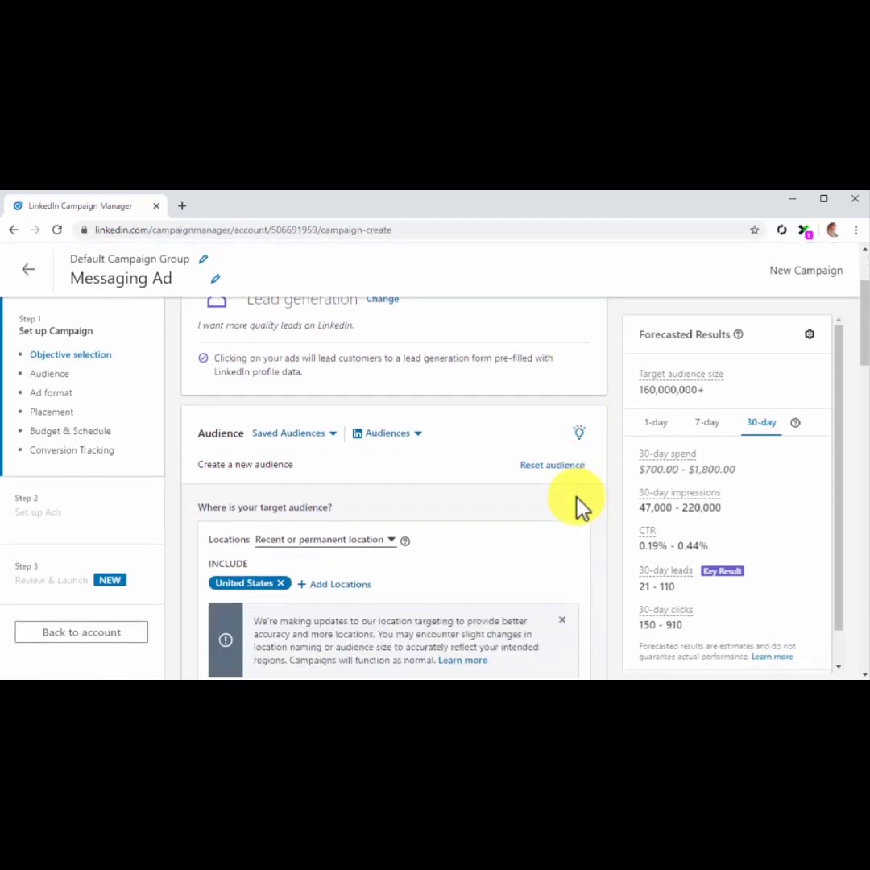
scroll(down, 3)
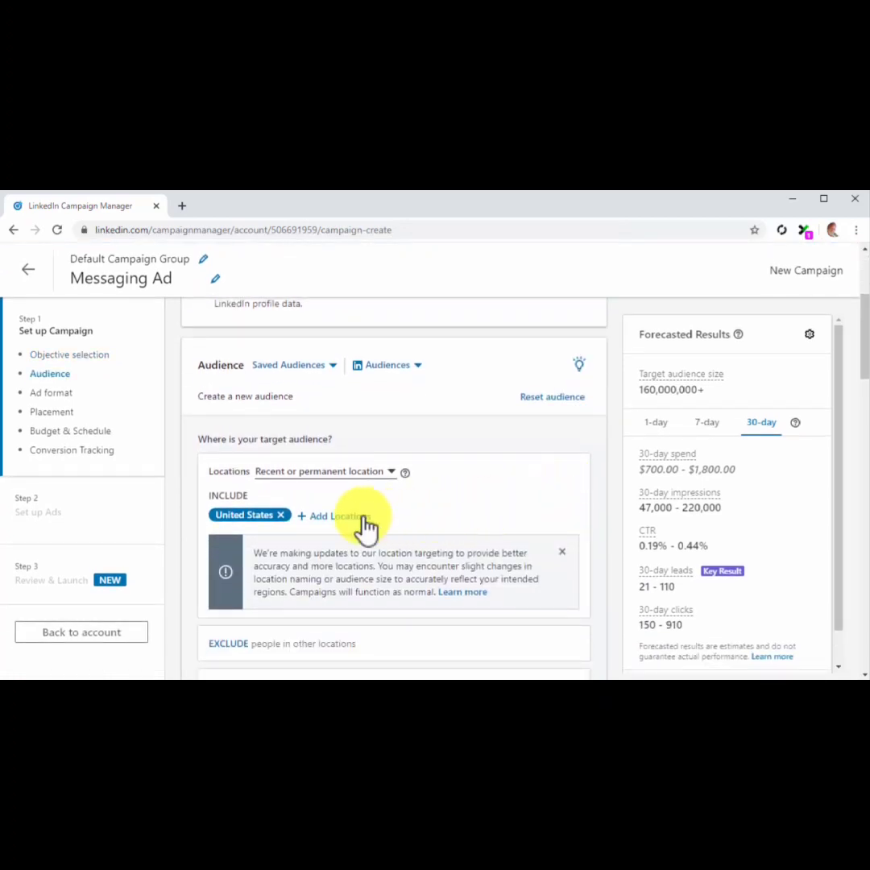
click(326, 516)
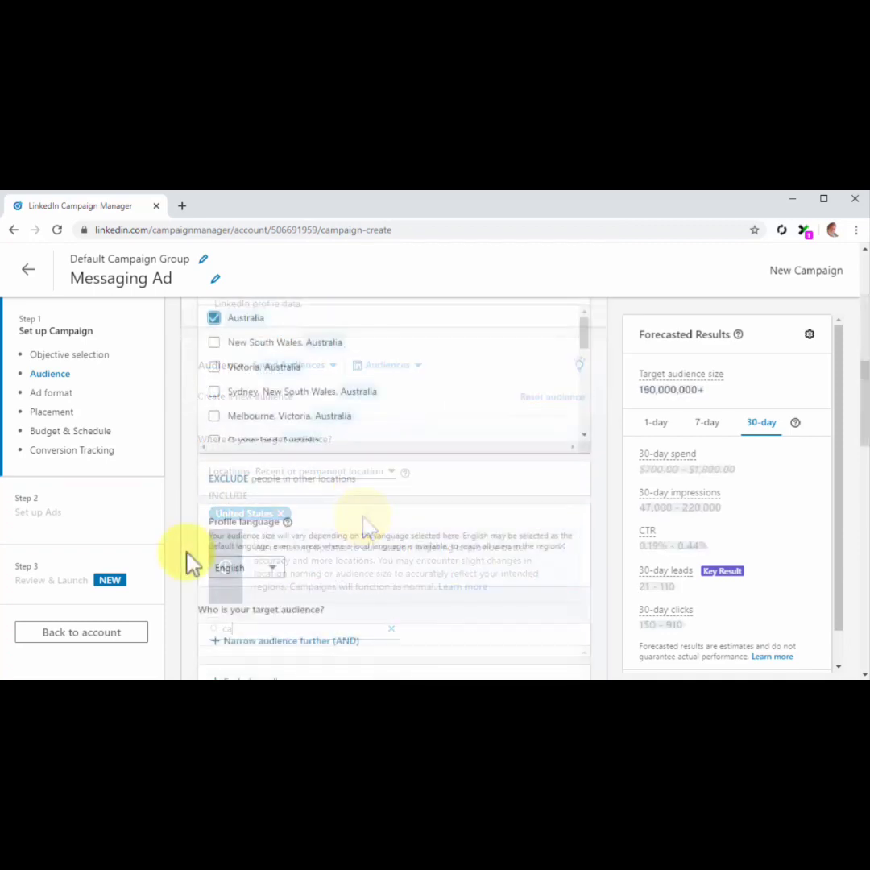
scroll(down, 3)
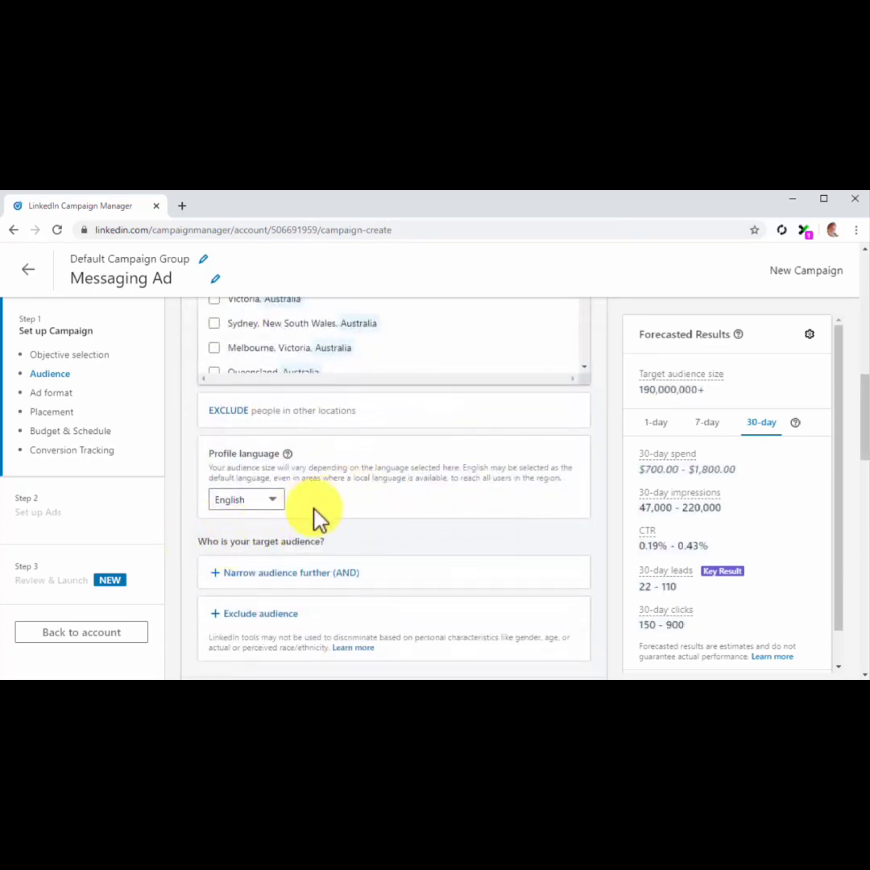
scroll(down, 3)
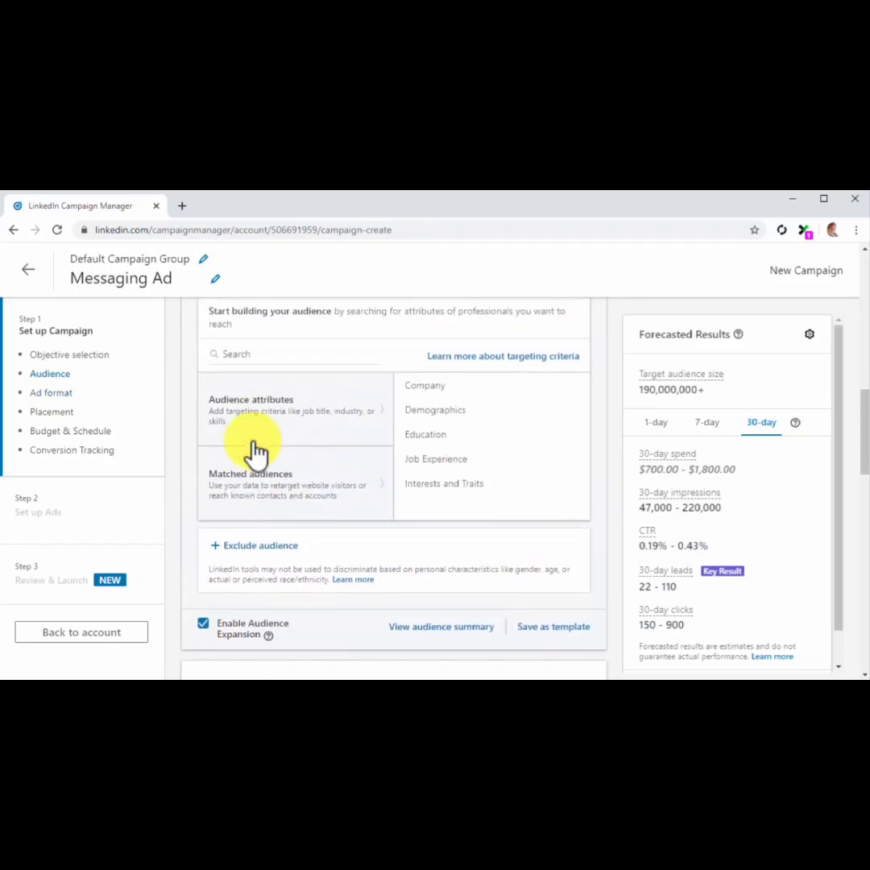
- Target the Healthy Eating and Healthy Lifestyle member skills
click(292, 369)
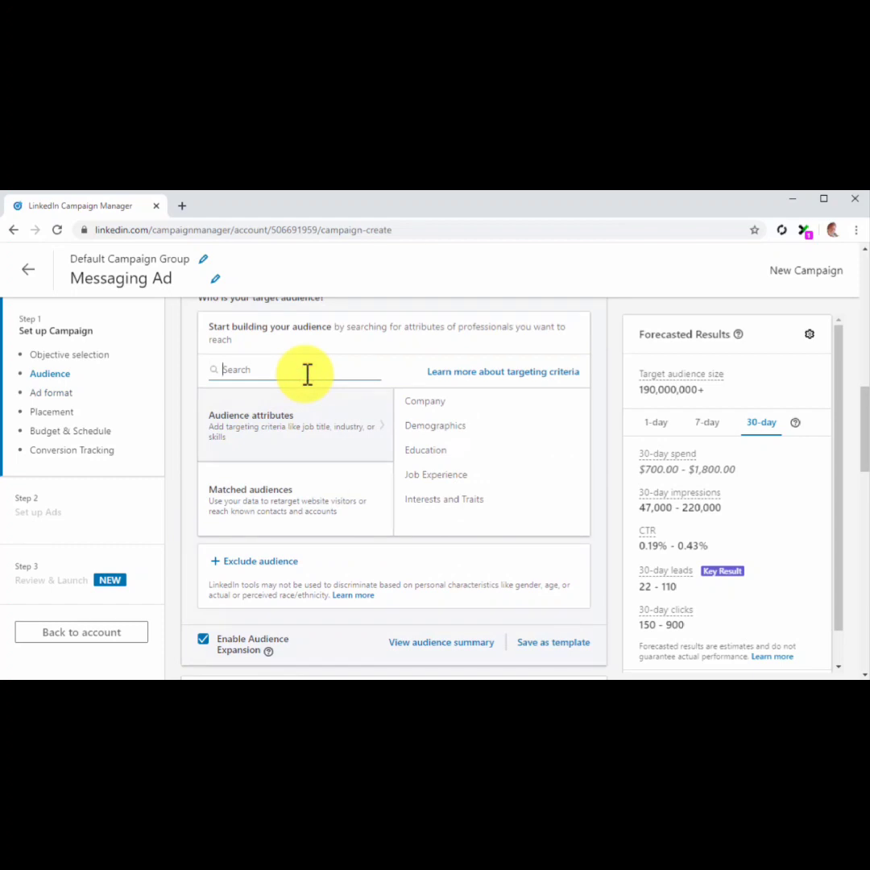
text(healthy)
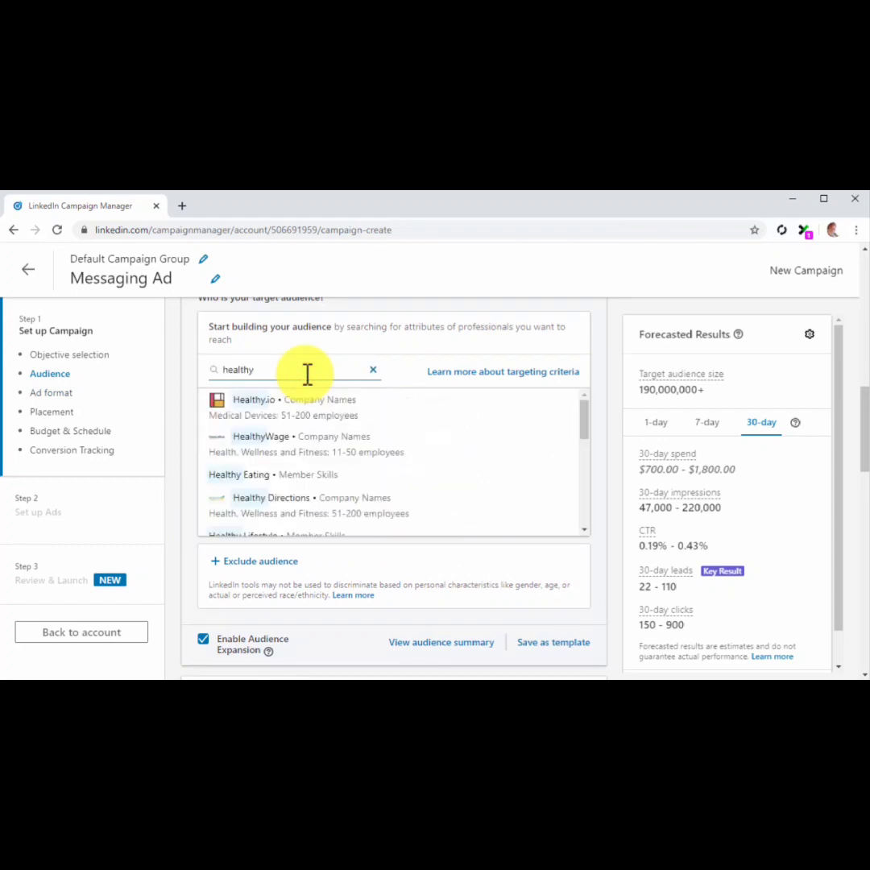
click(238, 473)
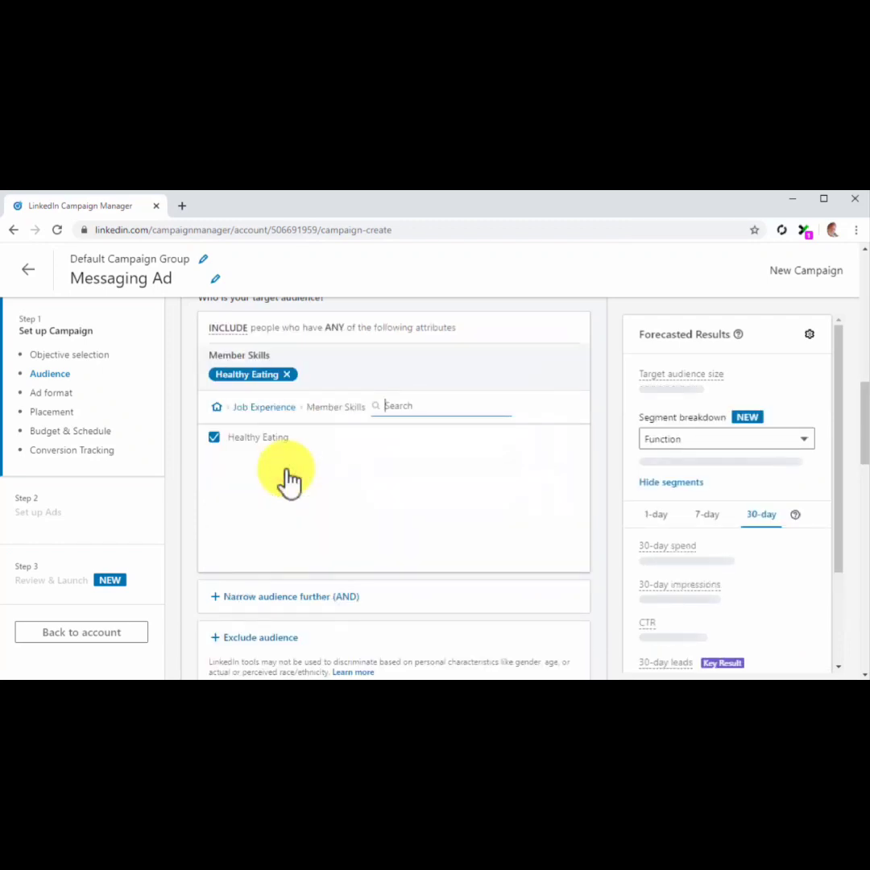
text(h)
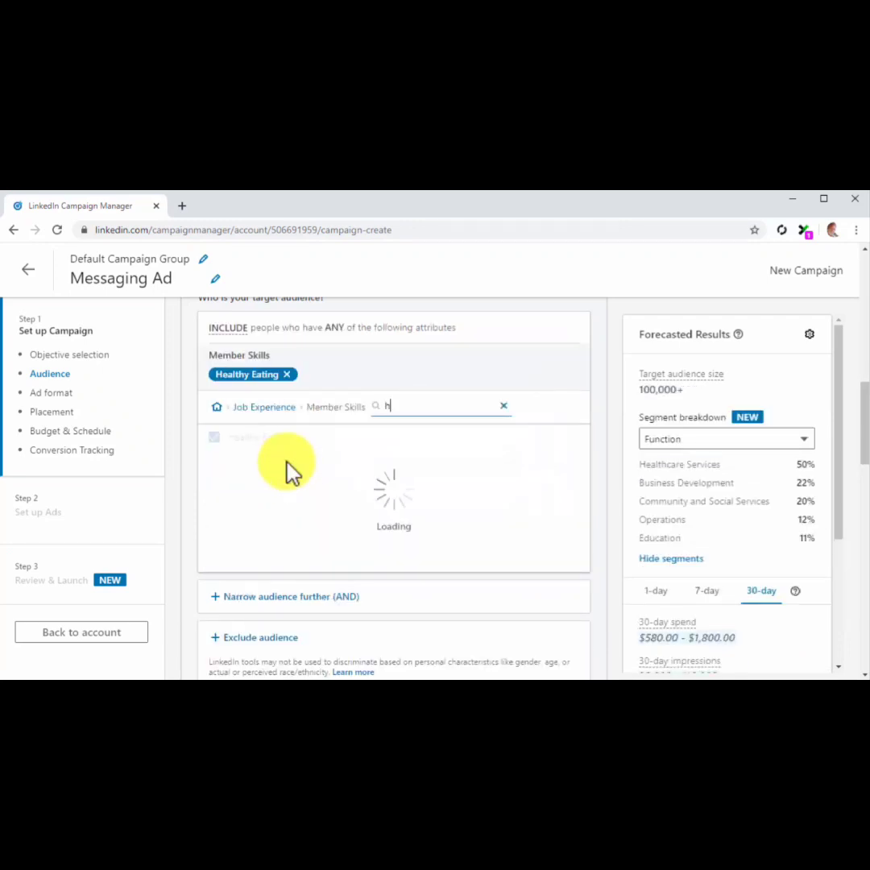
text(ealthy)
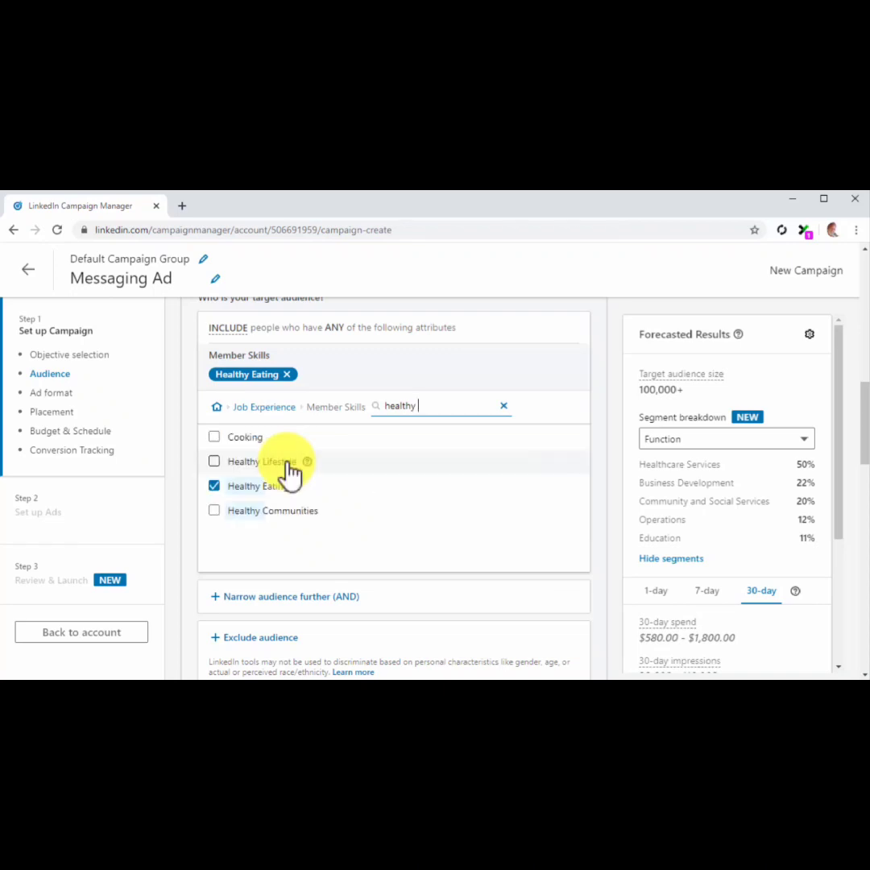
click(215, 461)
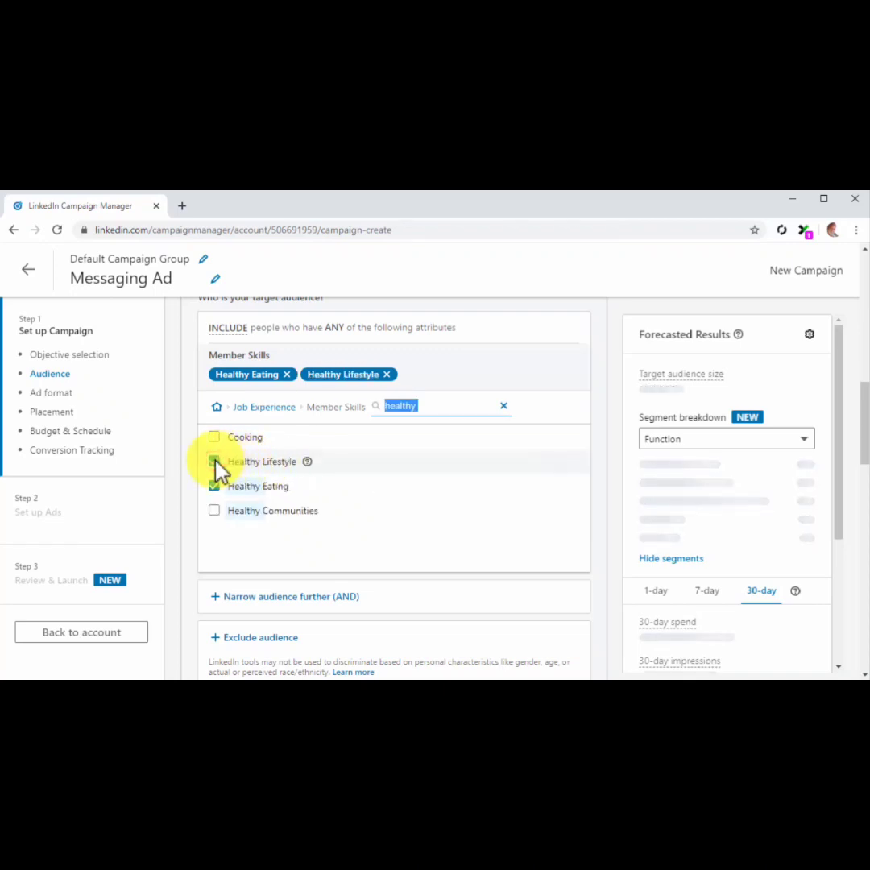
click(214, 510)
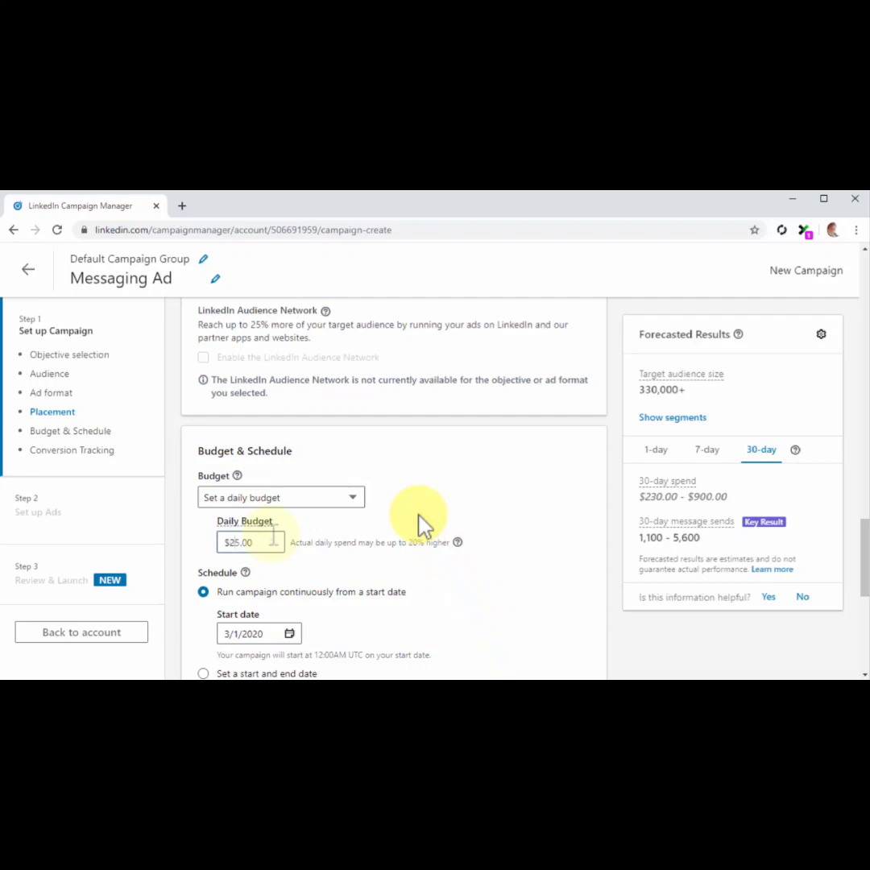
- Set a $30 daily budget running continuously and a $0.35 per-send bid
text(30)
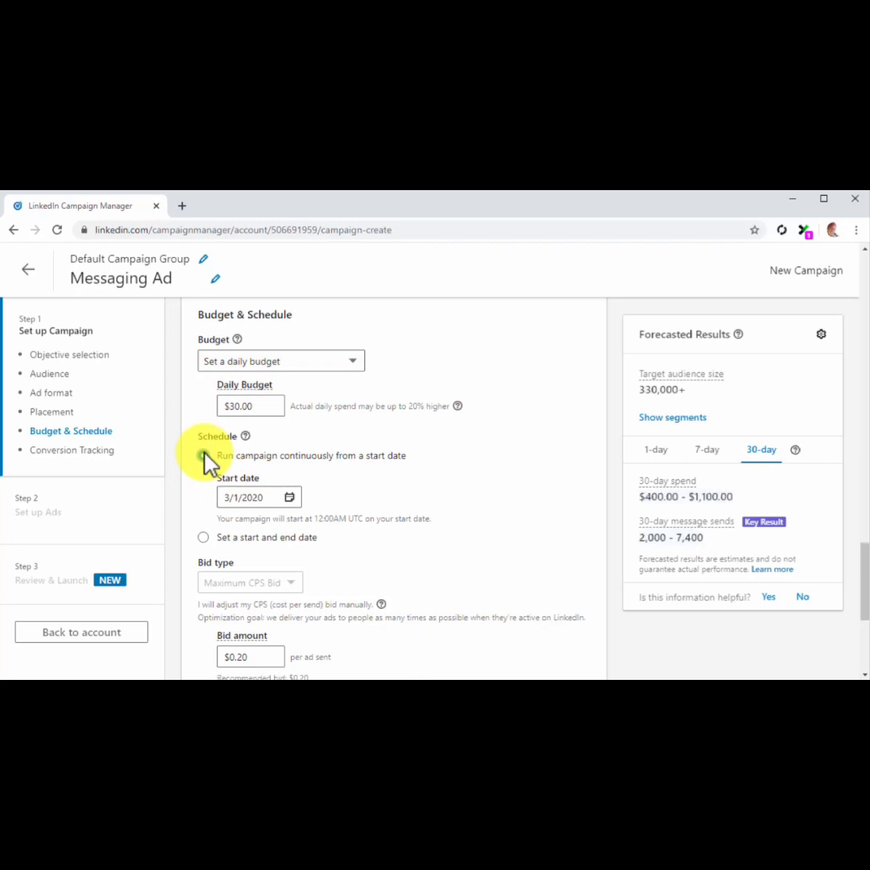
click(202, 456)
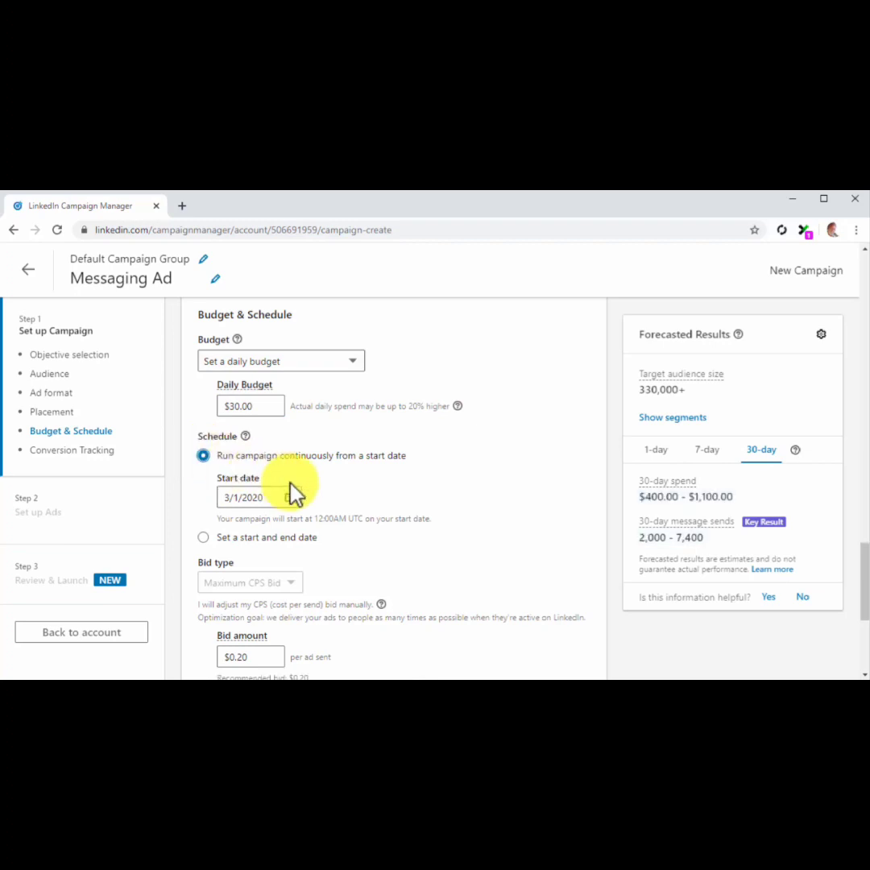
scroll(down, 3)
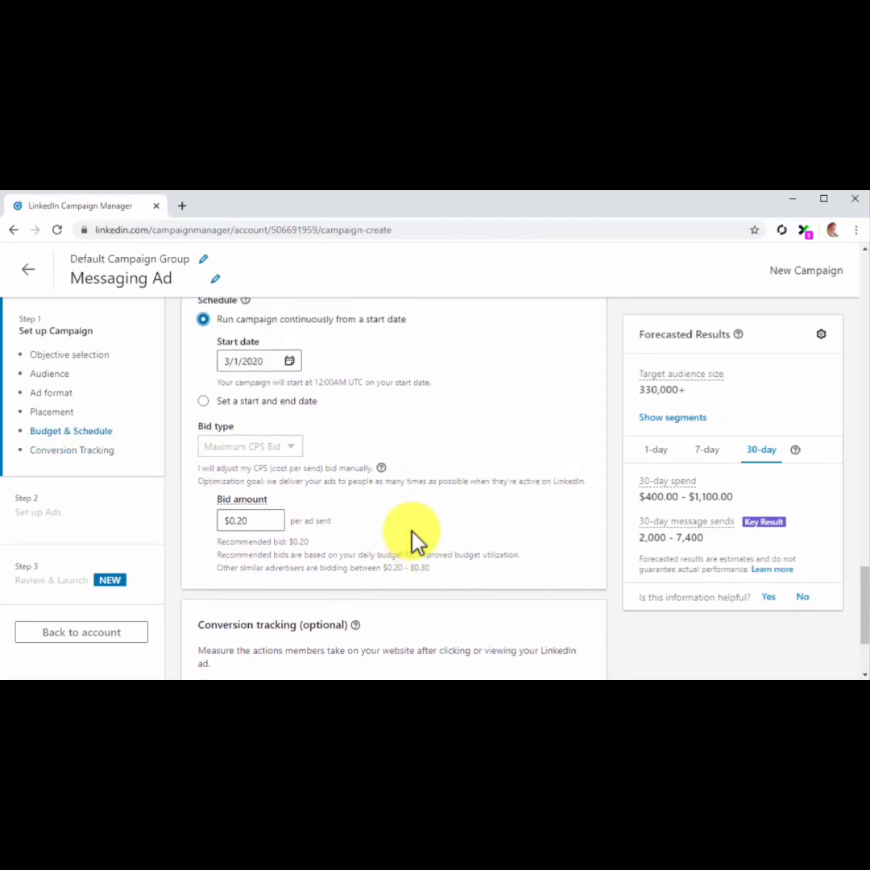
mouse_move(364, 540)
text(0.35)
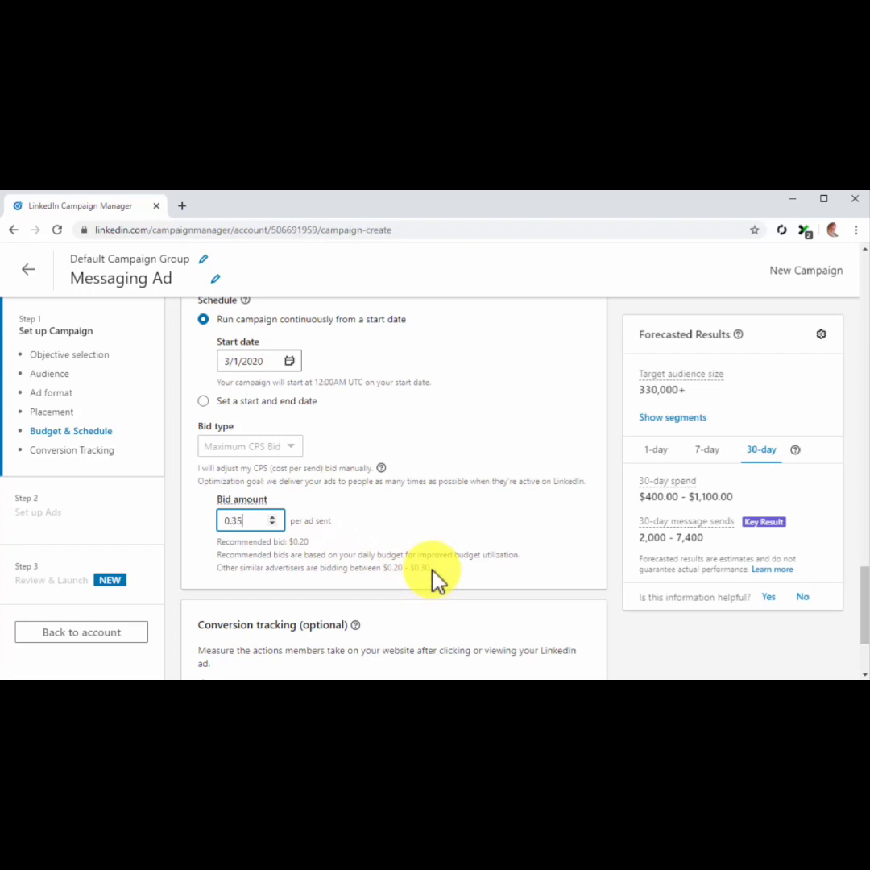
scroll(down, 3)
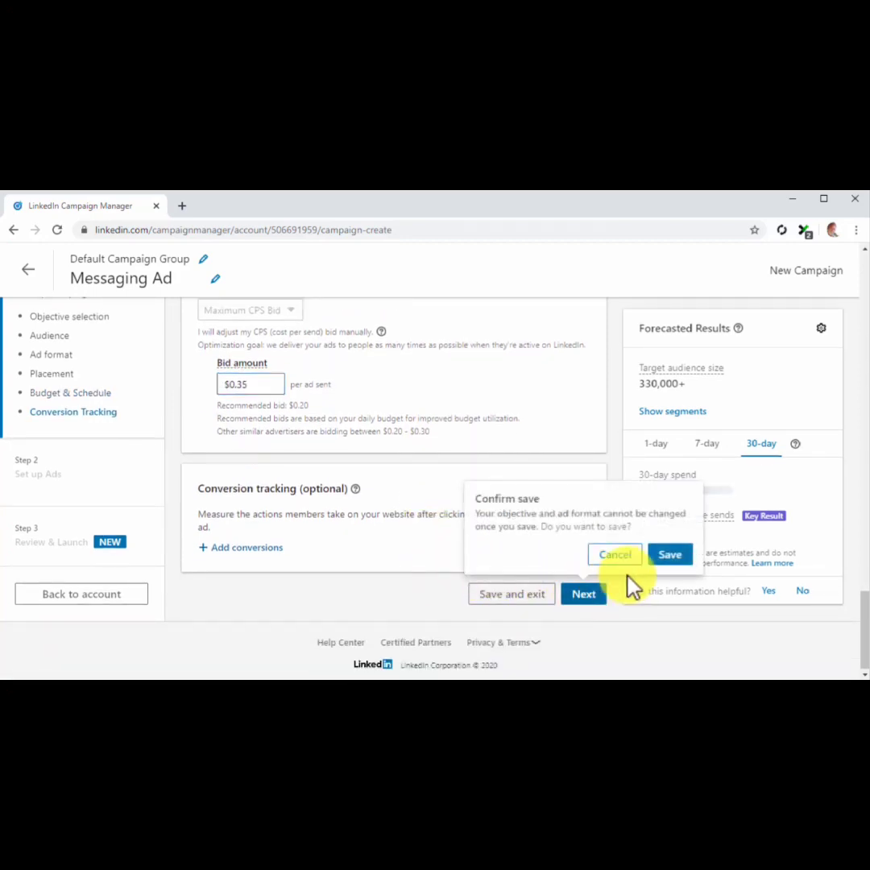
- Save the campaign and start 'Messaging Ad #1' with subject 'Would you like to join a health-awareness community?'
click(669, 554)
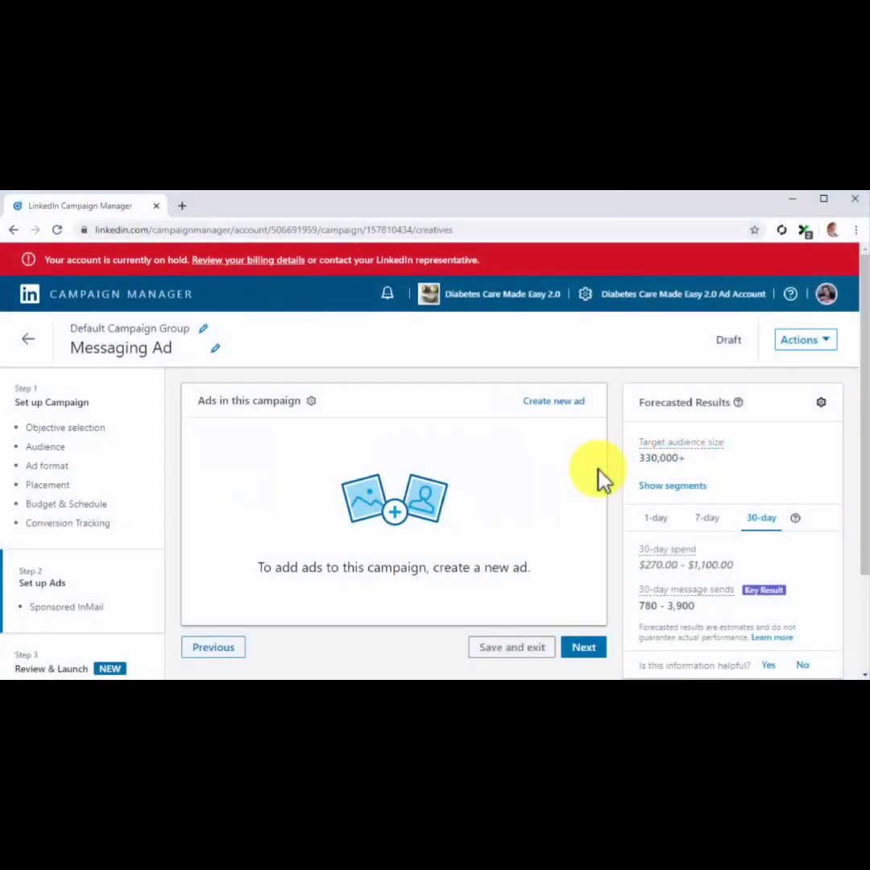
mouse_move(588, 455)
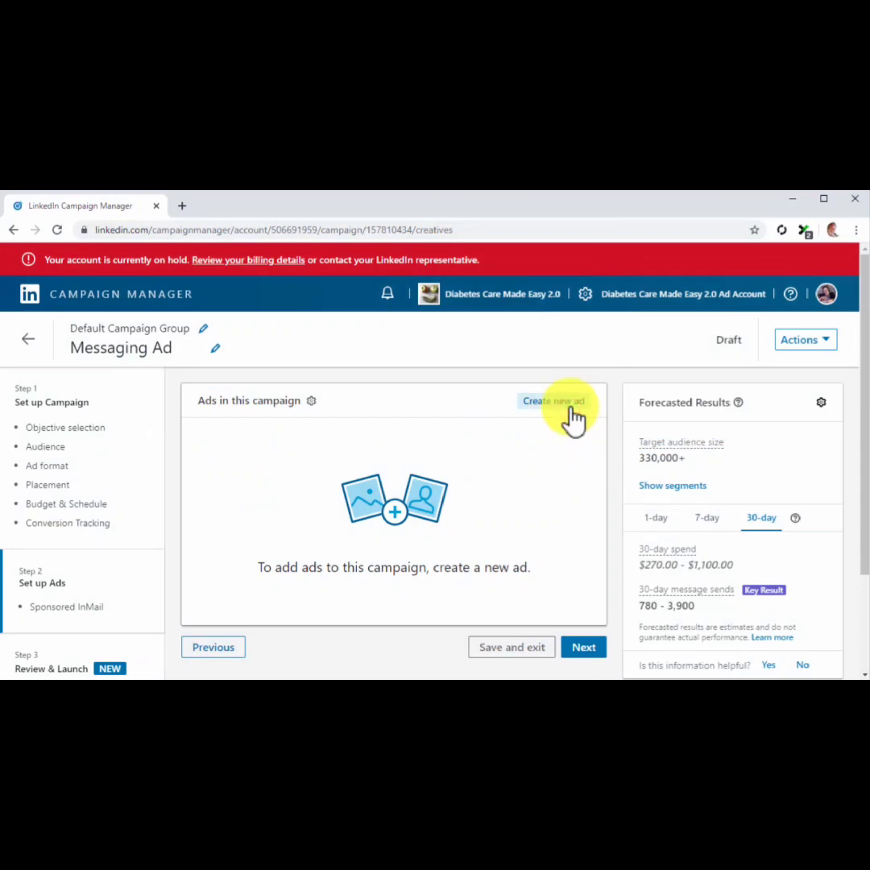
click(553, 400)
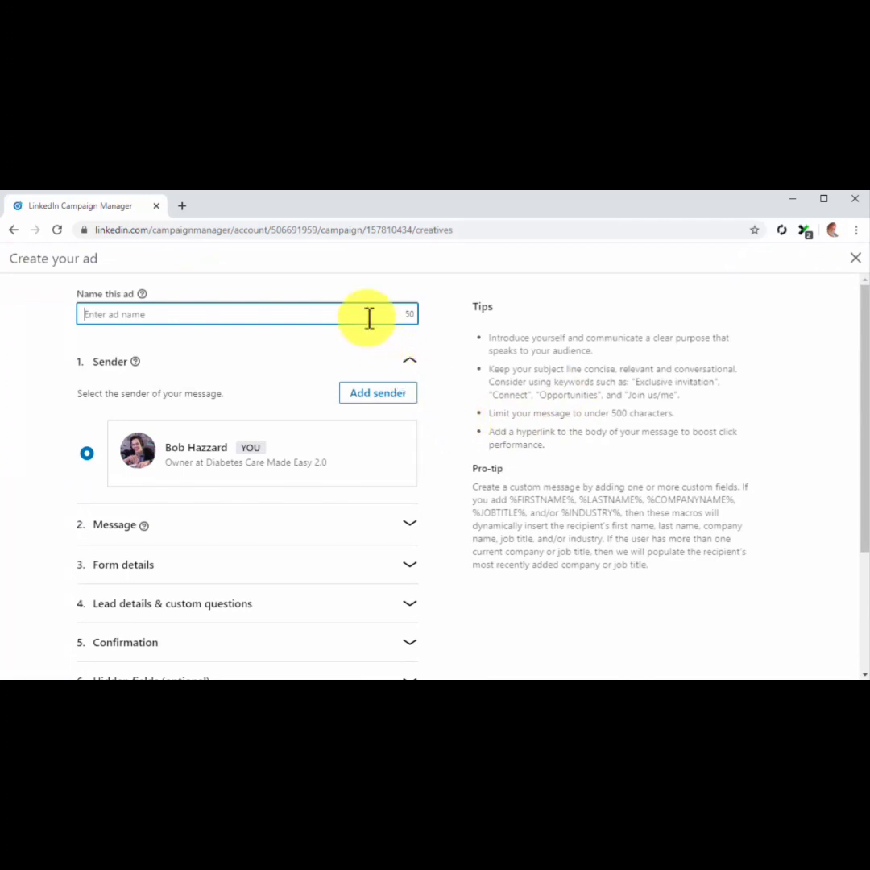
text(Messaging Ad #1)
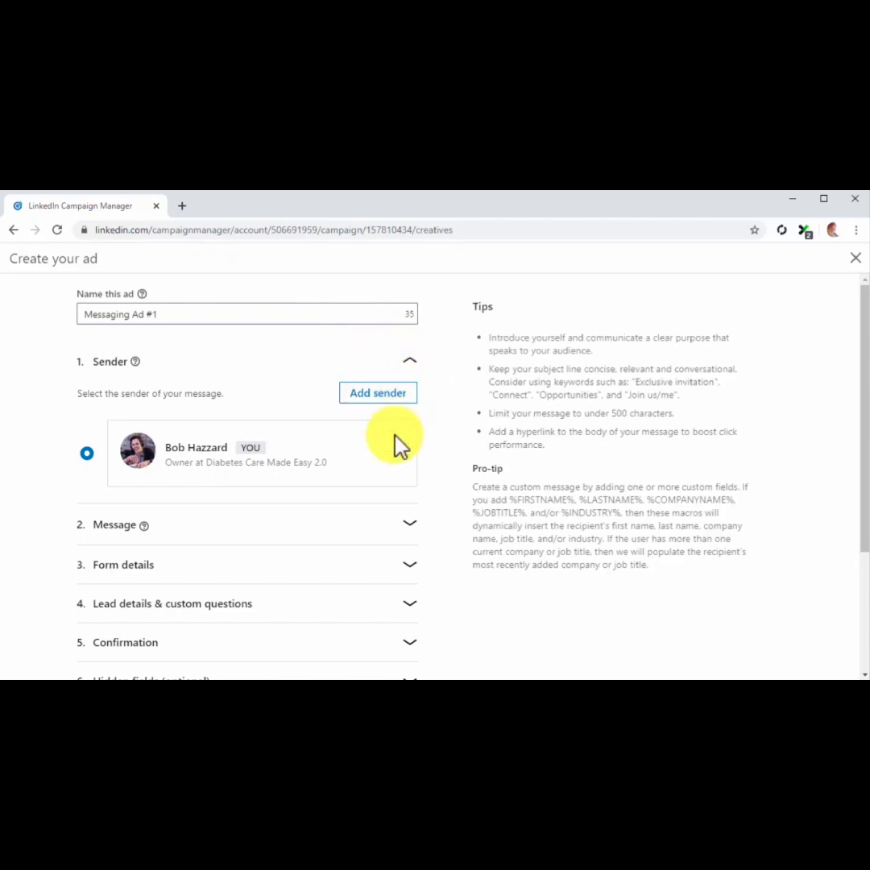
mouse_move(398, 463)
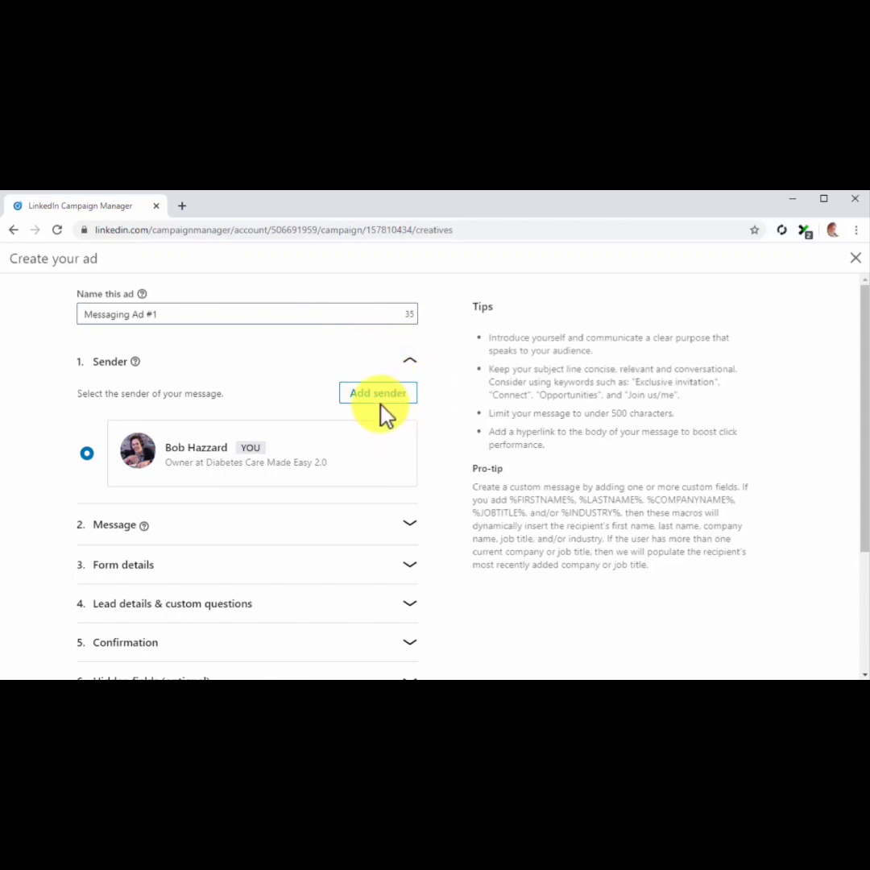
mouse_move(387, 439)
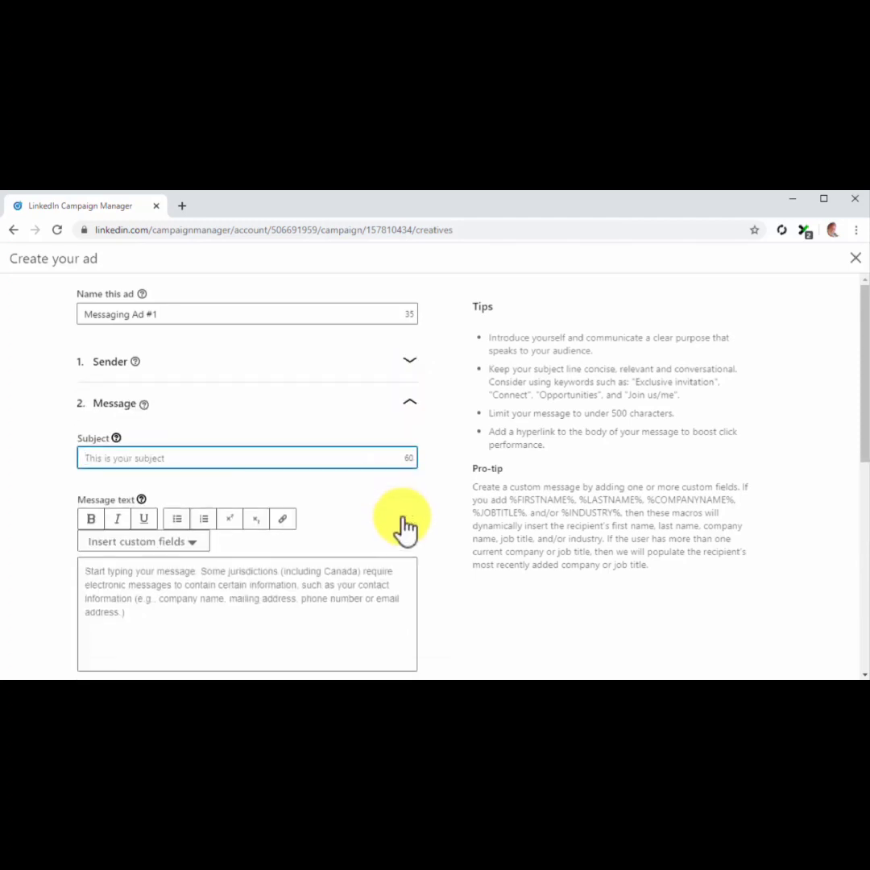
click(161, 457)
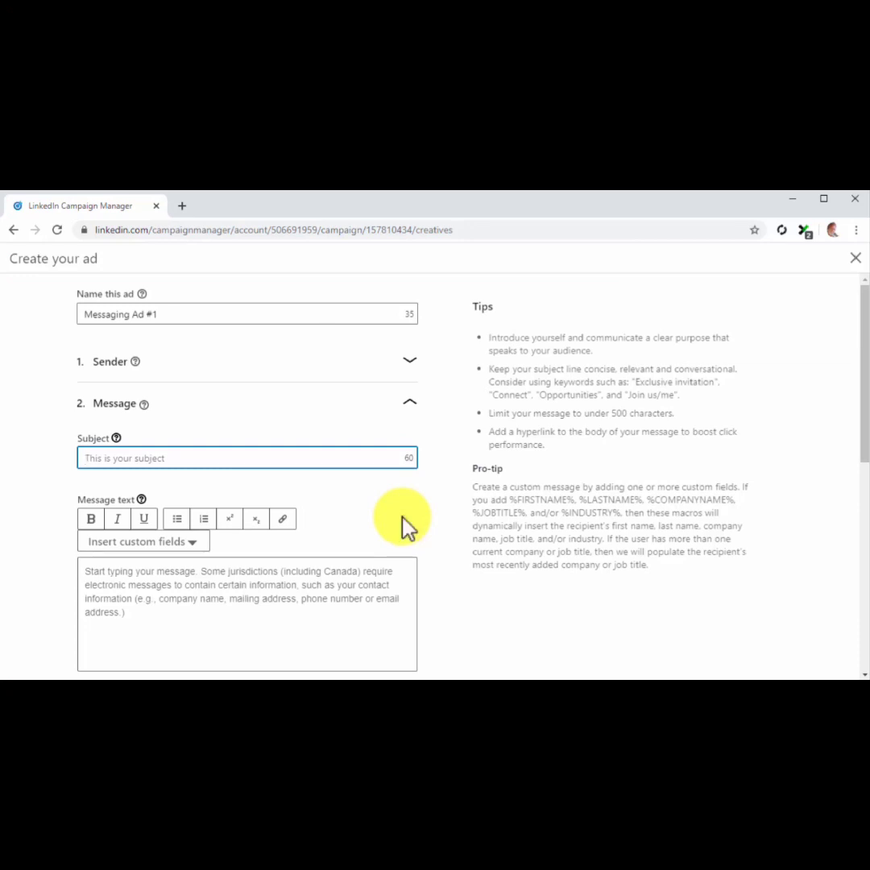
text(Would you like to join a health-awareness community?)
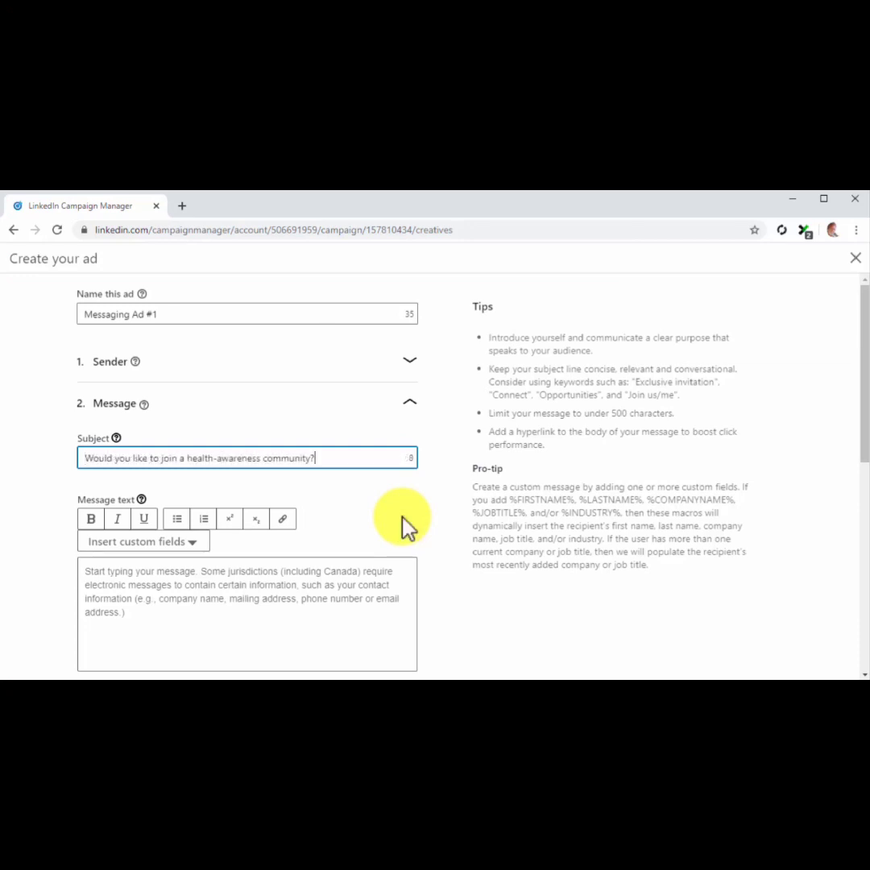
- Write the message body greeting the recipient by first name and inviting them to the community
scroll(down, 3)
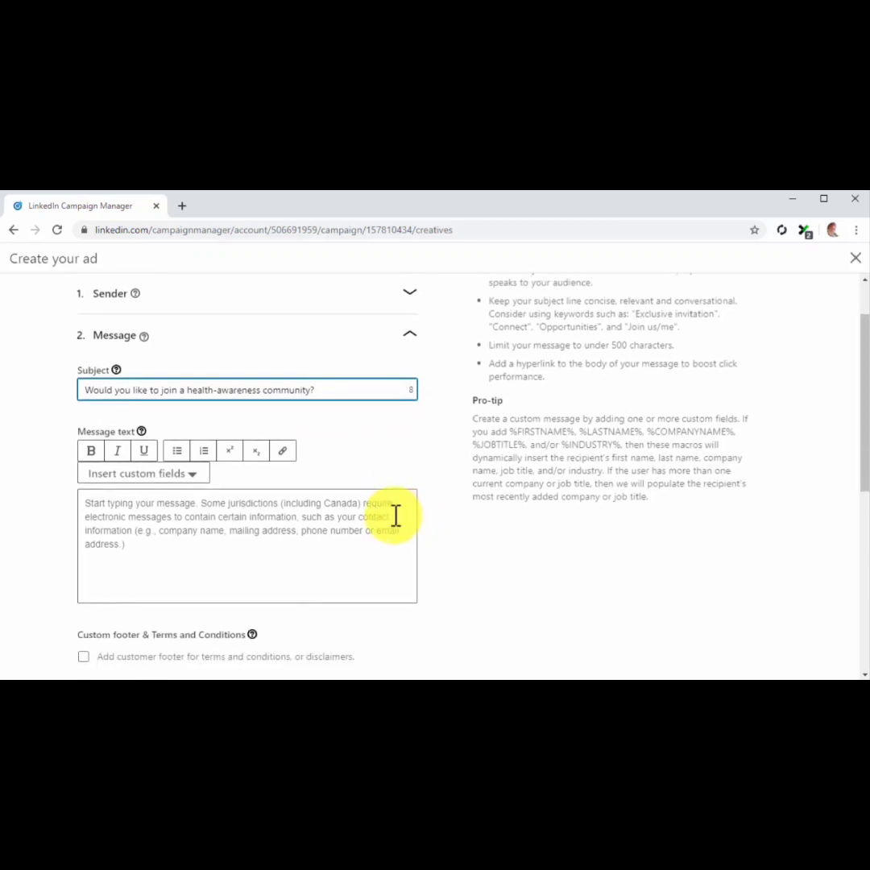
click(247, 516)
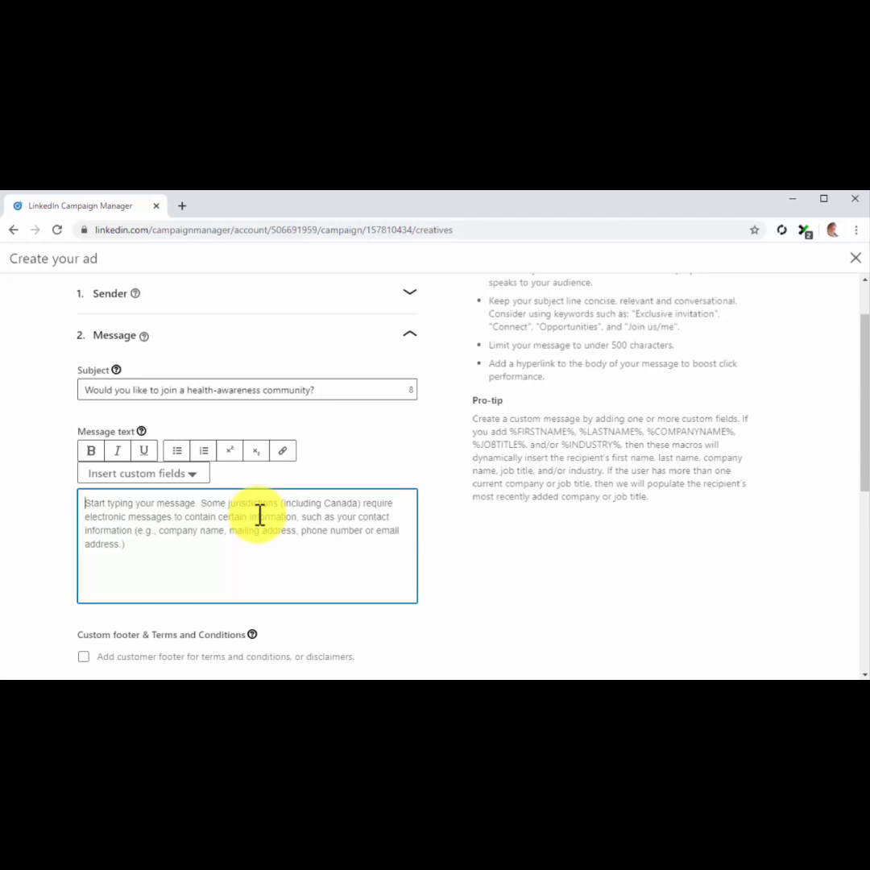
text(Hey there)
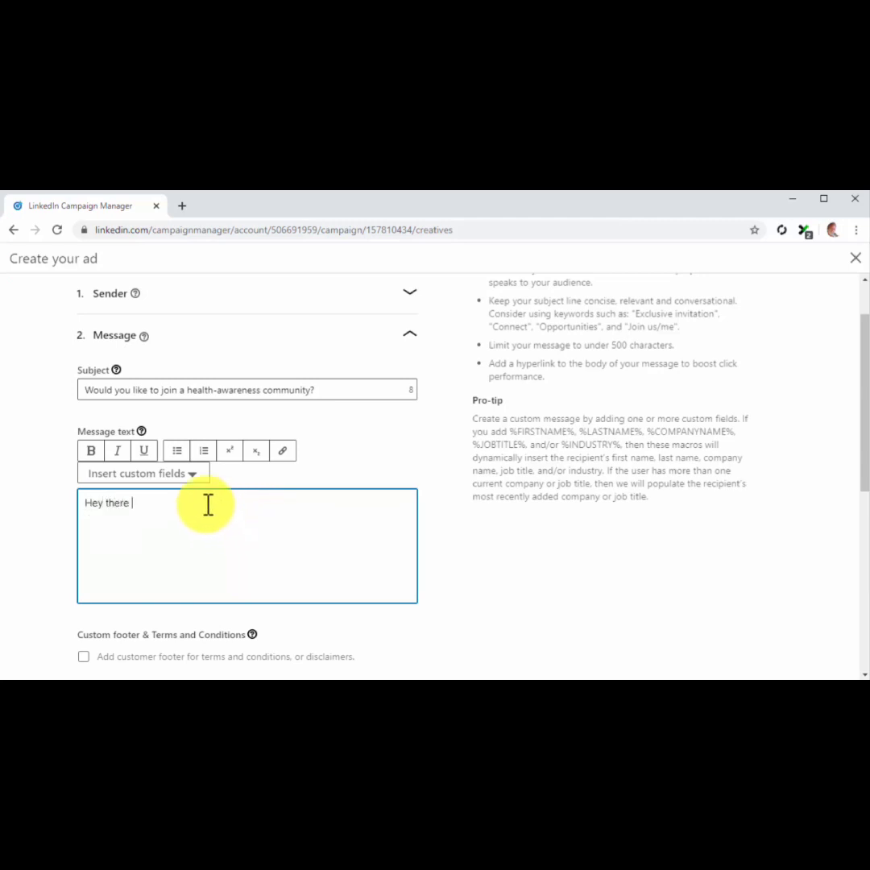
click(141, 473)
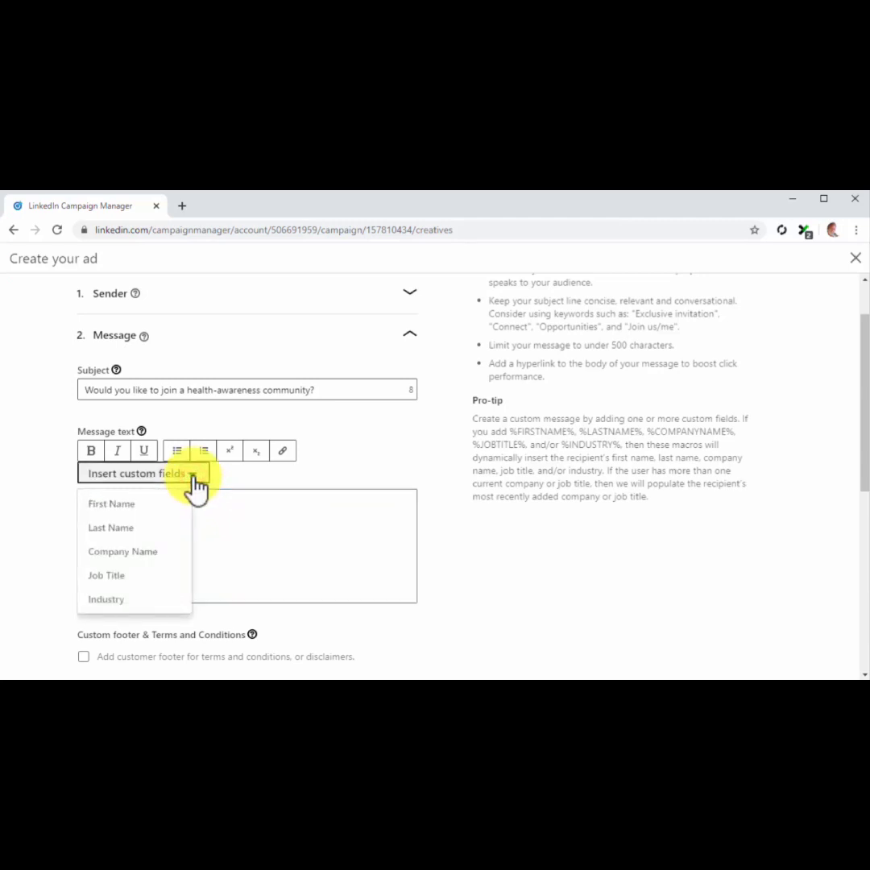
click(111, 503)
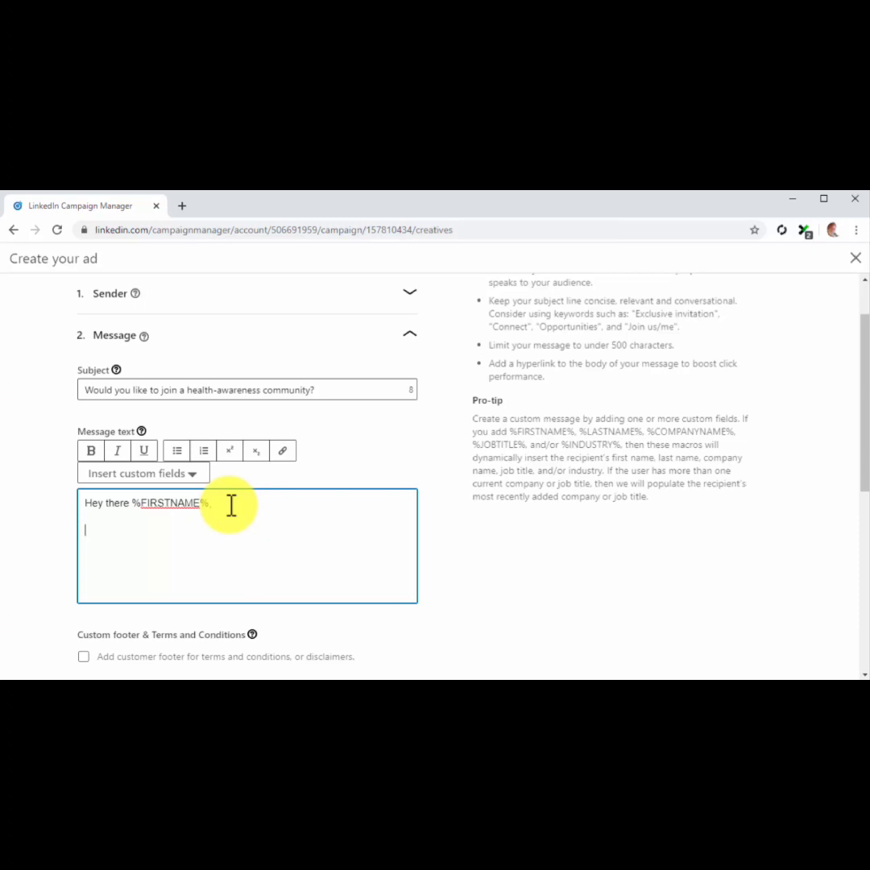
text(I'm b)
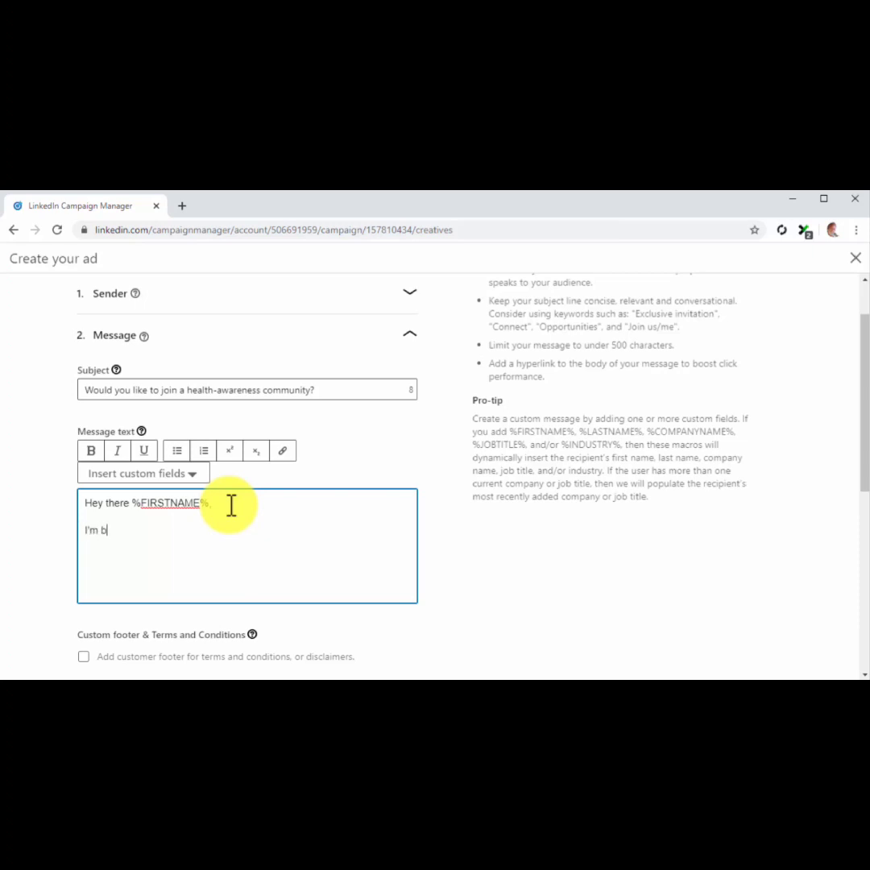
text(uilding a LinkedIn community for health-driven people and for health-industry professionals.)
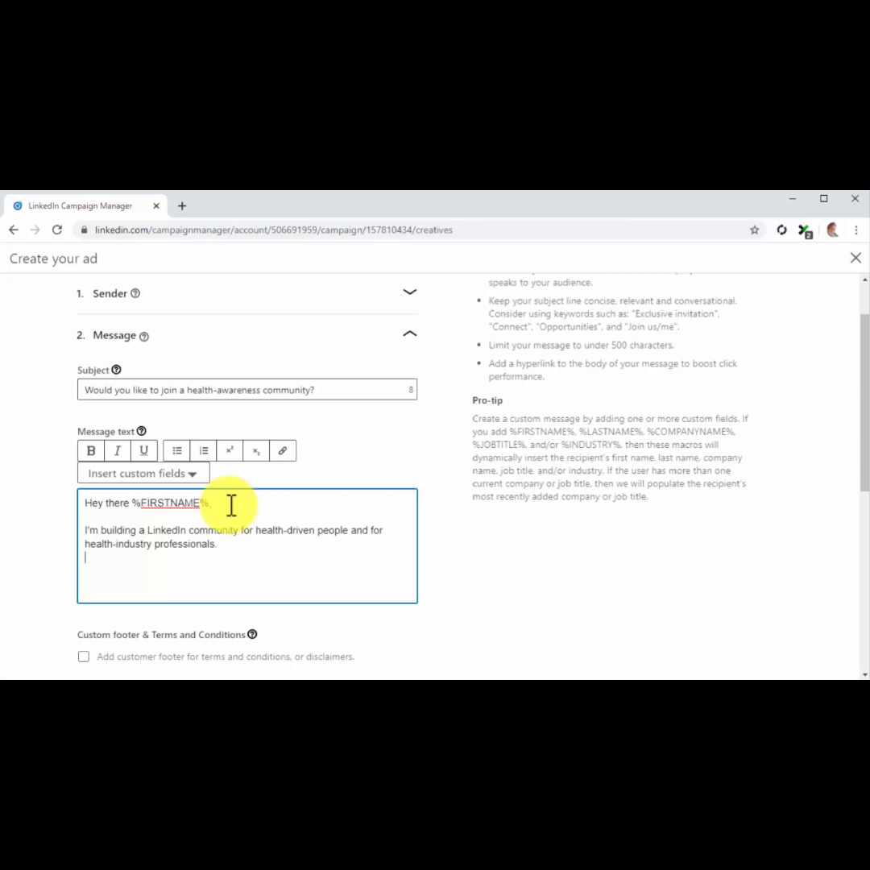
text(If you'd like to join, please submit the form attached. I'll be adding you to the Diabetes Care Made Easy 2.0 mailing list so I can send you insider content from top industry sources.)
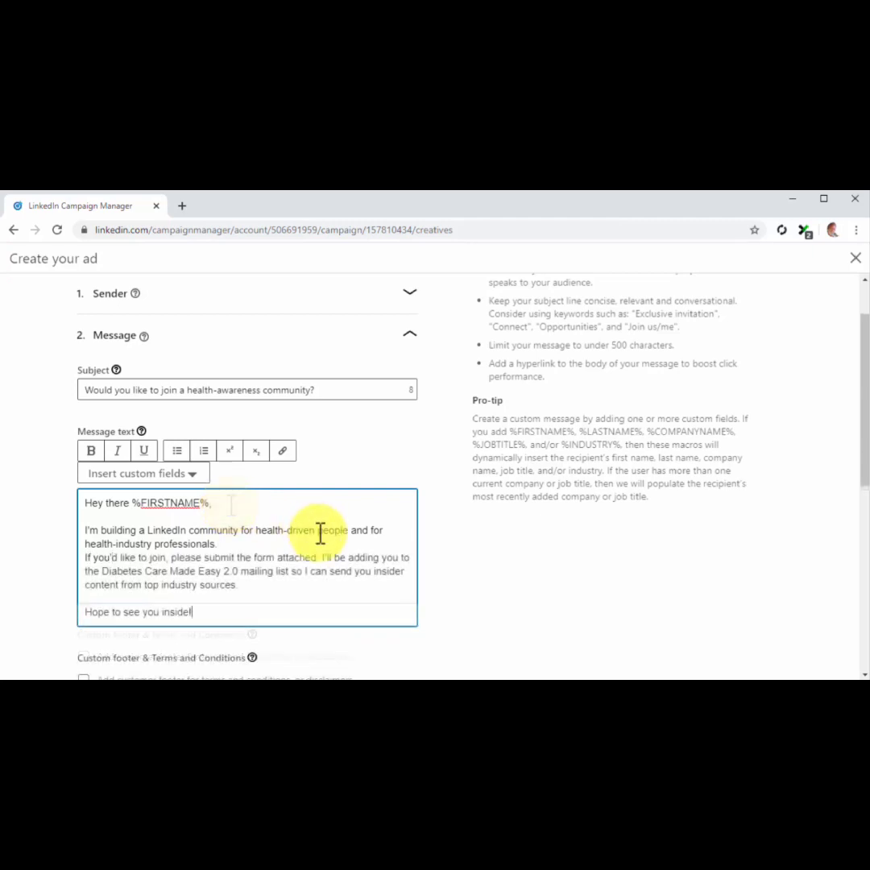
- Set the call-to-action to 'Join Today!' with the diabetescaremadeeasy.com landing page
scroll(down, 3)
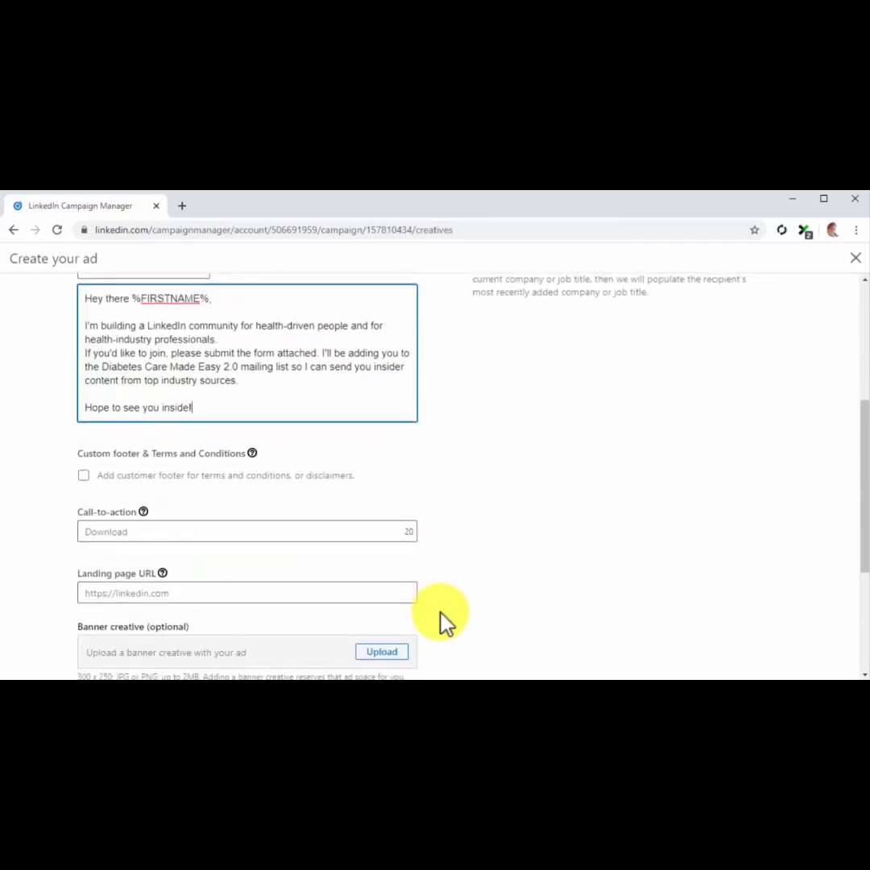
click(246, 531)
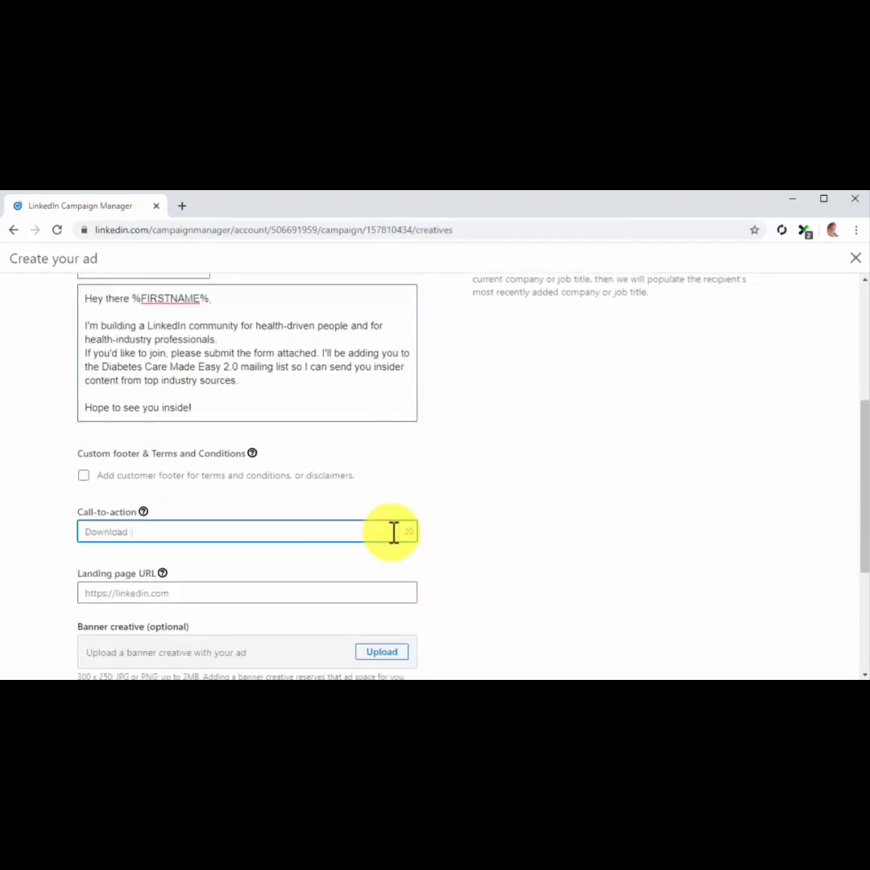
text(Join Today!)
click(247, 593)
text(http://diabetescaremadeeasy.com)
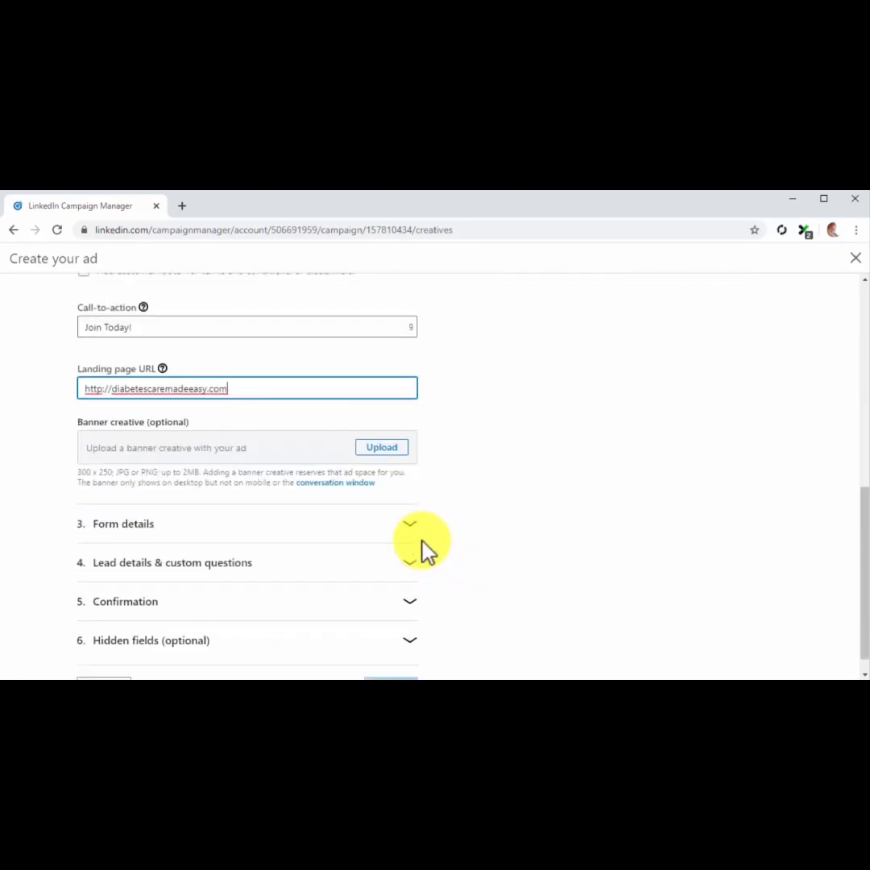
- Fill in 'New Lead Form', headline 'Join The DCME 2.0 Community Today', insider-tips offer and privacy URL
click(409, 523)
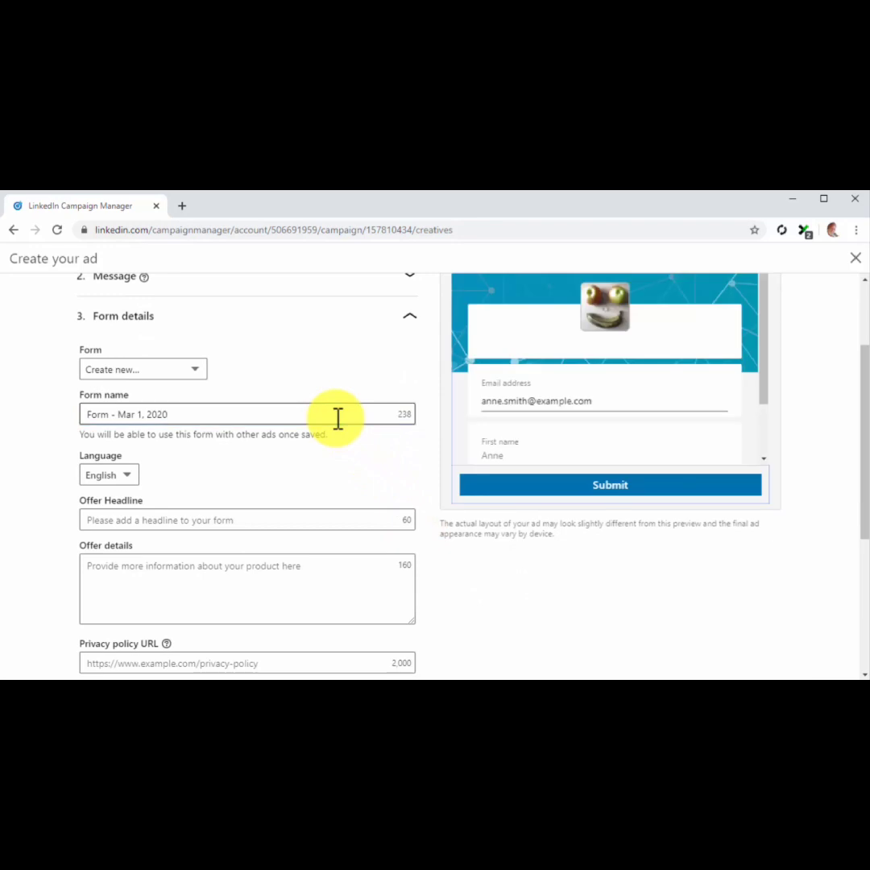
text(New Lead Form)
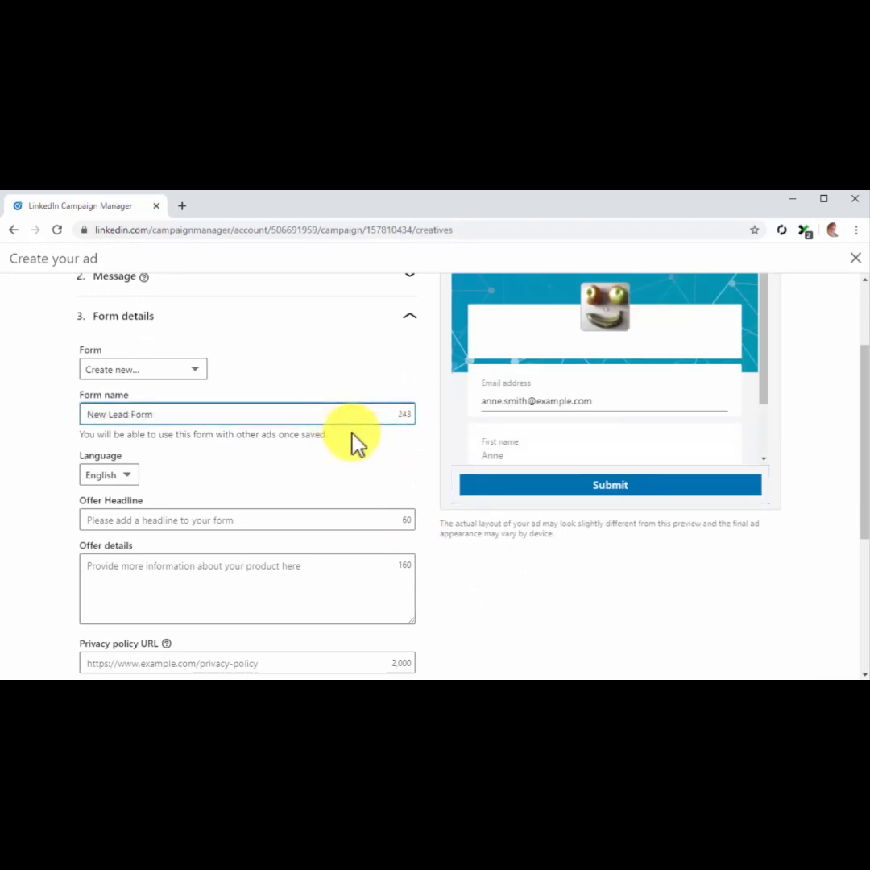
scroll(down, 3)
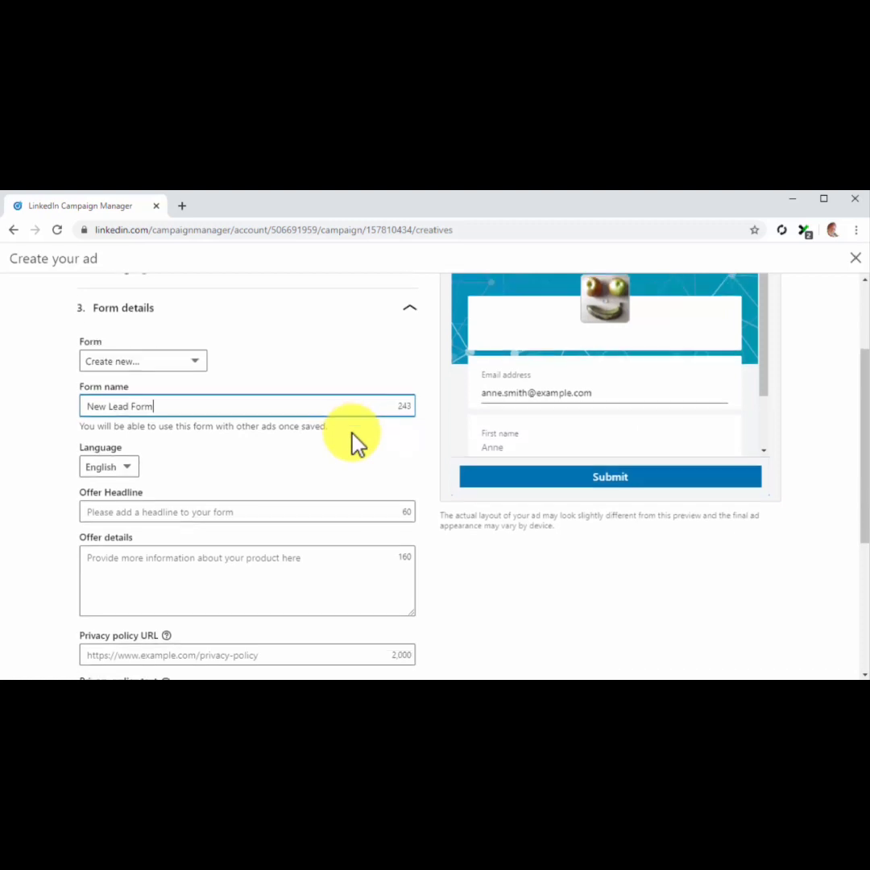
scroll(down, 3)
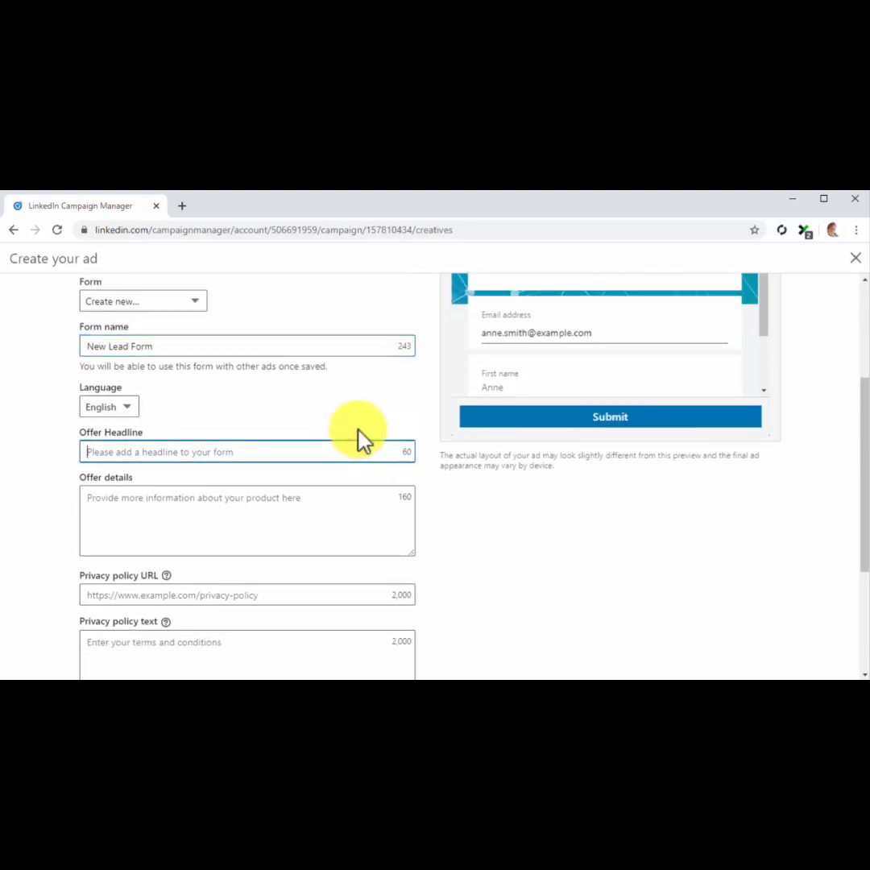
text(Join The DCME 2.0 Community Today)
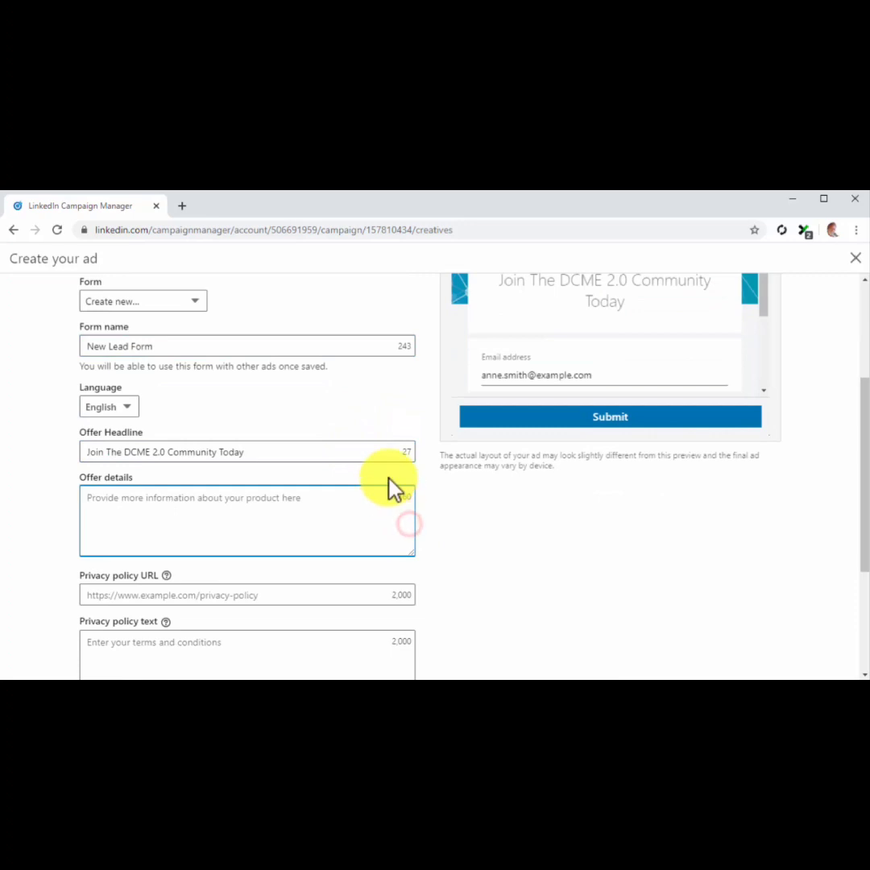
text(Get in)
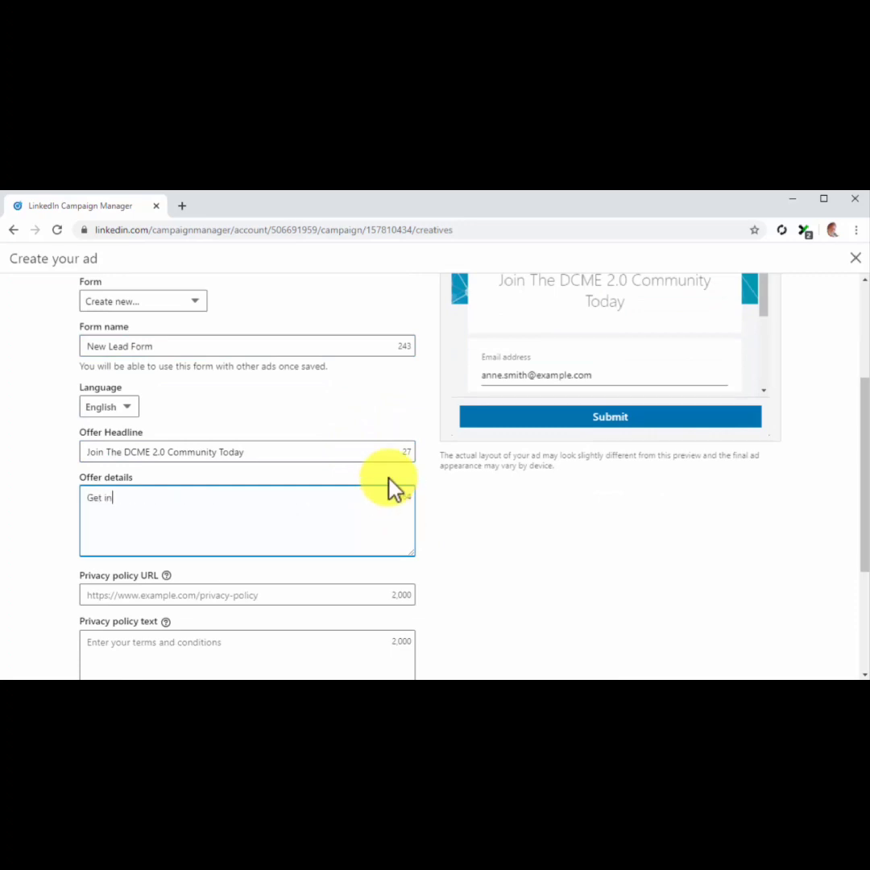
text(Get insider tips from top sources in the health industry and daily content for free!)
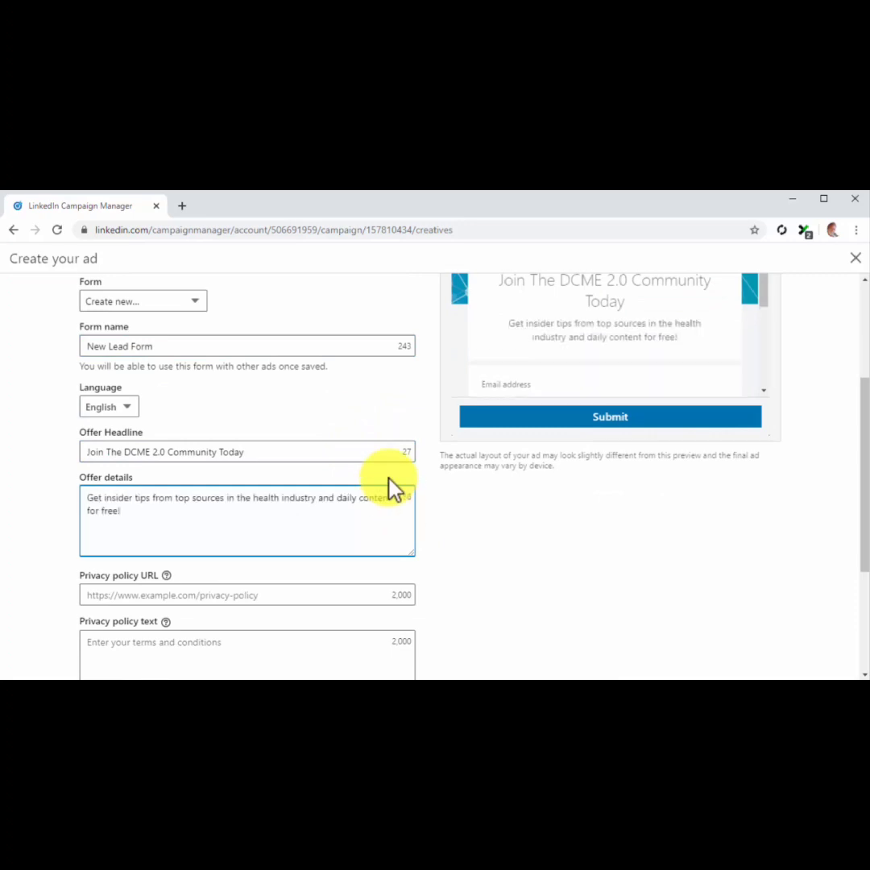
scroll(down, 3)
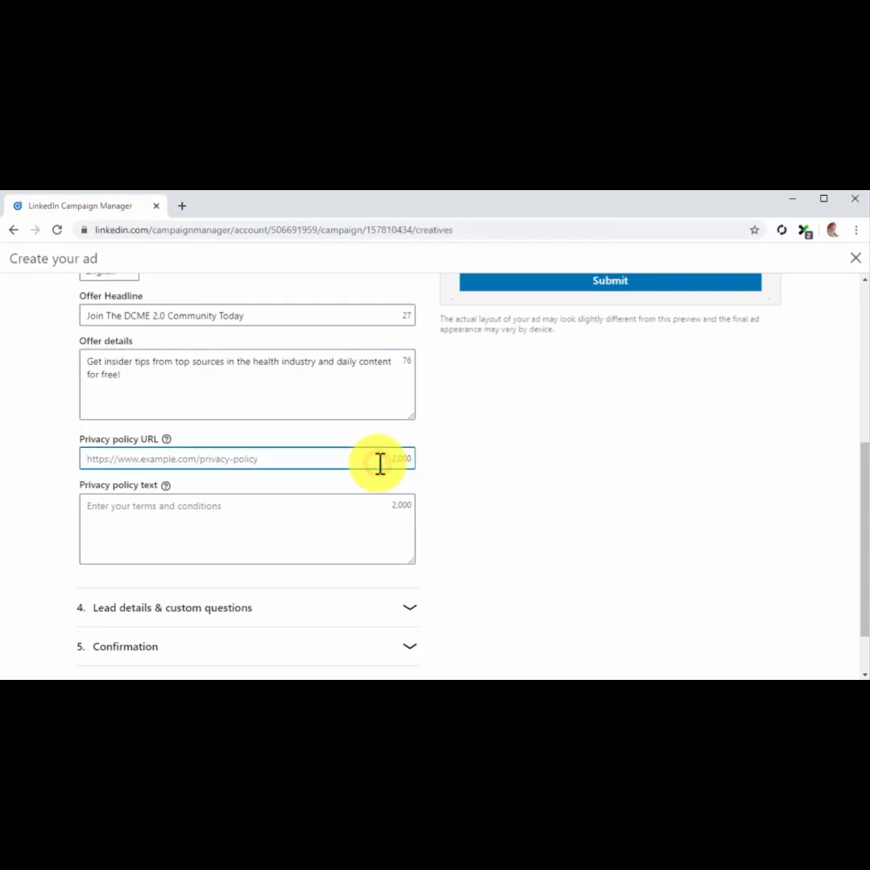
text(http://d)
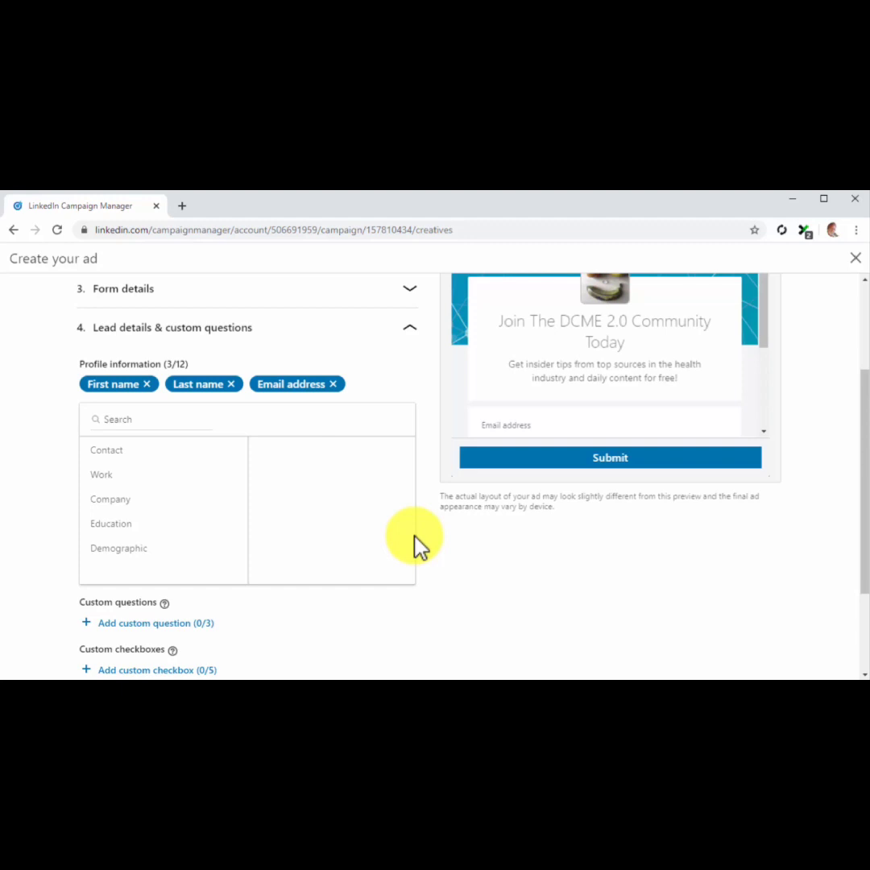
mouse_move(411, 519)
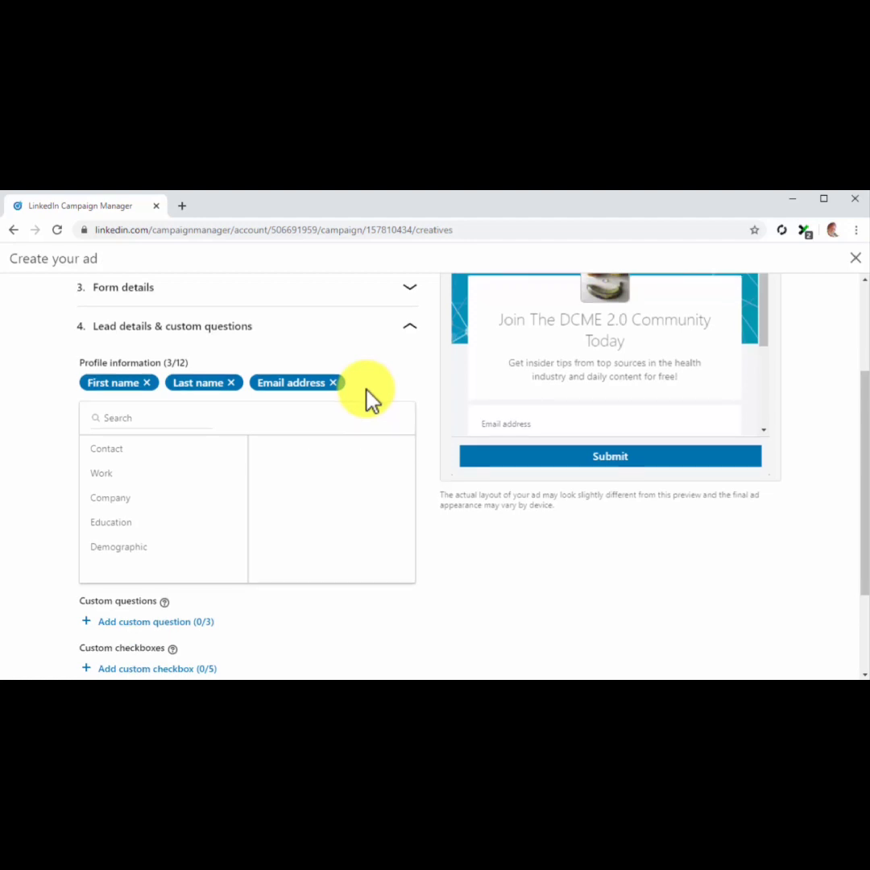
- Scroll to the lead details collecting first name, last name and email address
scroll(down, 3)
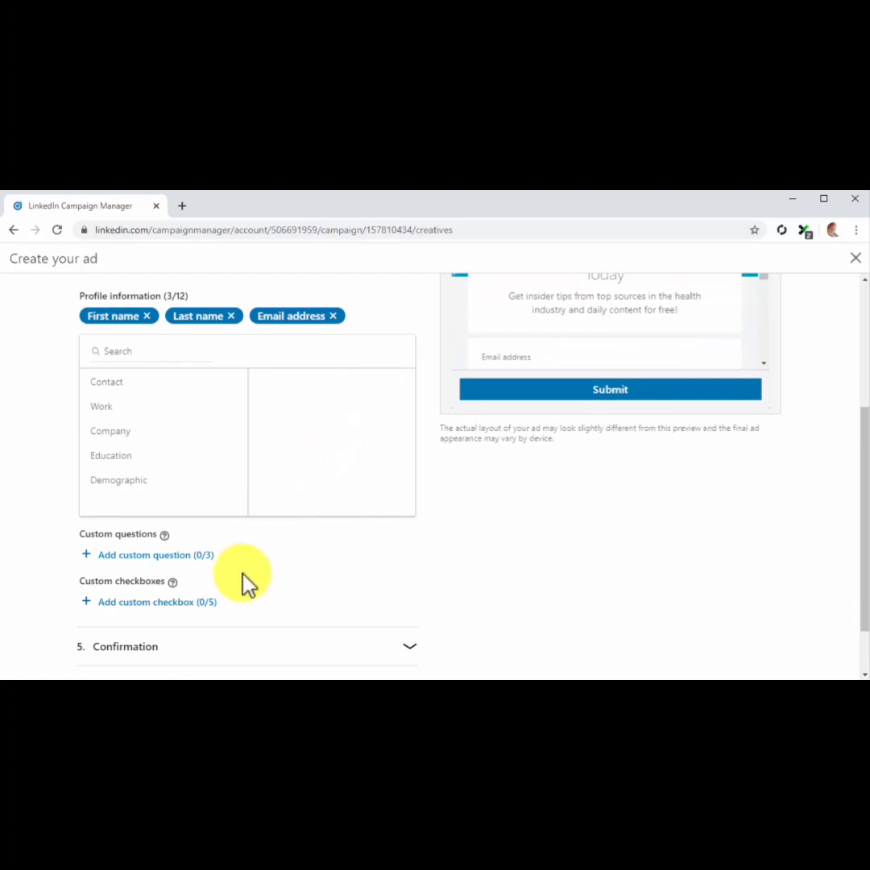
scroll(down, 3)
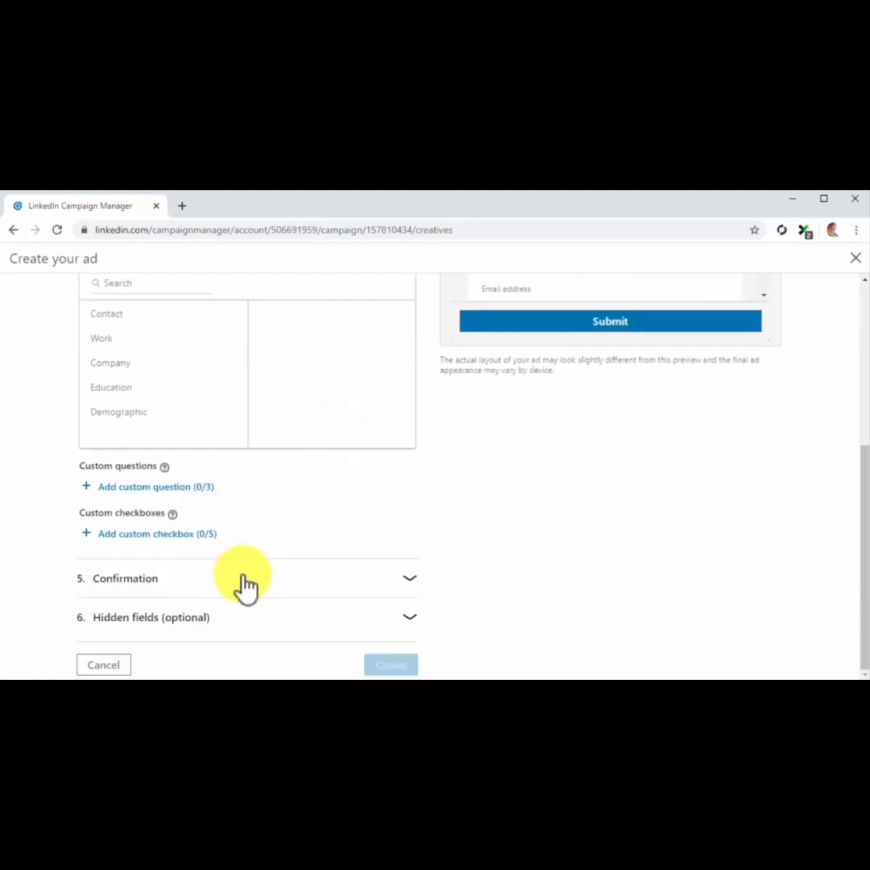
- Add the 'Thanks for joining the DCME community!' confirmation message and landing page URL
click(242, 578)
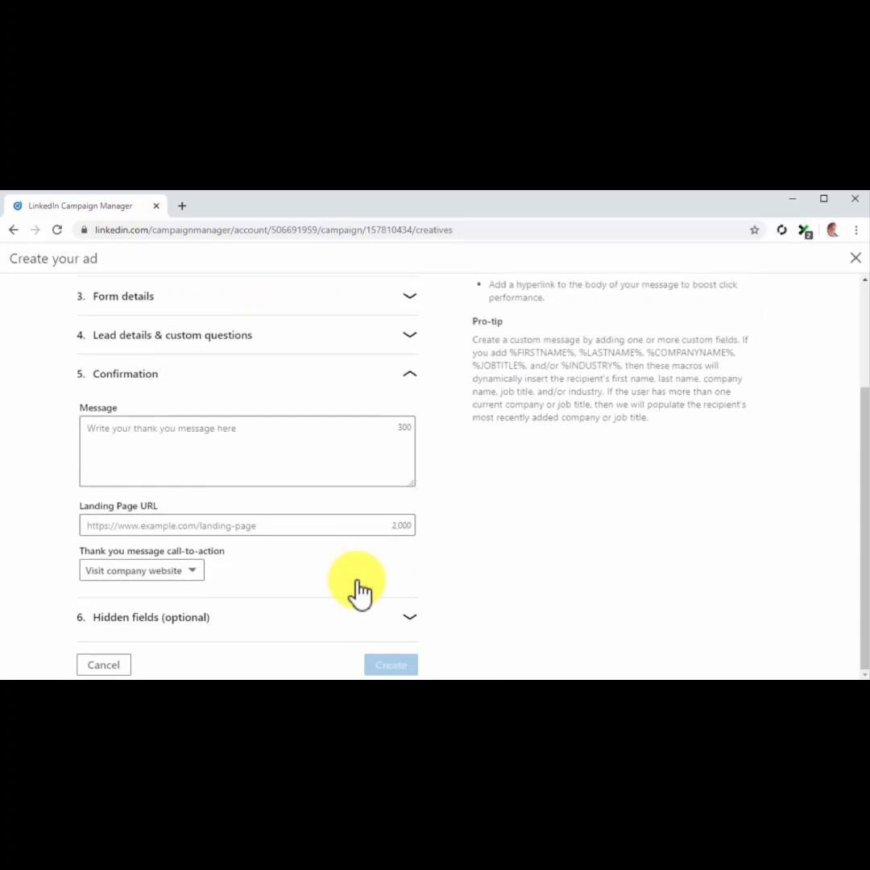
mouse_move(330, 477)
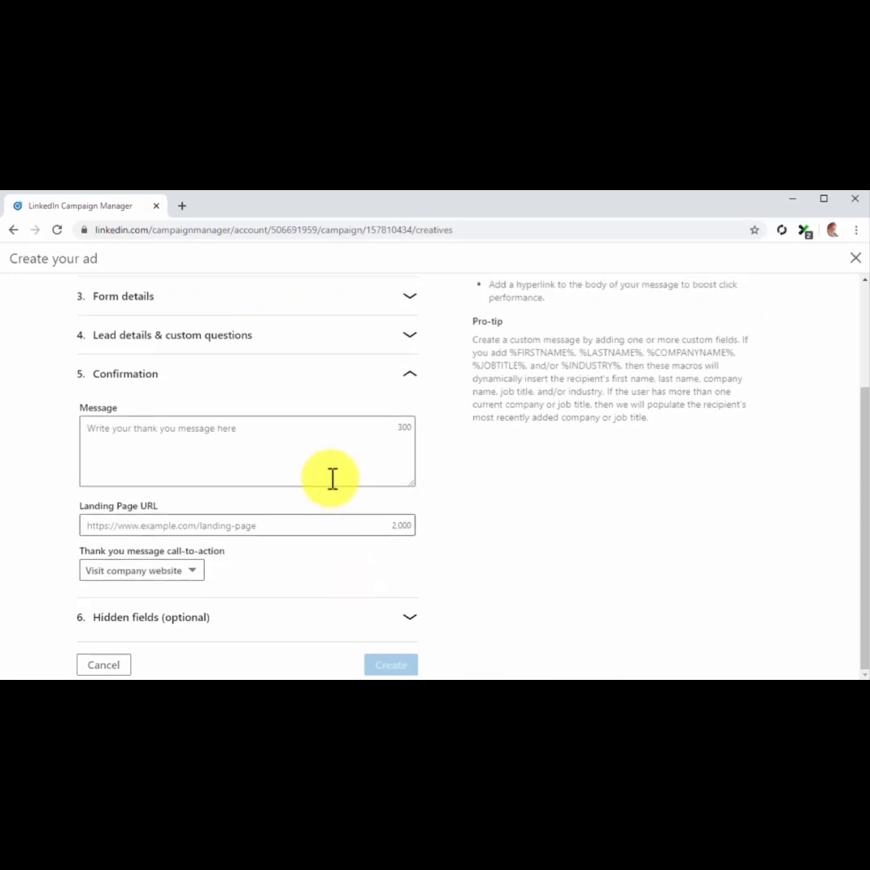
text(Th)
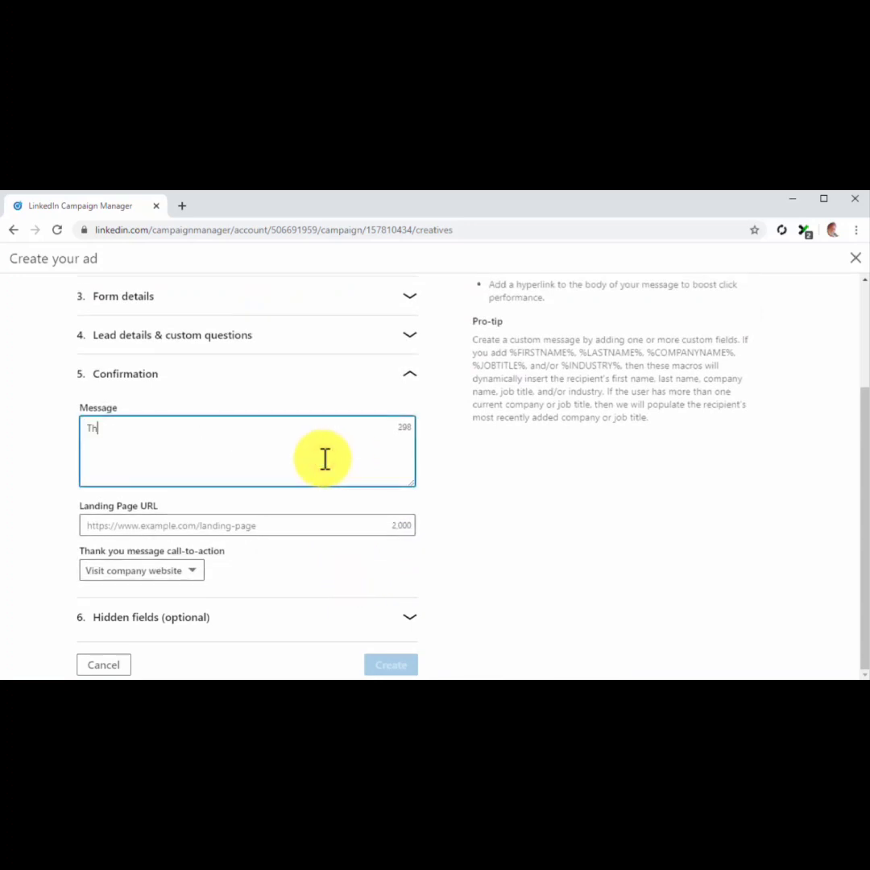
text(Thanks for joining the DCME community!)
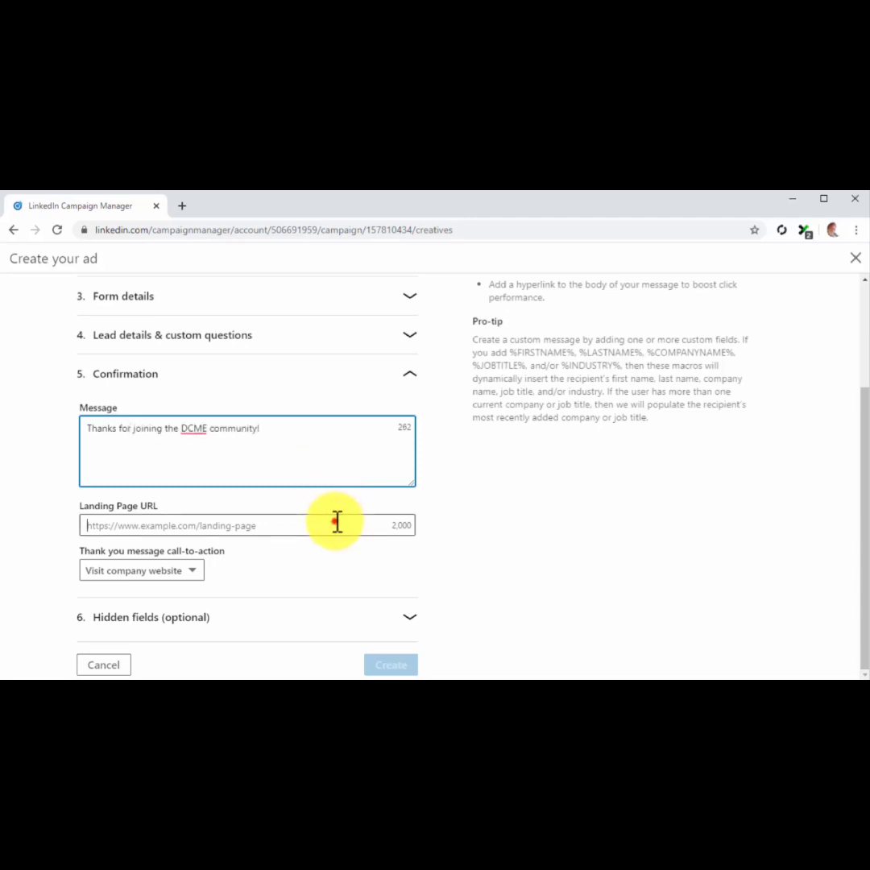
text(http://diabetescaremadeeasy.com)
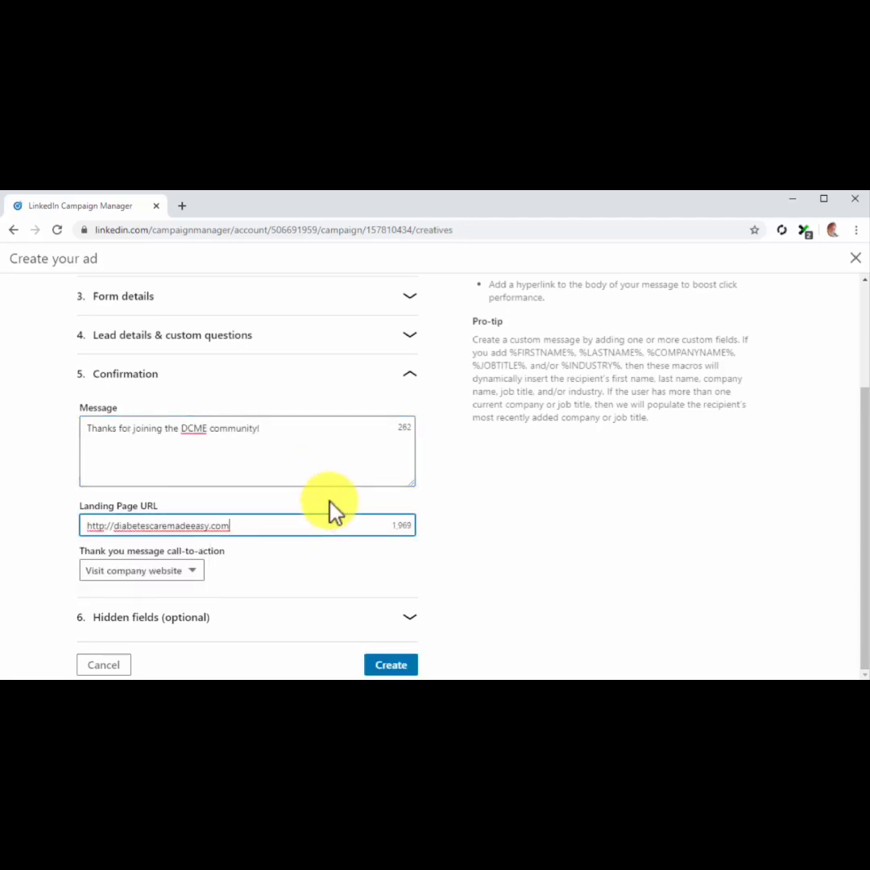
mouse_move(395, 600)
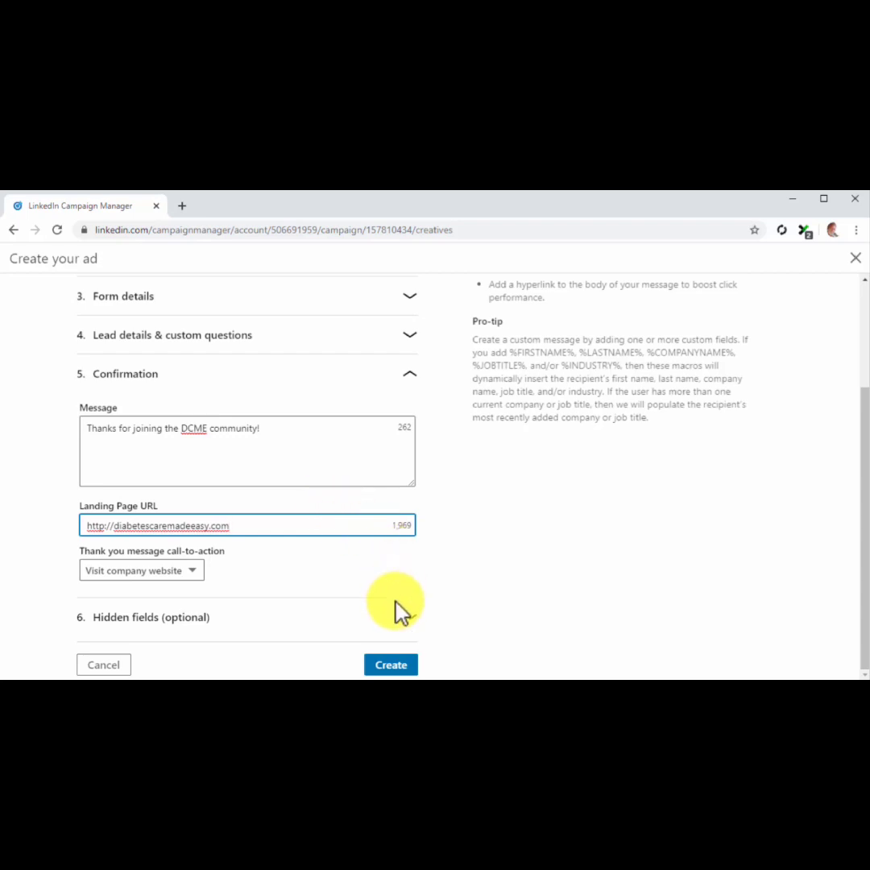
- Create Messaging Ad #1 and continue past the ads page
click(390, 664)
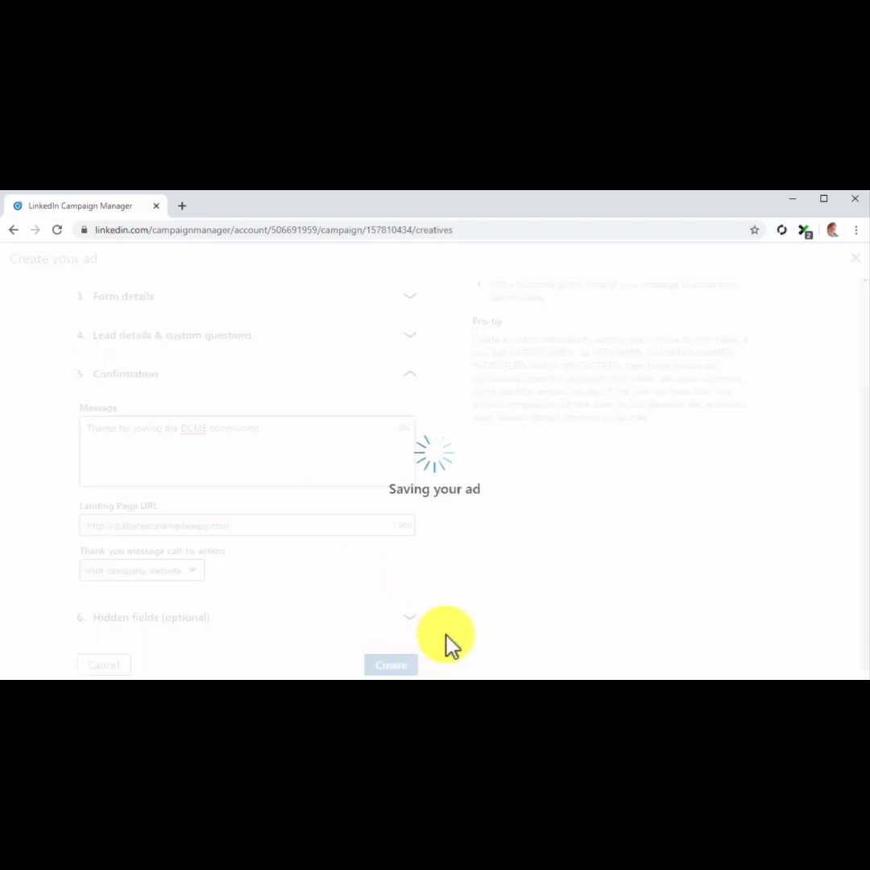
click(390, 665)
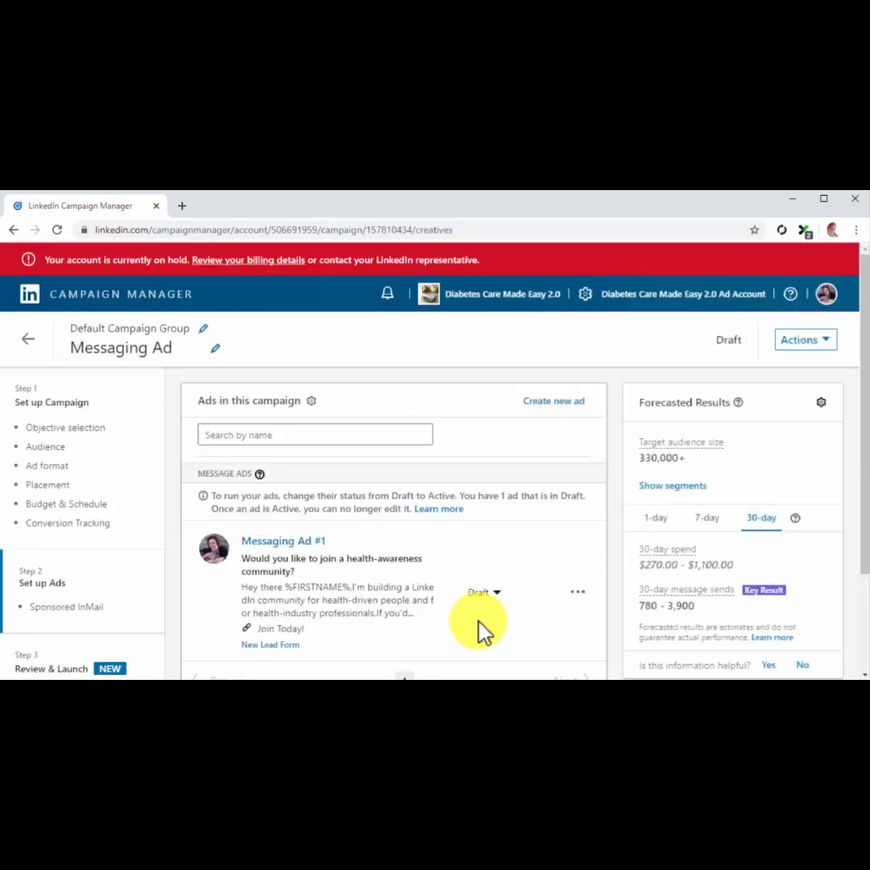
scroll(down, 3)
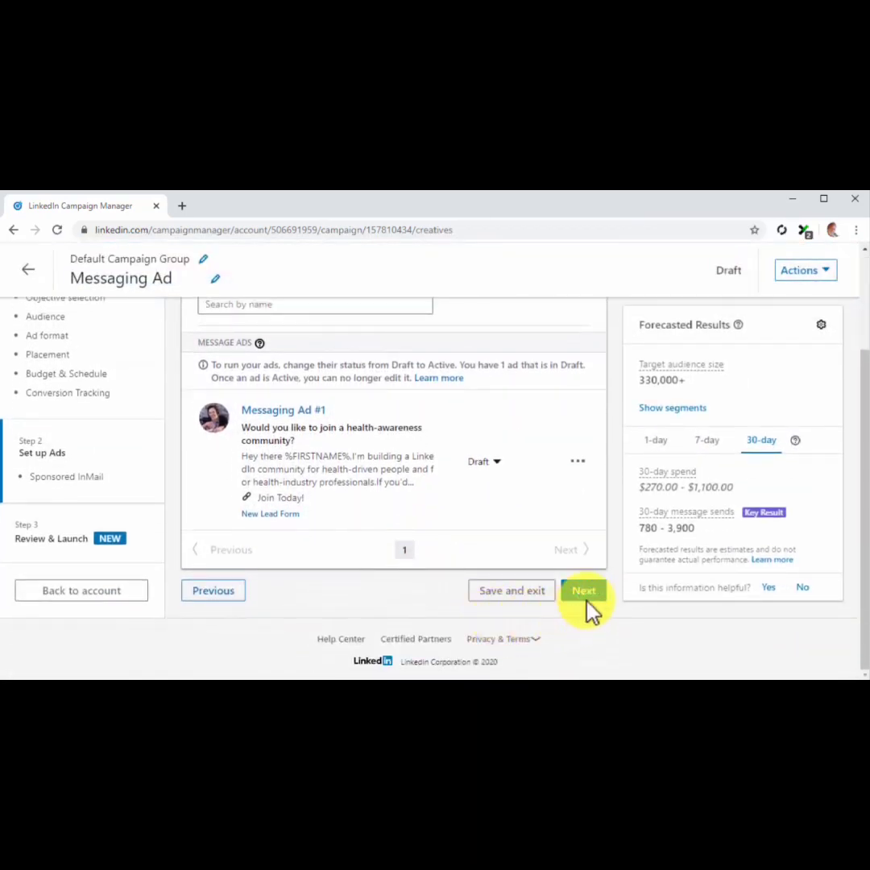
click(583, 589)
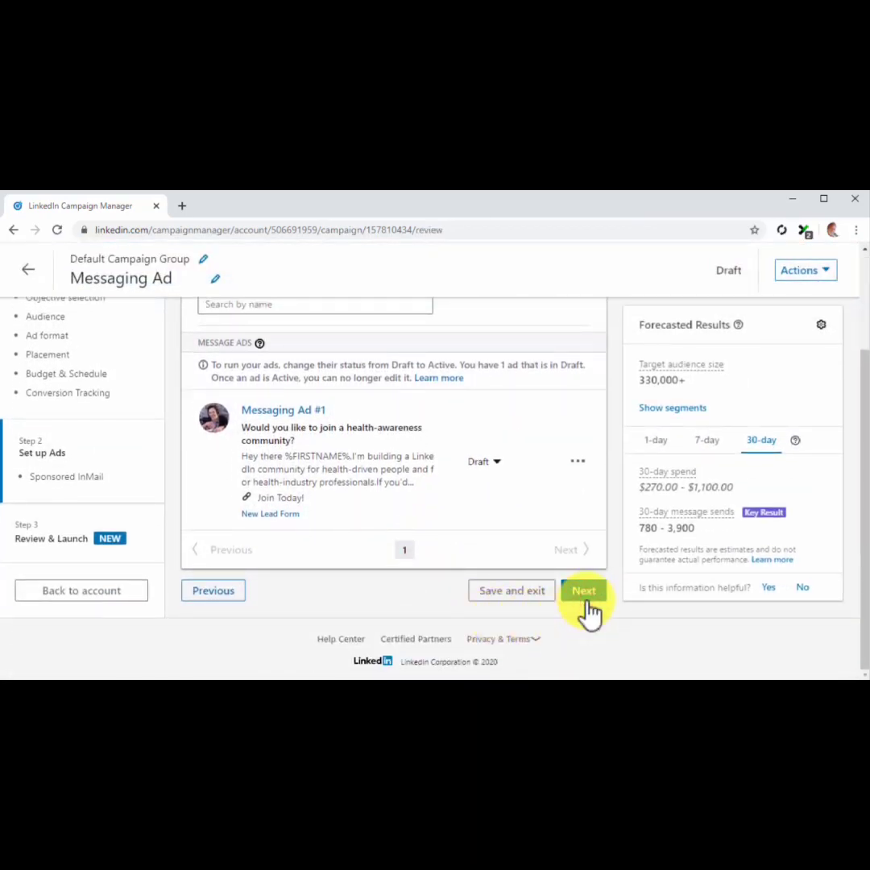
- Proceed to Review & Launch and scroll through the settings to Launch Campaign
click(583, 590)
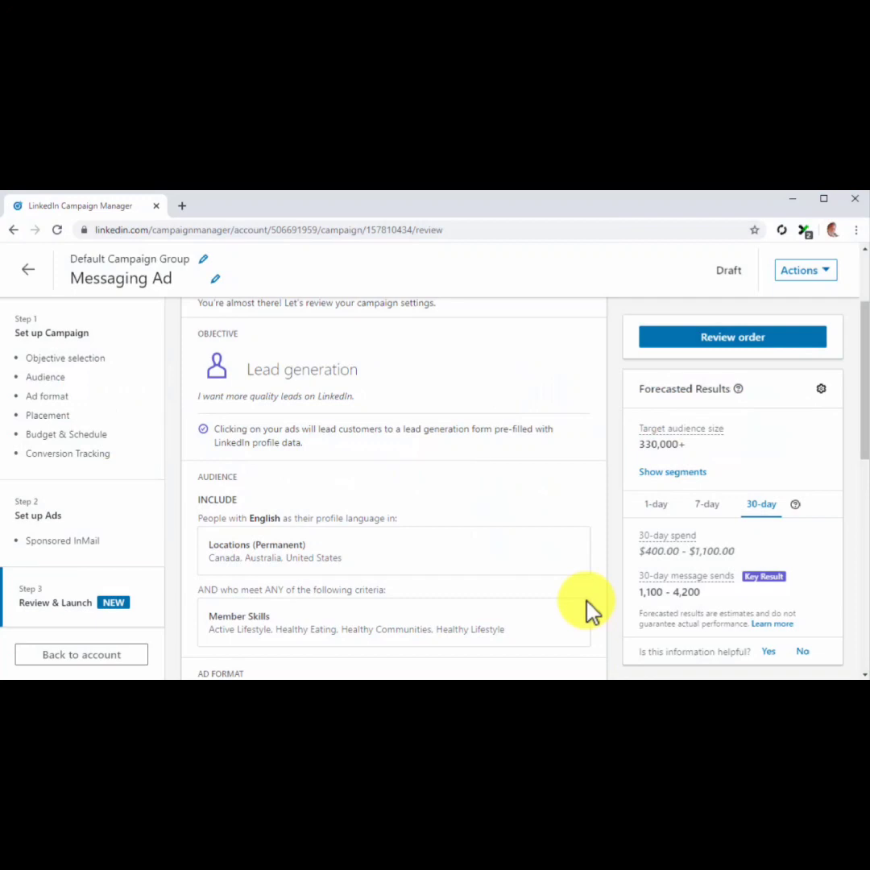
scroll(down, 3)
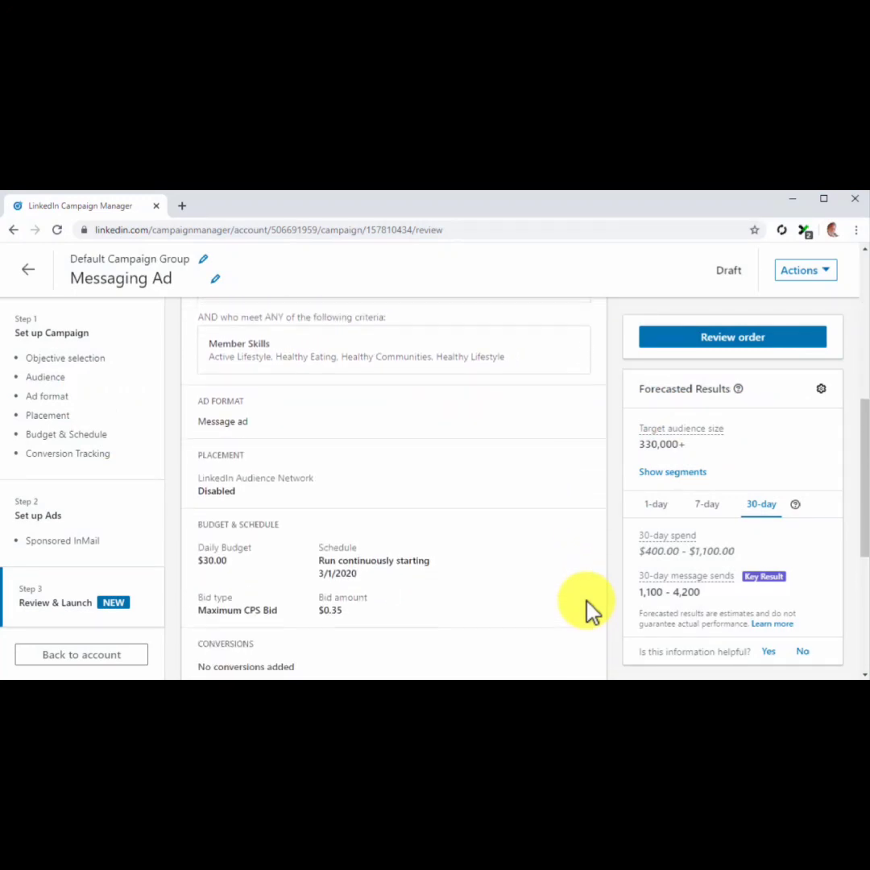
scroll(down, 3)
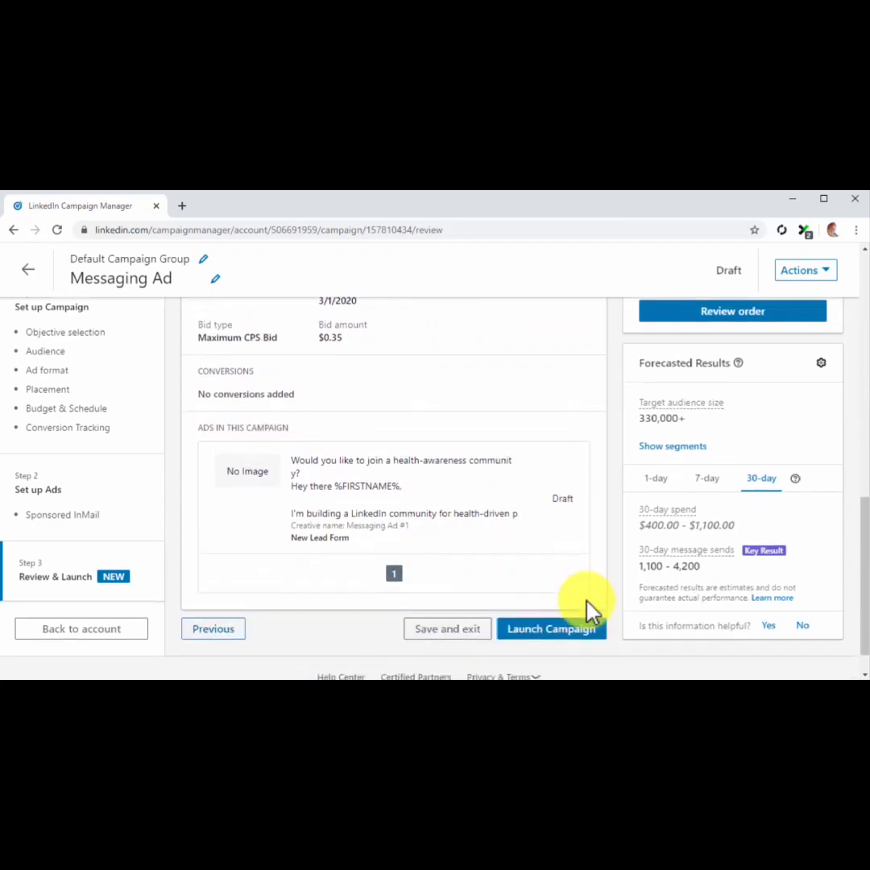